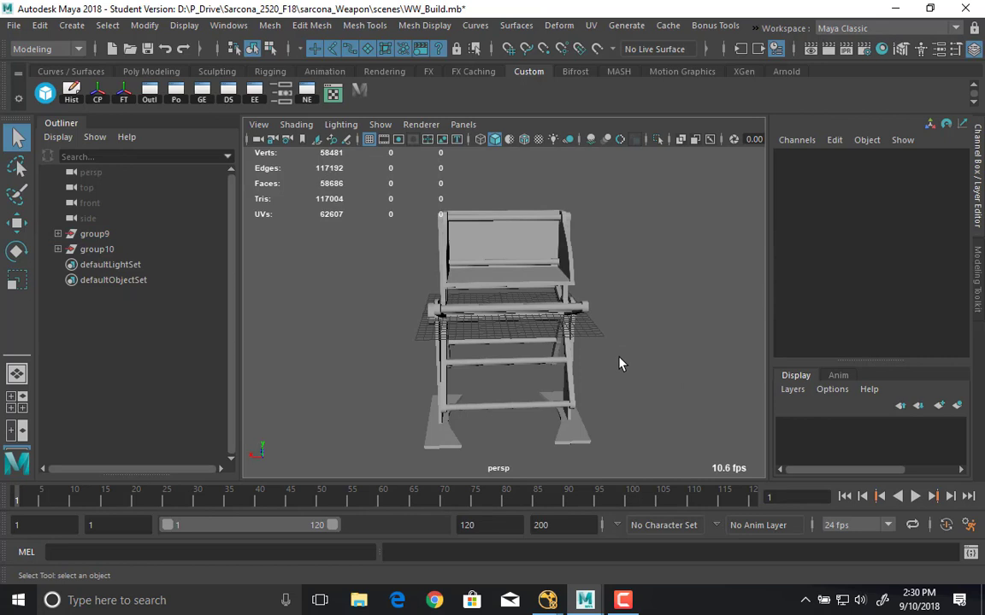
- Group the selected water wheel parts as group11 and rotate the group to a tilted angle
{"action": "left_click_drag", "start_coordinate": [623, 362], "coordinate": [578, 321]}
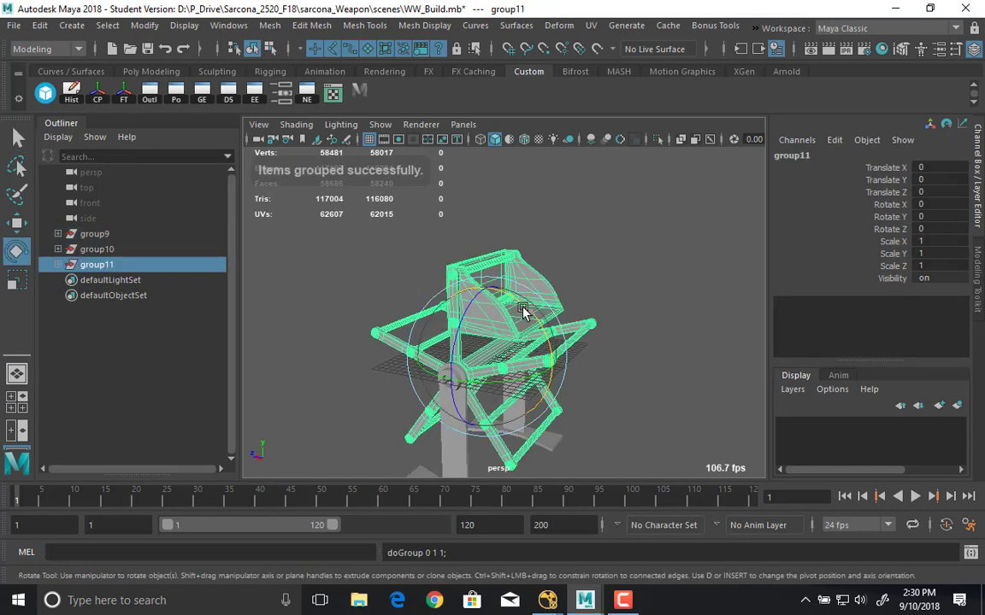
{"action": "left_click_drag", "start_coordinate": [522, 308], "coordinate": [453, 342]}
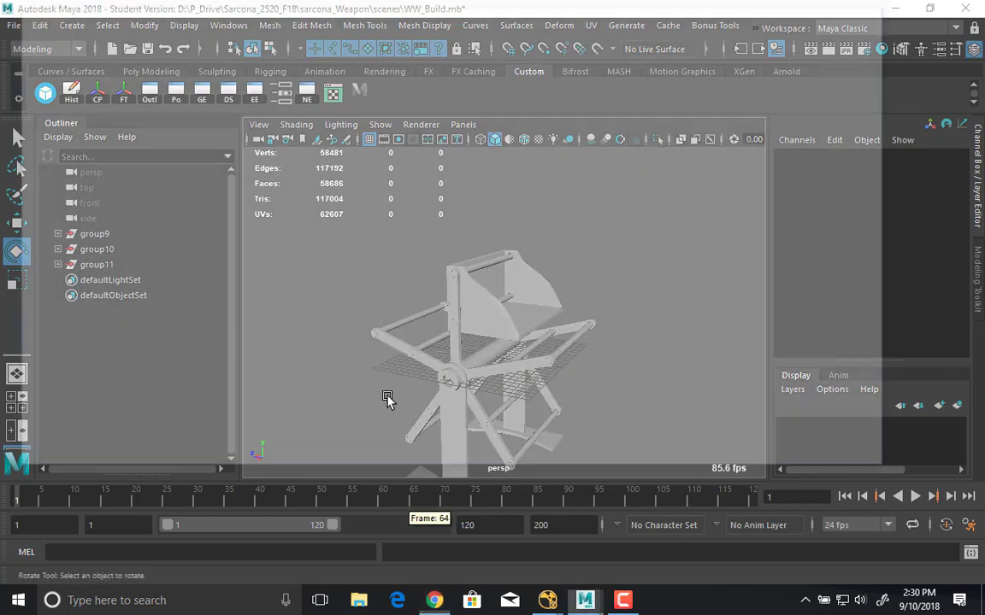
- Search Google for 'water wheel' and browse the wooden waterwheel product page, dismissing its sign-up popup
{"action": "left_click", "coordinate": [437, 600]}
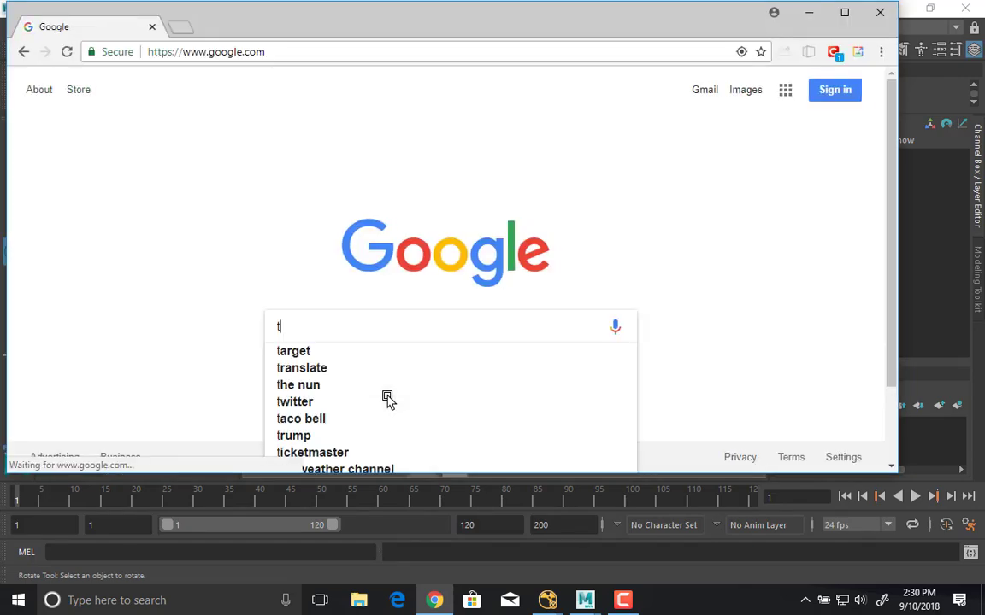
{"action": "type", "text": "water wheel"}
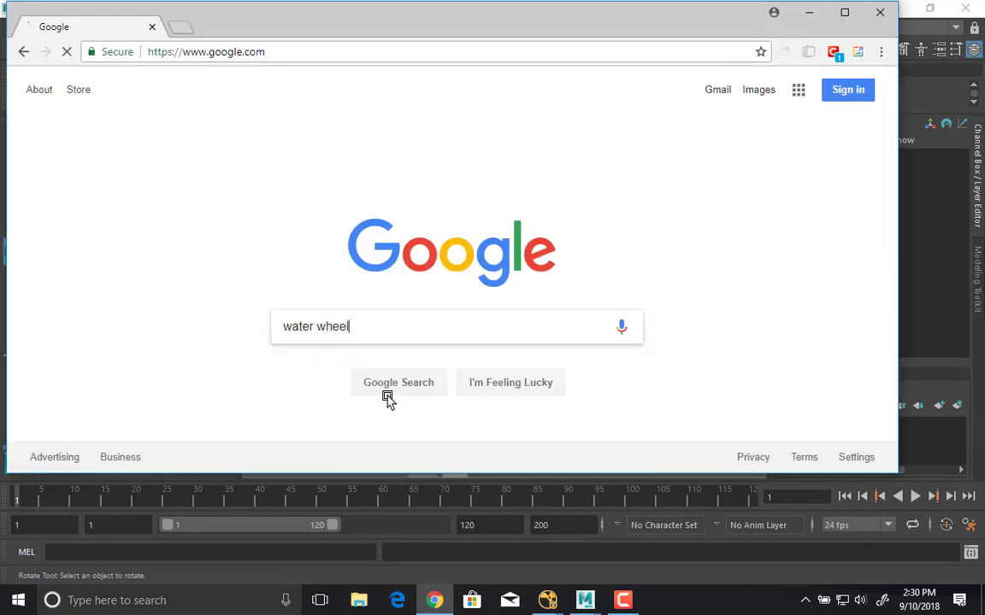
{"action": "left_click", "coordinate": [397, 383]}
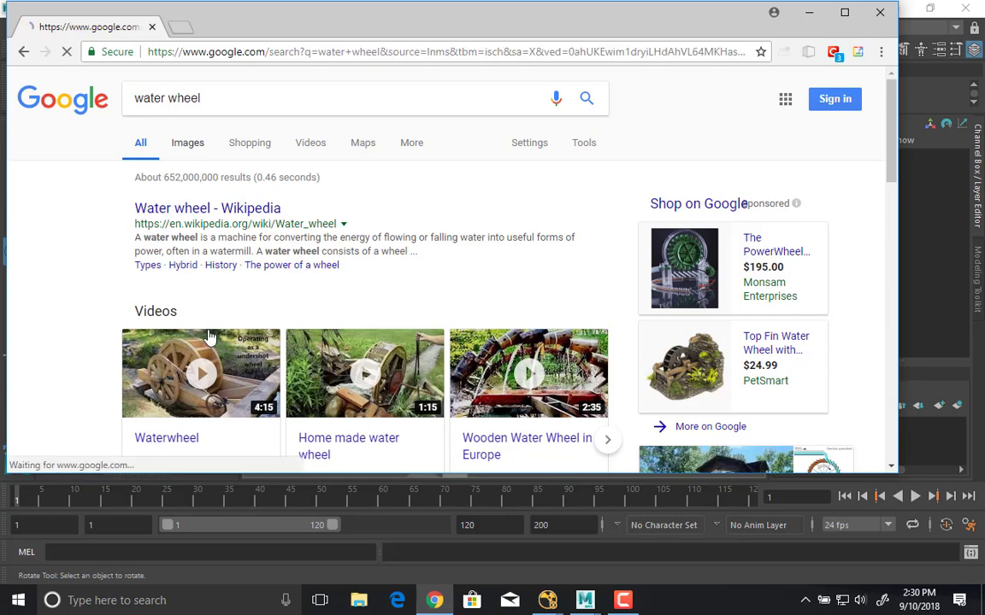
{"action": "left_click", "coordinate": [684, 266]}
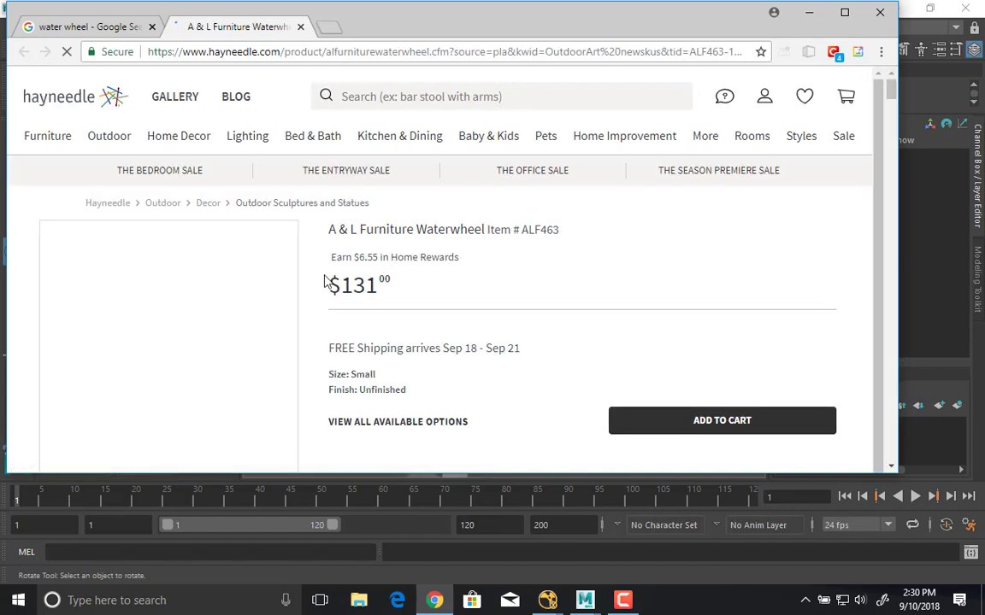
{"action": "scroll", "scroll_direction": "down", "scroll_amount": 3}
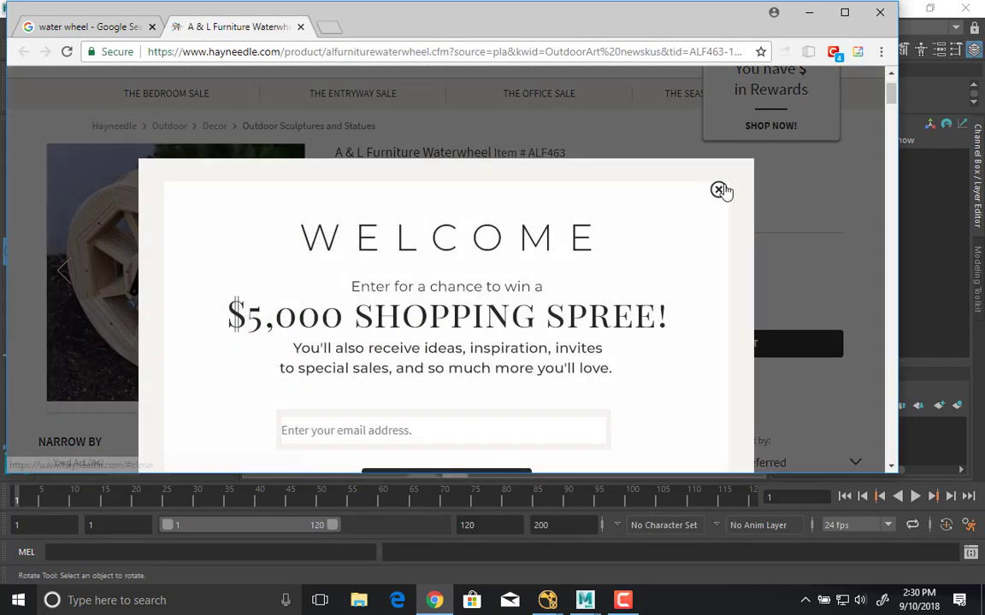
{"action": "left_click", "coordinate": [719, 189]}
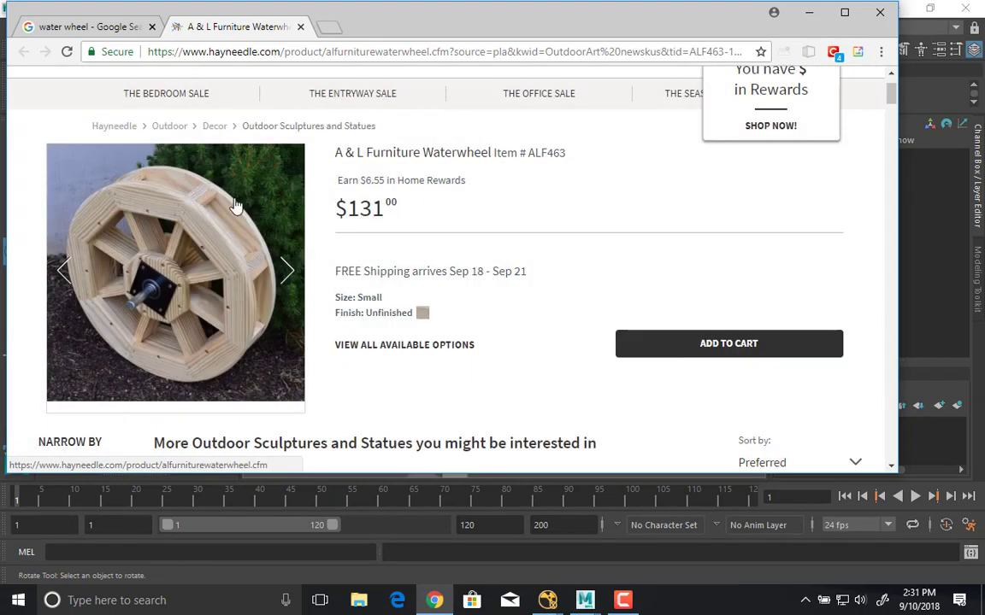
{"action": "scroll", "scroll_direction": "down", "scroll_amount": 3}
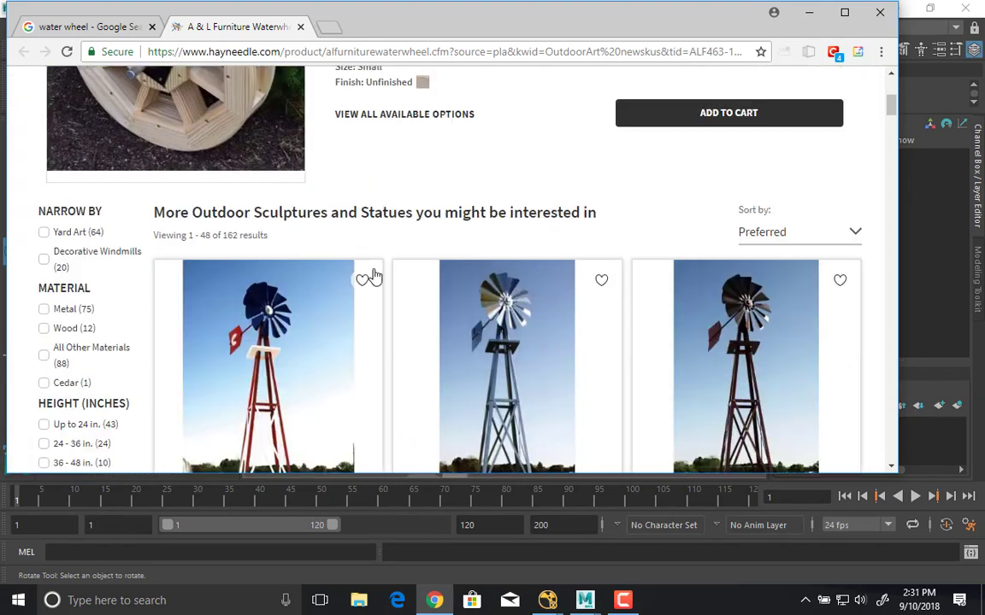
- Return to the image results, preview the waterwheel clipart image, then switch back to Maya
{"action": "left_click", "coordinate": [94, 26]}
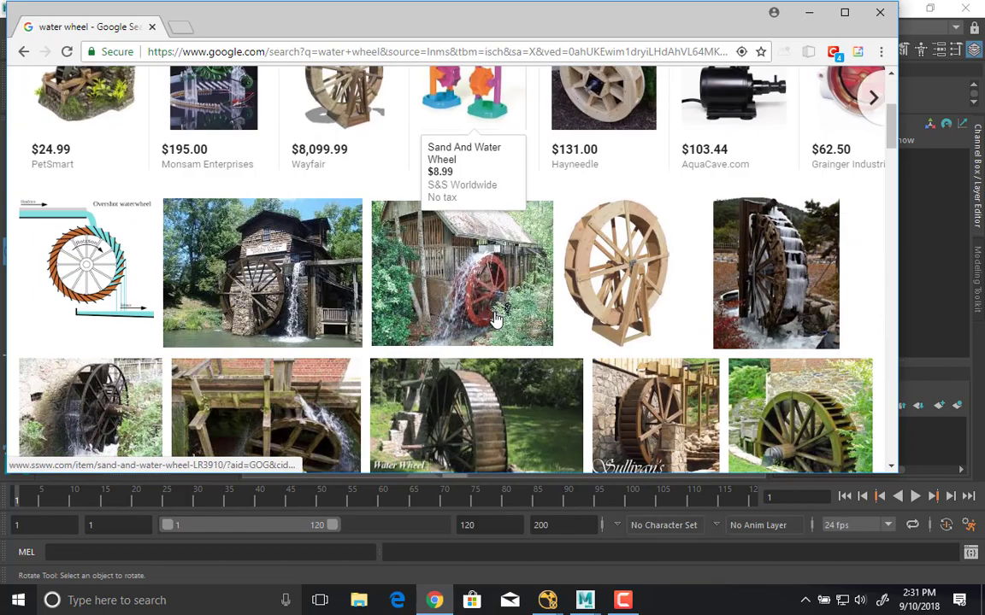
{"action": "scroll", "scroll_direction": "down", "scroll_amount": 3}
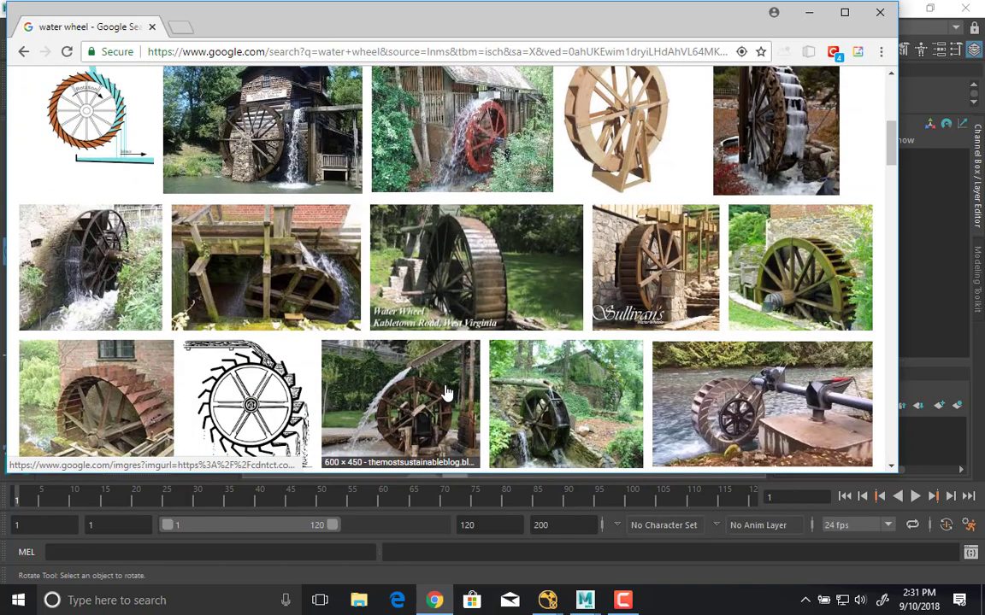
{"action": "left_click", "coordinate": [246, 399]}
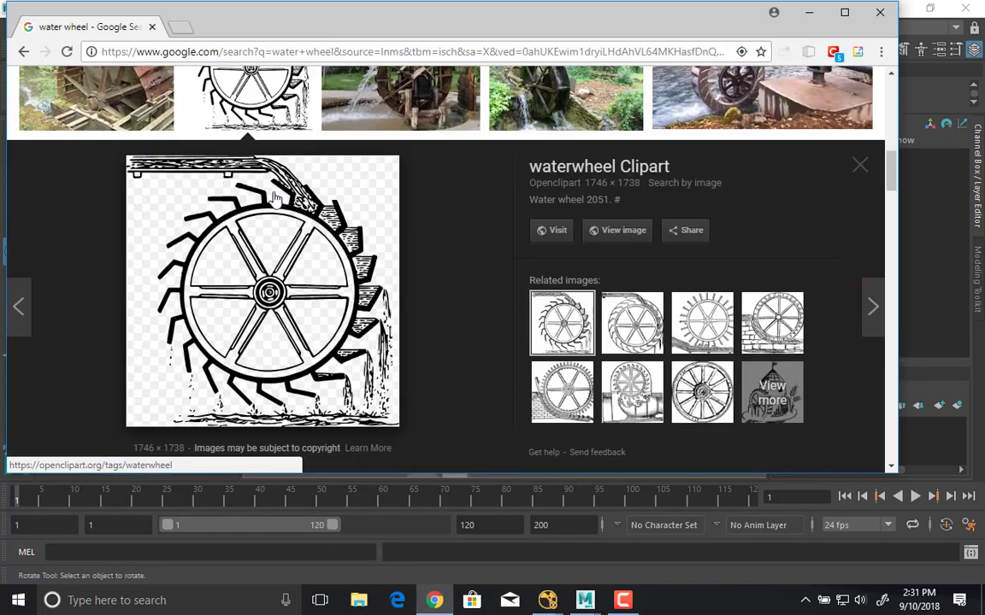
{"action": "key", "text": "alt+tab"}
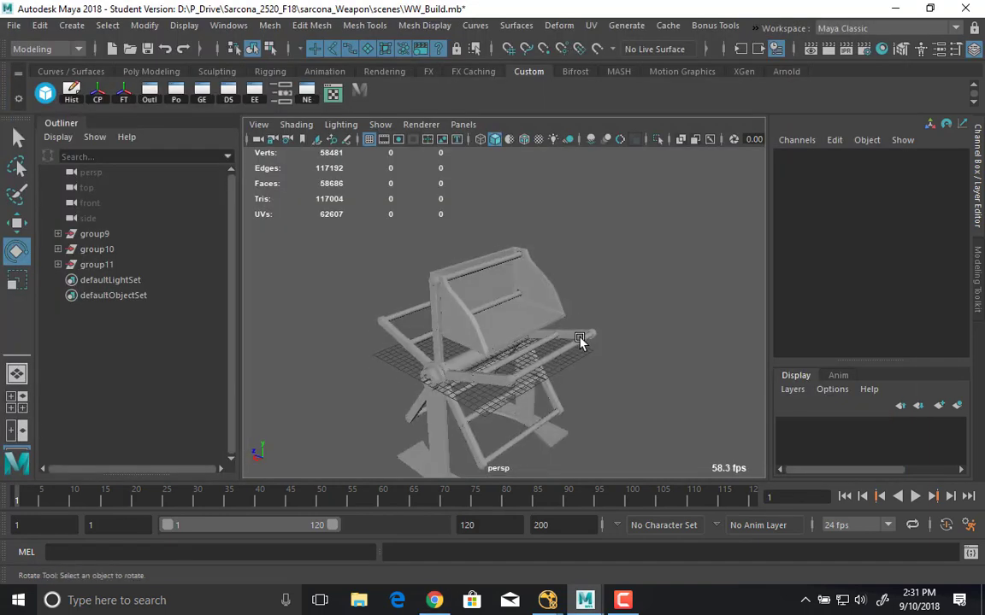
- Drag the rotate manipulator on group11 twice to refine the wheel's orientation
{"action": "left_click_drag", "start_coordinate": [581, 342], "coordinate": [585, 290]}
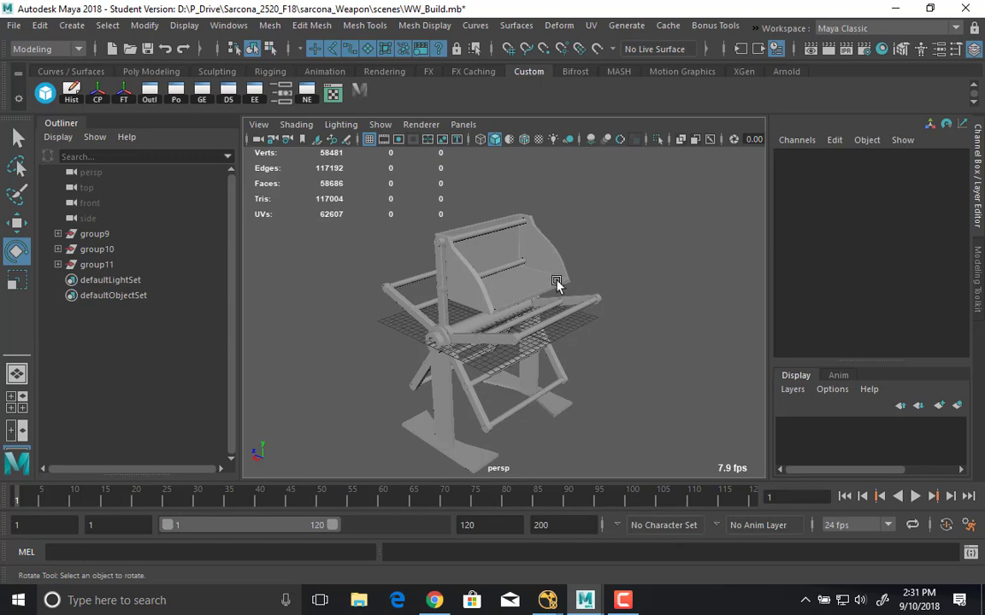
{"action": "left_click_drag", "start_coordinate": [555, 282], "coordinate": [499, 253]}
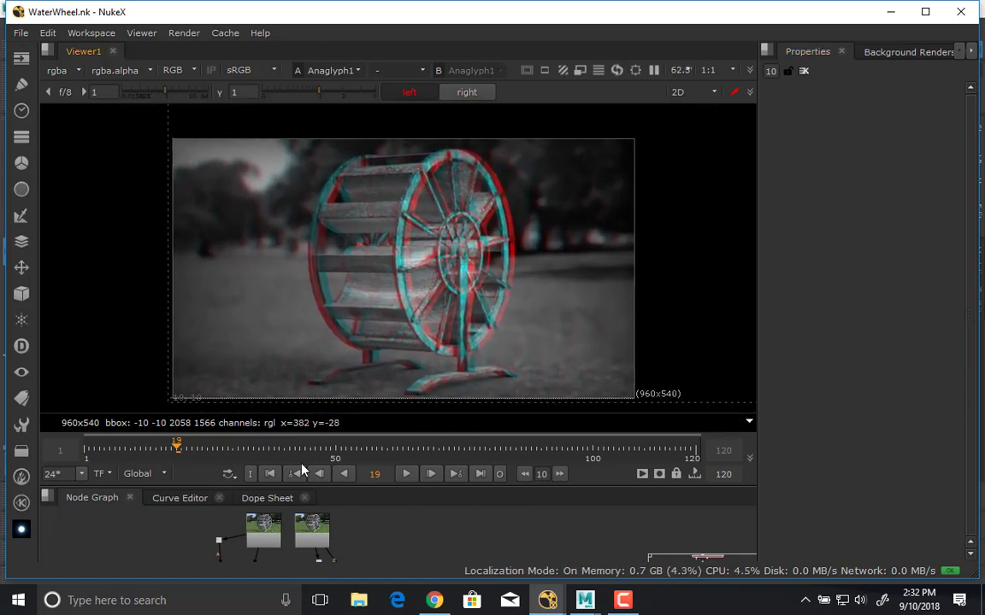
- Jump the Viewer to the first frame and play the stereo anaglyph sequence through to about frame 28
{"action": "left_click", "coordinate": [270, 474]}
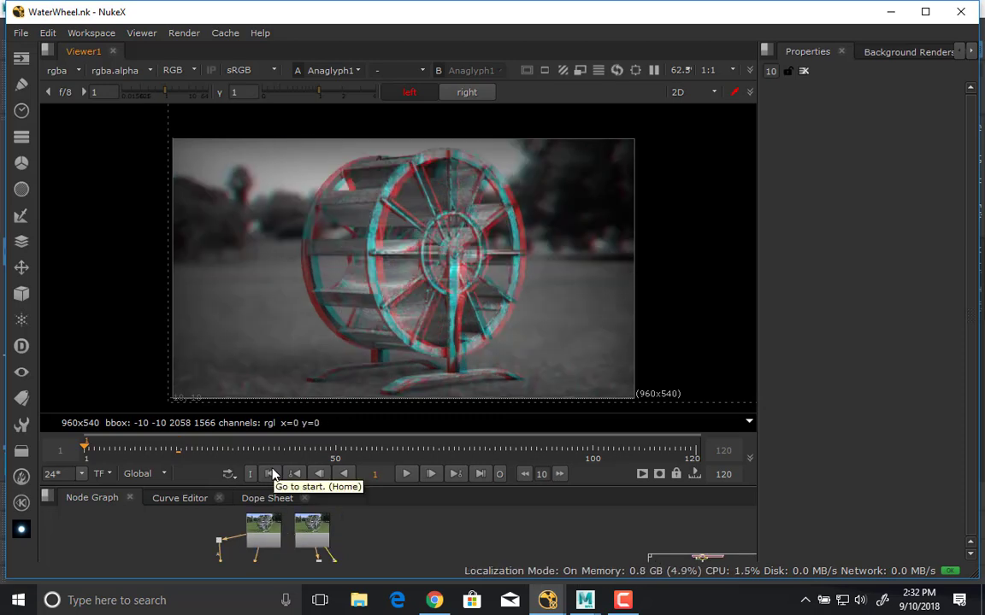
{"action": "mouse_move", "coordinate": [274, 468]}
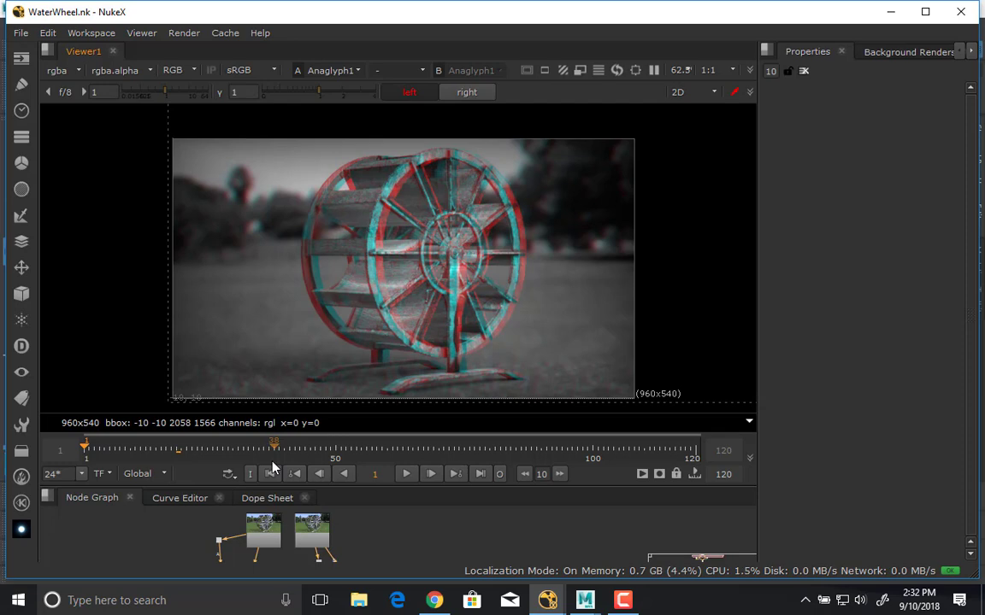
{"action": "left_click", "coordinate": [403, 473]}
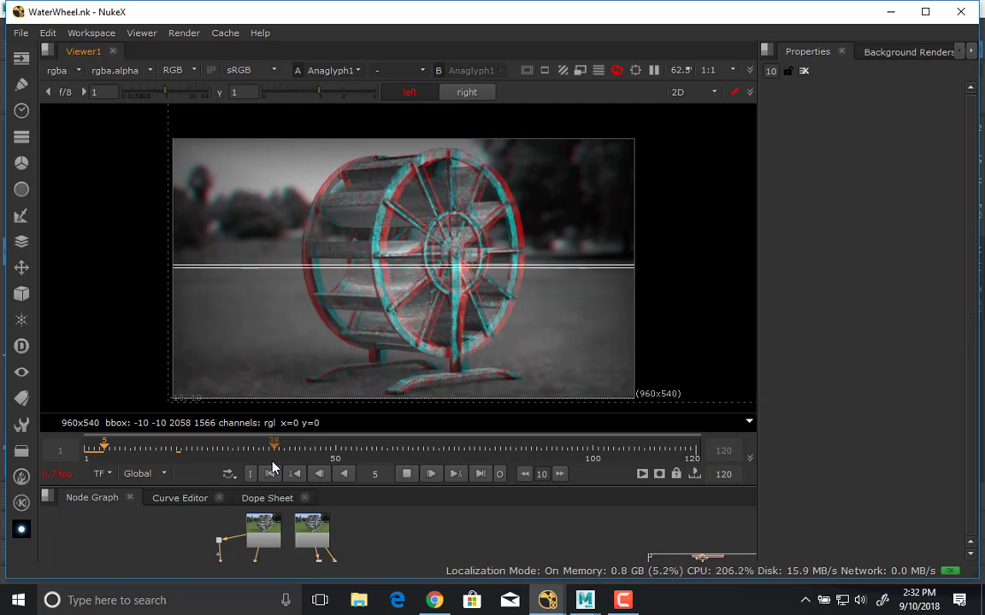
{"action": "left_click", "coordinate": [431, 473]}
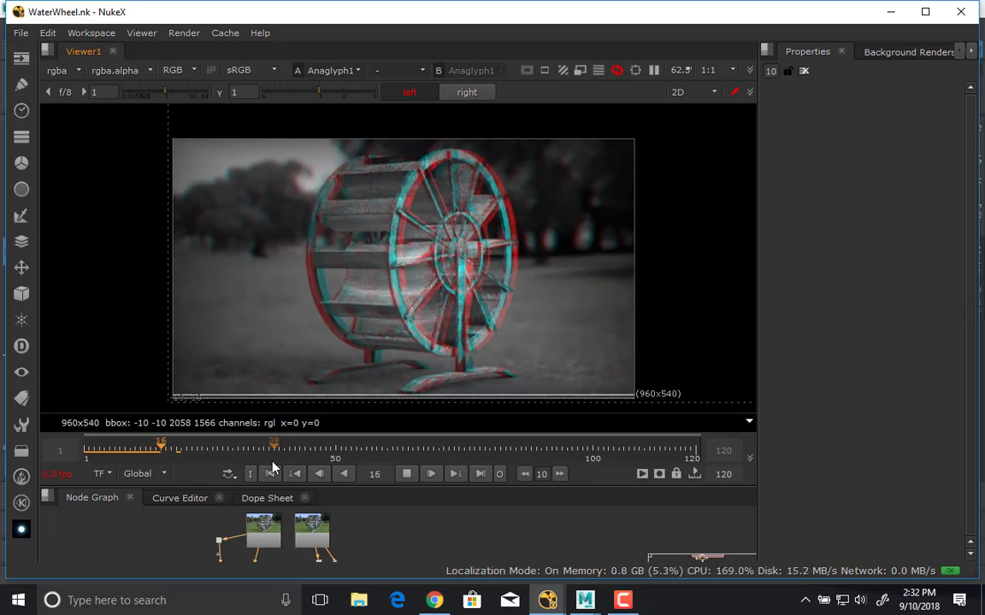
{"action": "left_click", "coordinate": [431, 475]}
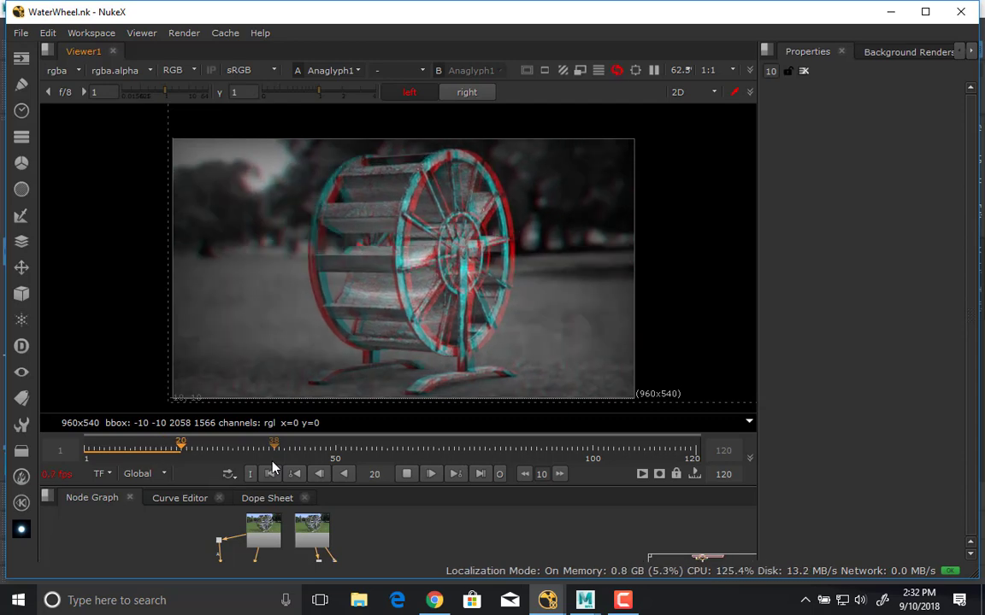
{"action": "left_click", "coordinate": [431, 473]}
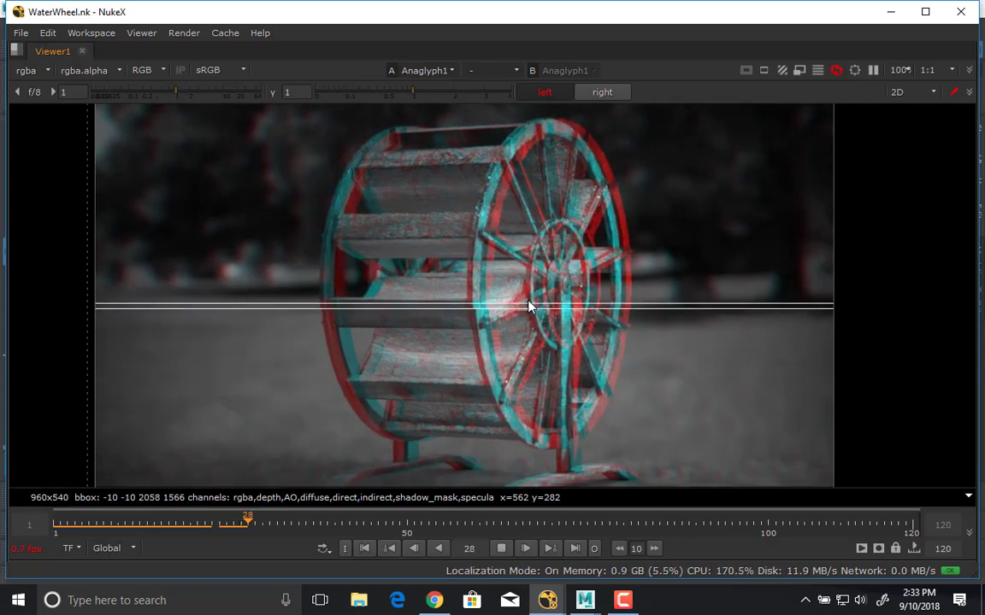
- Stop the anaglyph playback at frame 30
{"action": "left_click", "coordinate": [501, 549]}
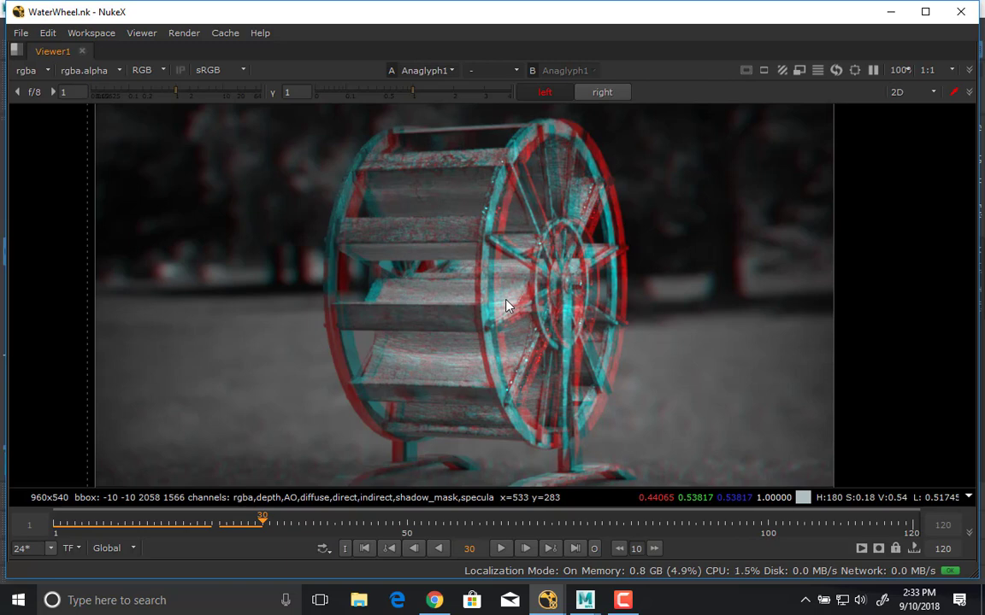
{"action": "mouse_move", "coordinate": [510, 303]}
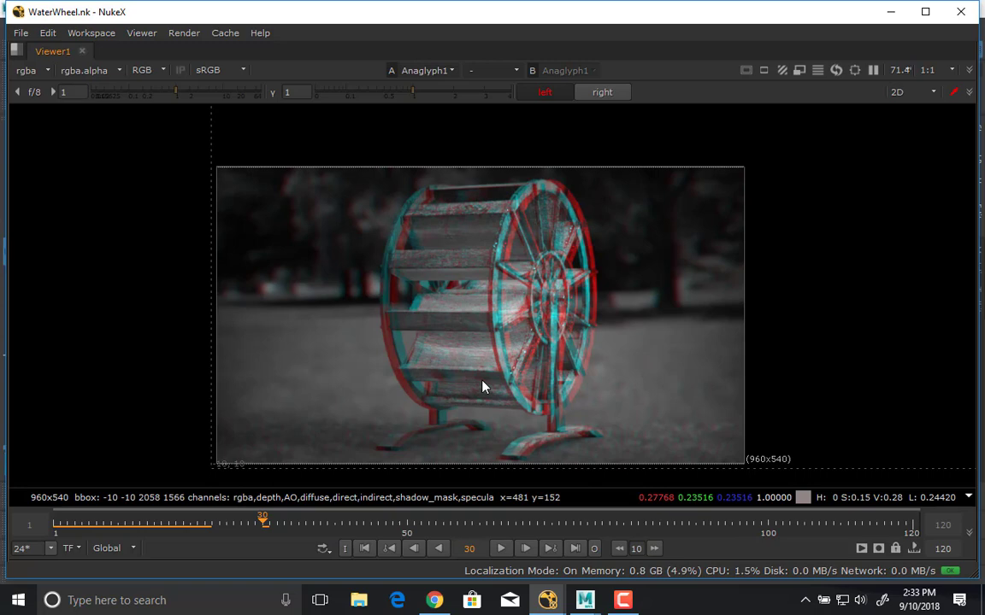
{"action": "mouse_move", "coordinate": [636, 210]}
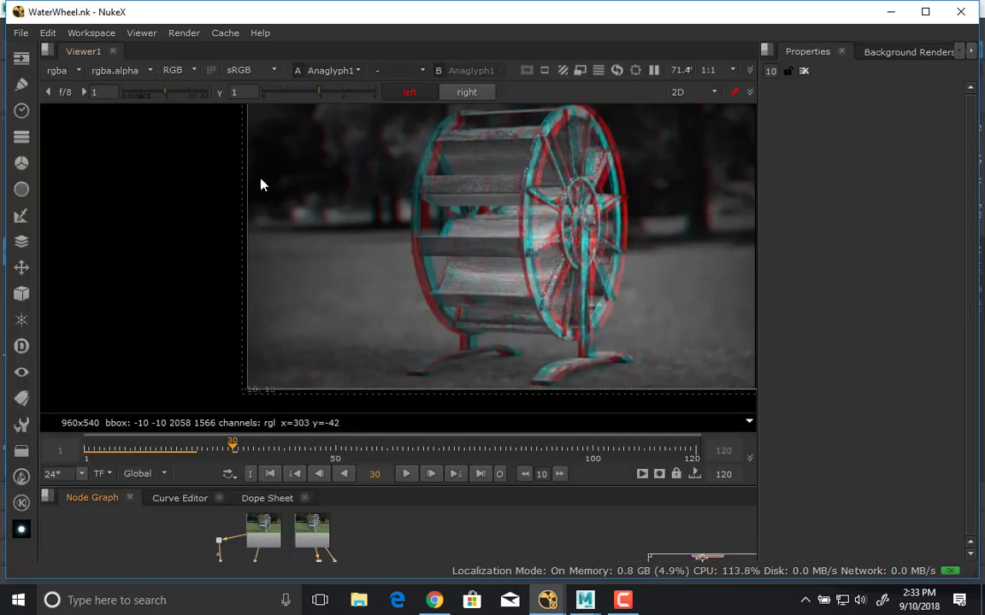
- Glance at the File menu, then connect the Viewer to JoinViews1 to see the full-colour wheel render
{"action": "left_click", "coordinate": [21, 32]}
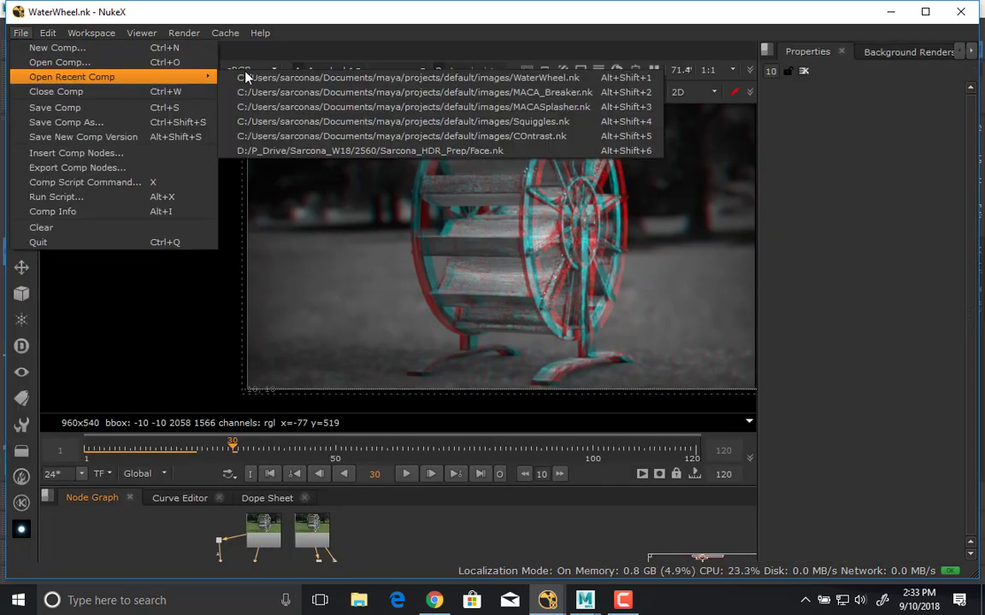
{"action": "left_click", "coordinate": [624, 342]}
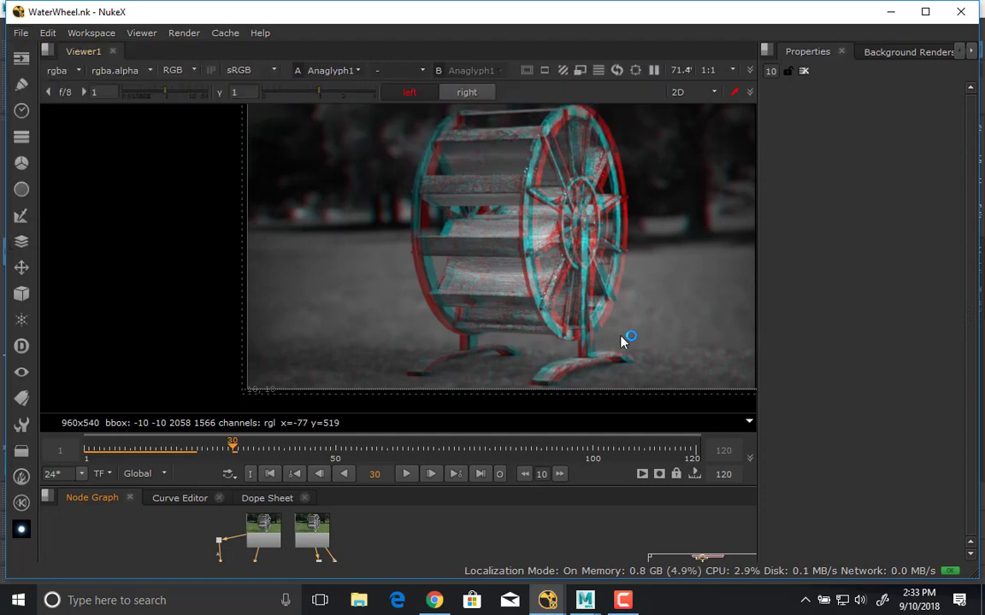
{"action": "mouse_move", "coordinate": [581, 424]}
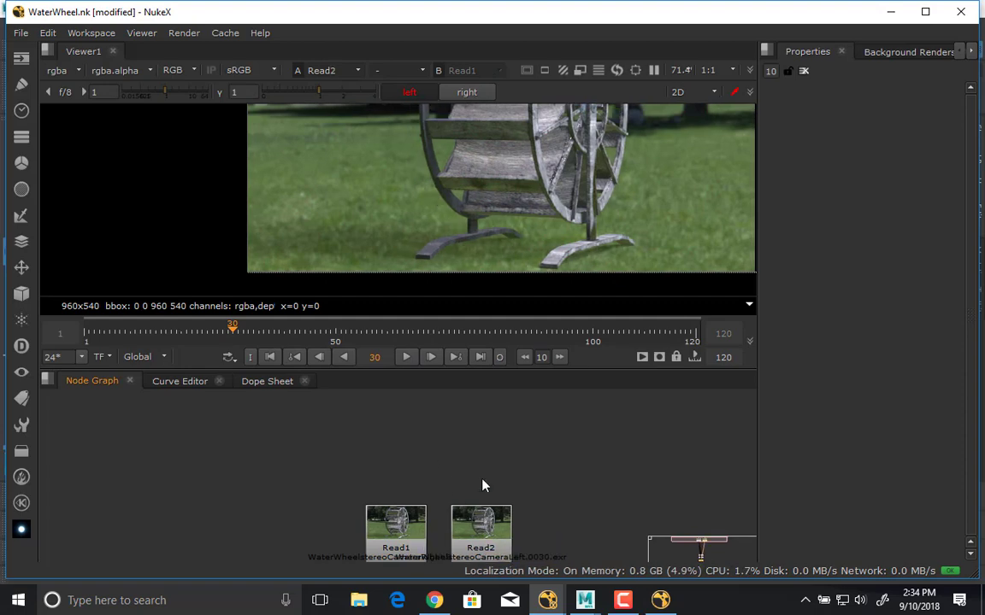
{"action": "mouse_move", "coordinate": [489, 465]}
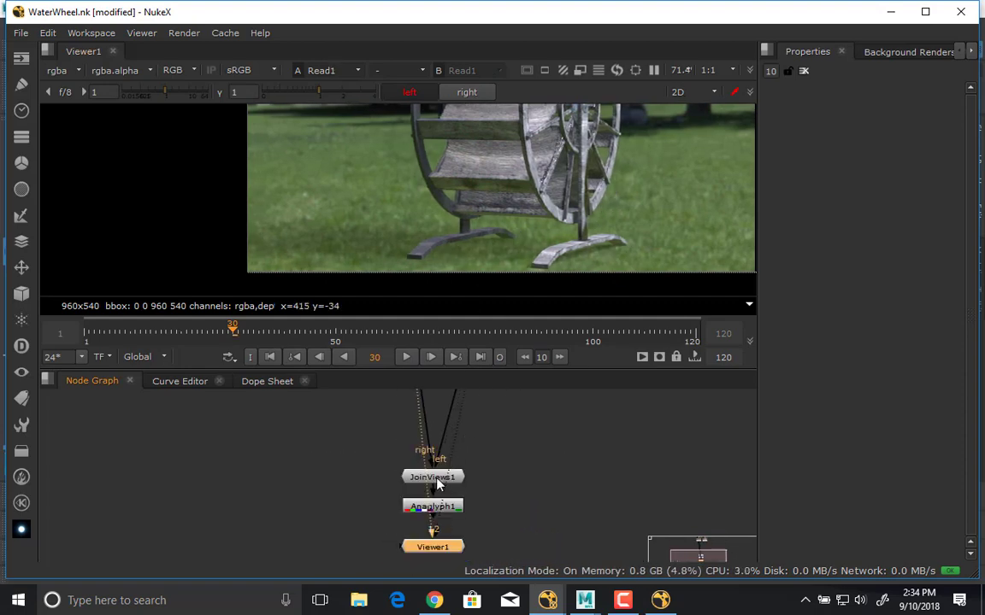
{"action": "left_click", "coordinate": [433, 475]}
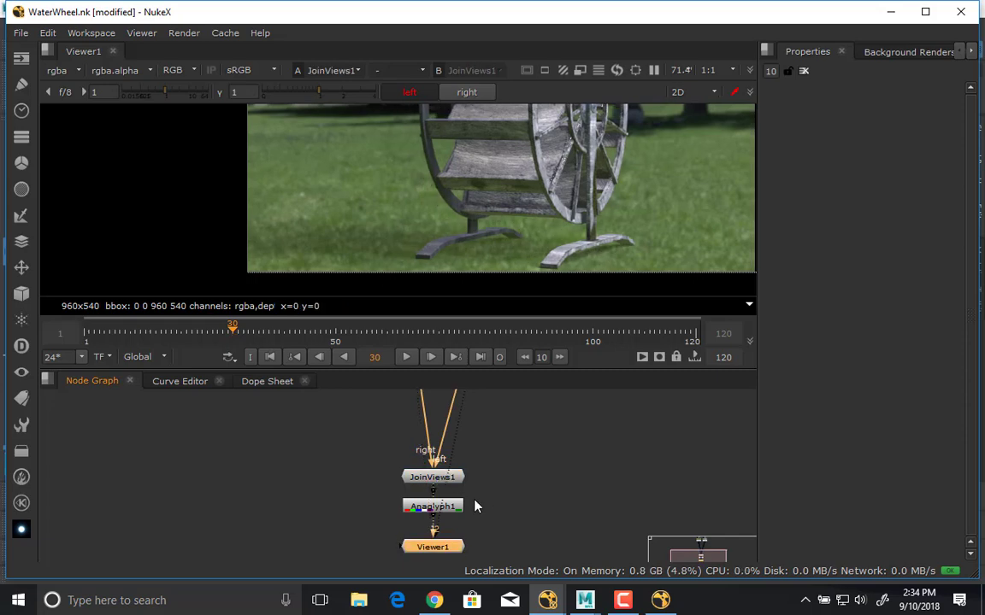
{"action": "left_click", "coordinate": [431, 506]}
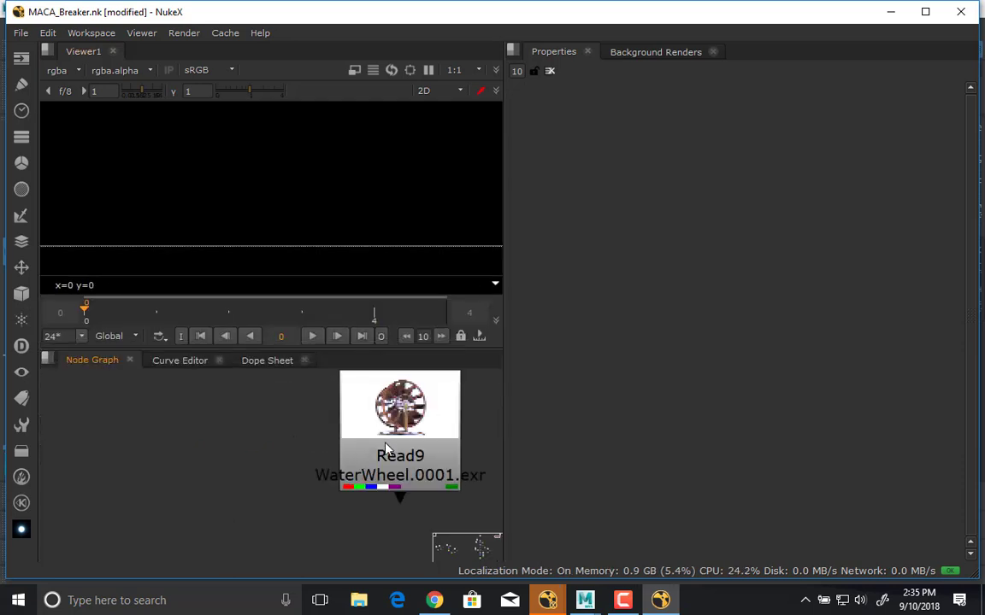
- Move Read9 aside and attach a LayerContactSheet under it to show the EXR's render layers in a grid
{"action": "left_click_drag", "start_coordinate": [400, 431], "coordinate": [283, 431]}
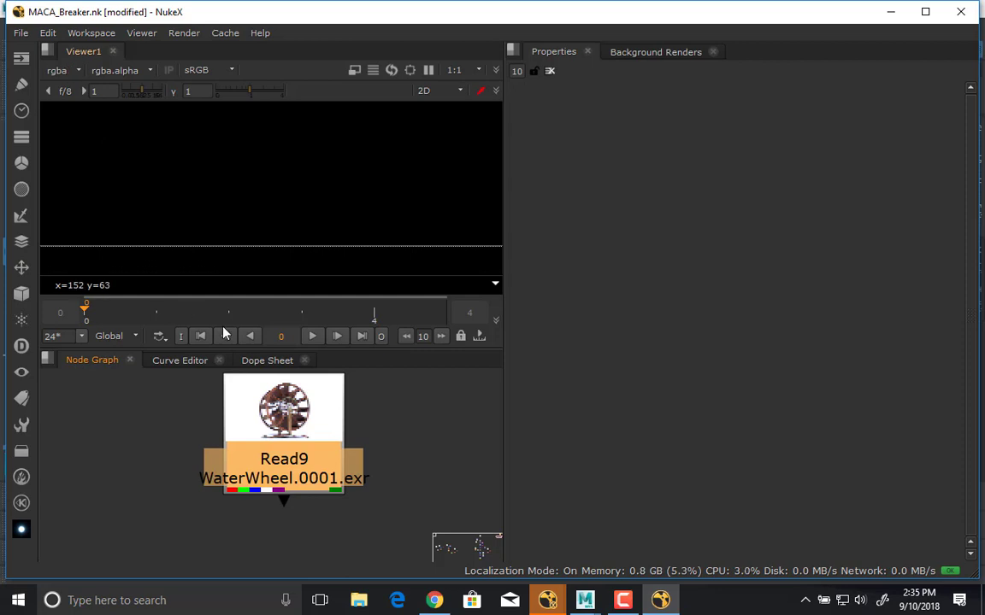
{"action": "mouse_move", "coordinate": [335, 437]}
{"action": "type", "text": "cont"}
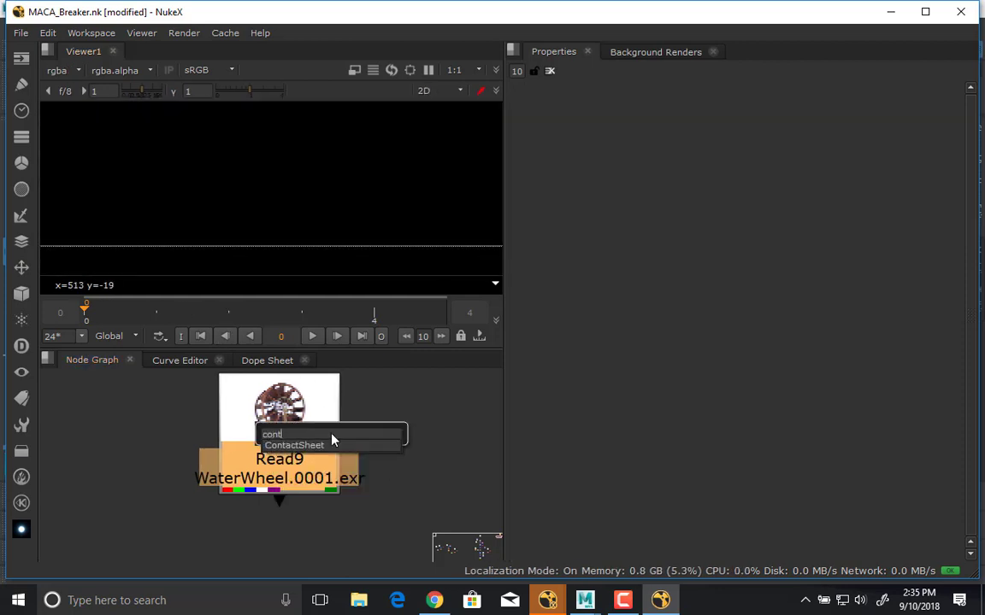
{"action": "left_click", "coordinate": [294, 444]}
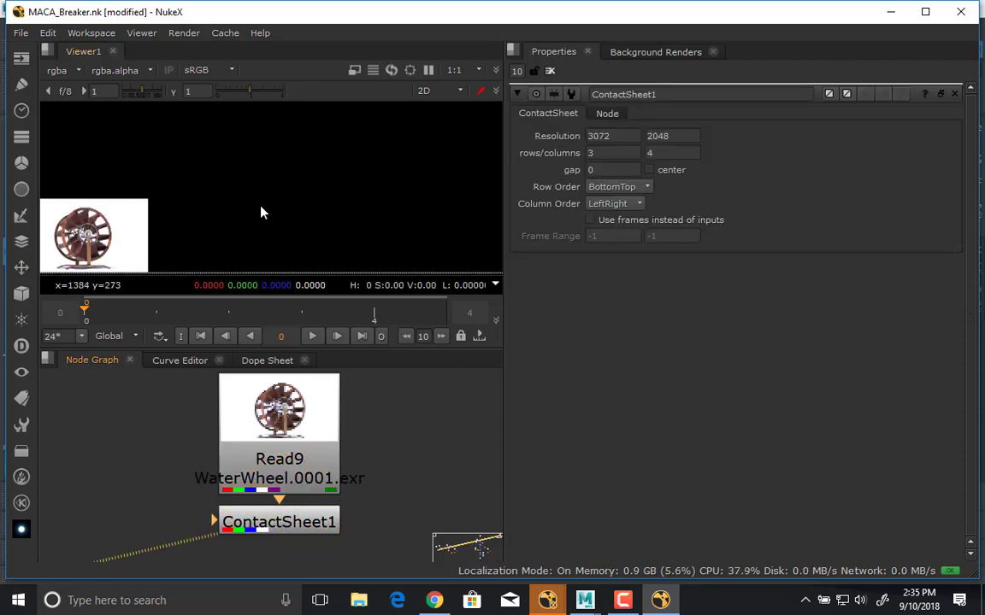
{"action": "left_click", "coordinate": [278, 520]}
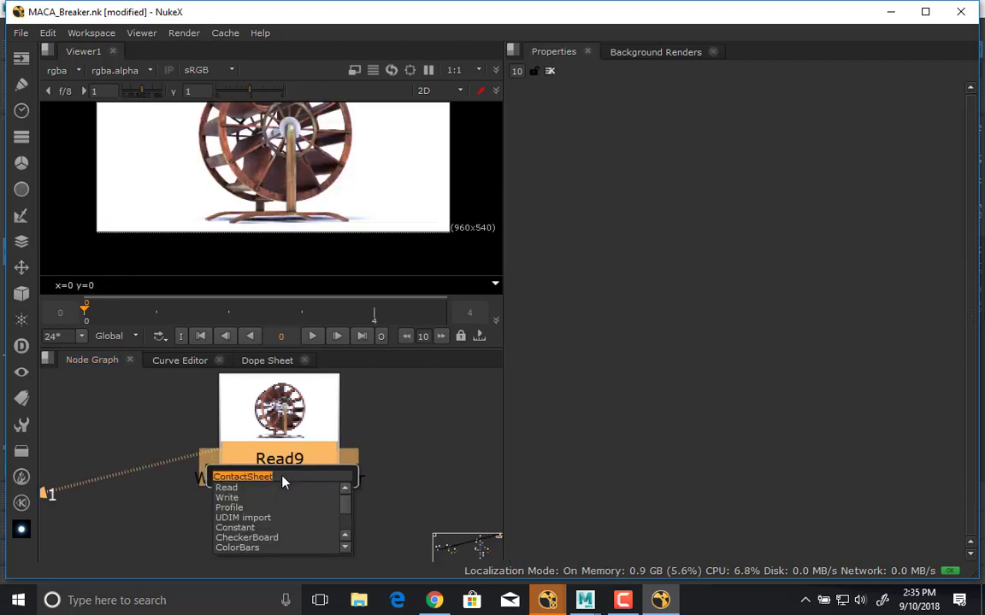
{"action": "left_click", "coordinate": [243, 475]}
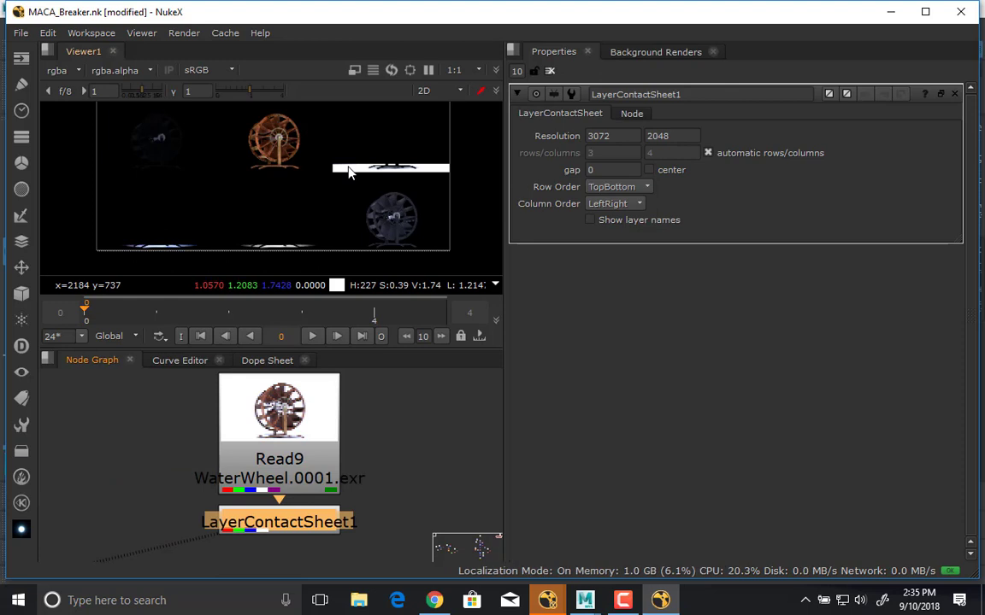
{"action": "mouse_move", "coordinate": [311, 487]}
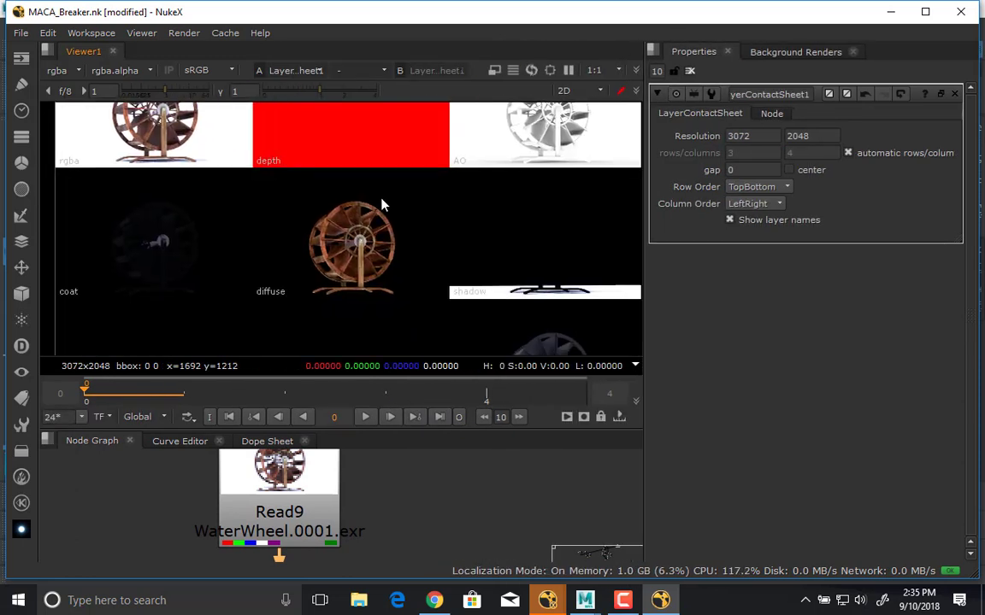
{"action": "mouse_move", "coordinate": [134, 286]}
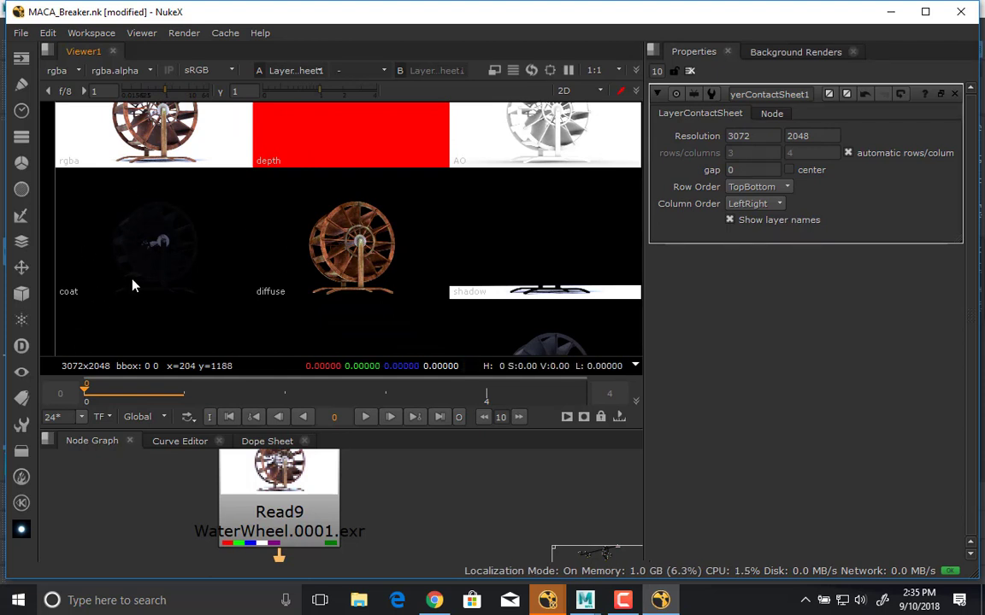
{"action": "mouse_move", "coordinate": [196, 226]}
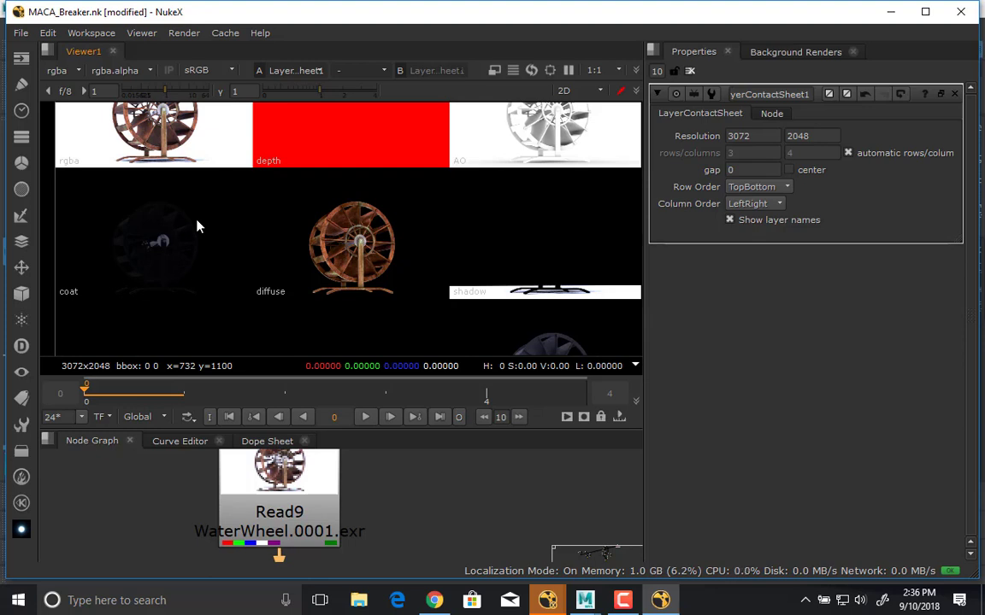
{"action": "mouse_move", "coordinate": [352, 233]}
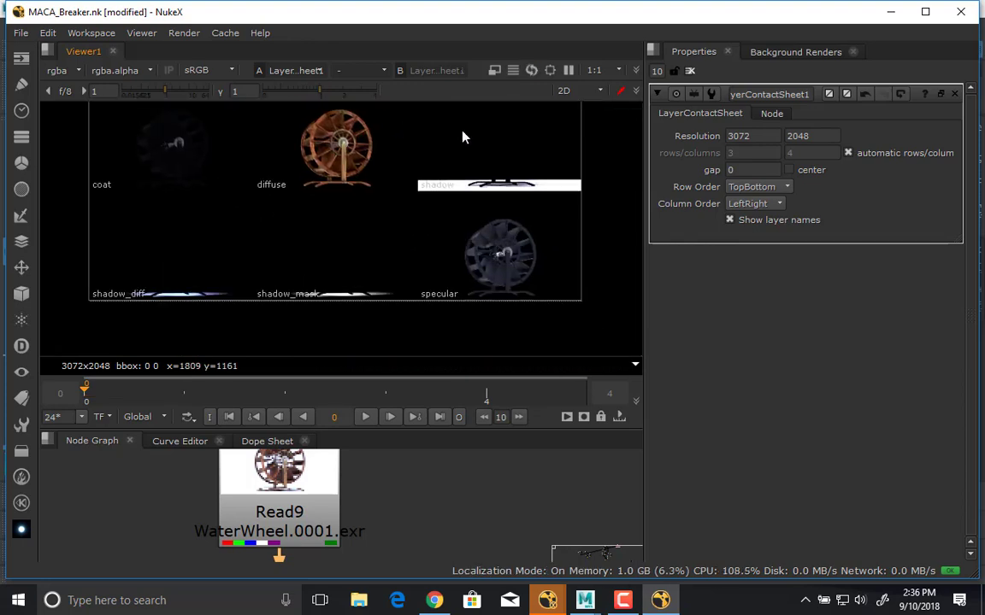
{"action": "mouse_move", "coordinate": [235, 184]}
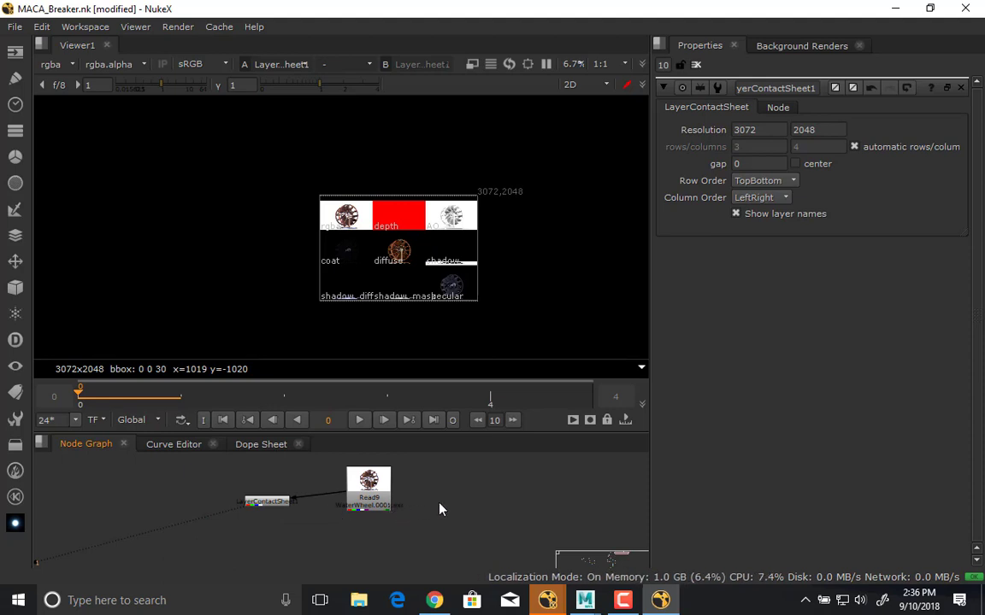
{"action": "mouse_move", "coordinate": [445, 523]}
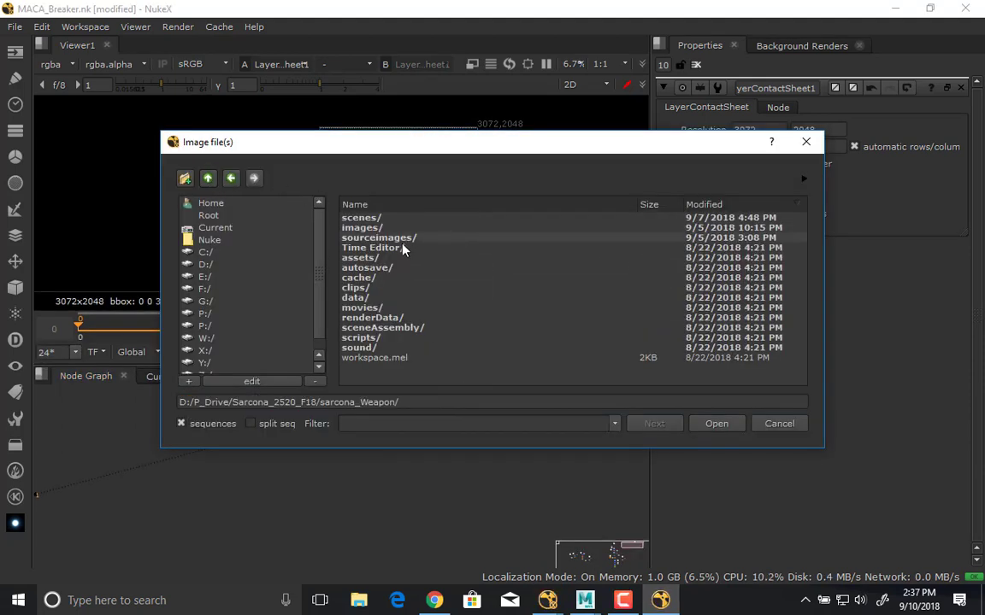
- Browse into the render folder and load the WaterWheelstereoCameraRight.####.exr sequence as Read10
{"action": "double_click", "coordinate": [362, 227]}
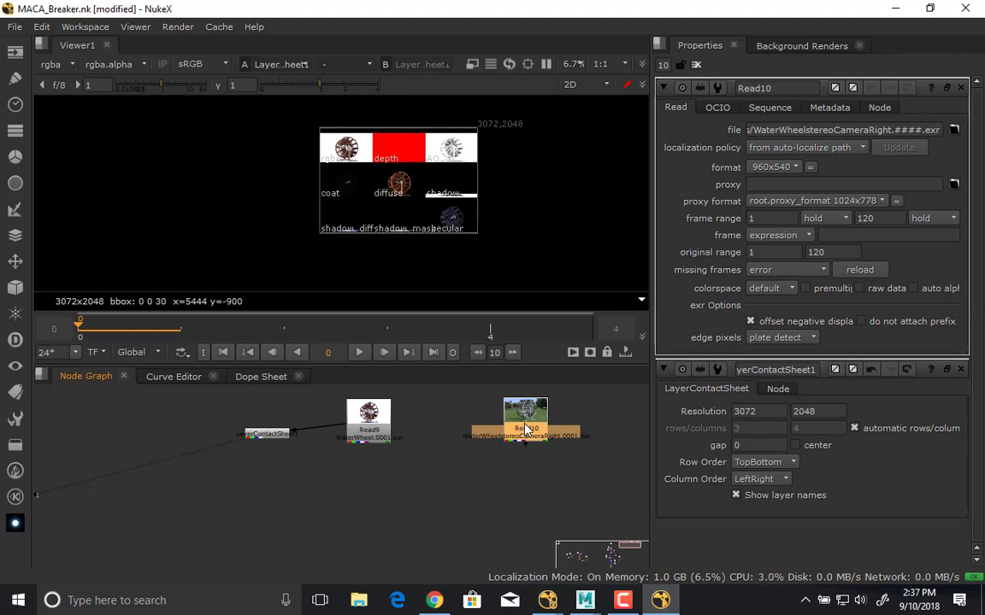
- Place Read10 beside Read9 and view its right-camera render of the wheel over the grass background
{"action": "left_click_drag", "start_coordinate": [526, 418], "coordinate": [498, 424]}
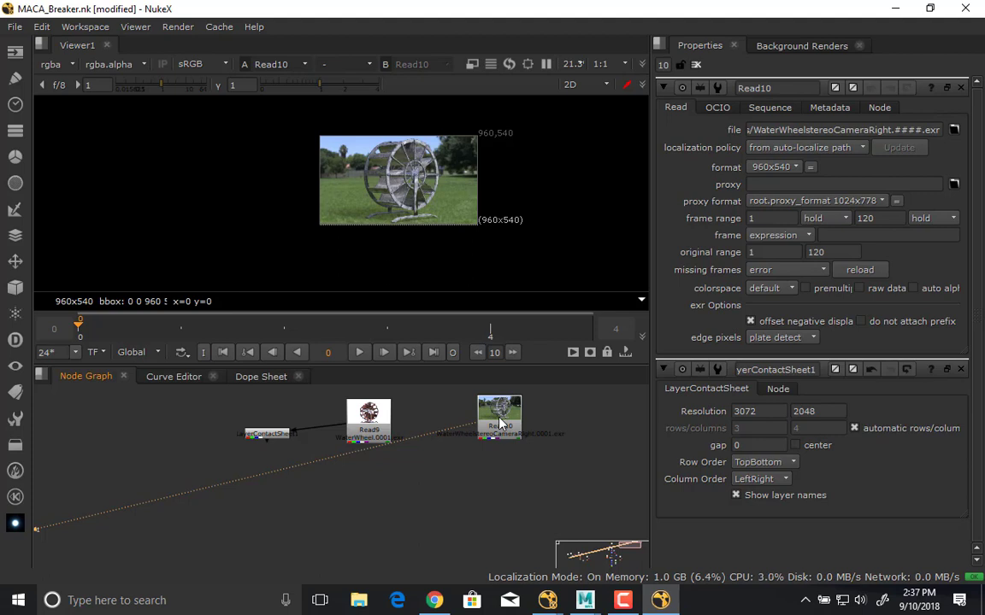
{"action": "mouse_move", "coordinate": [568, 409]}
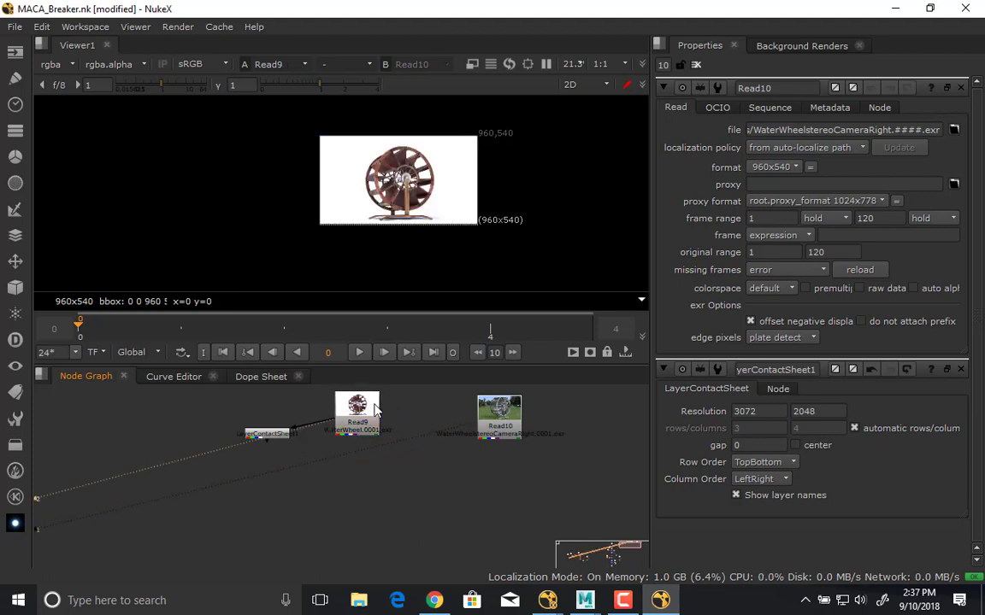
{"action": "mouse_move", "coordinate": [393, 174]}
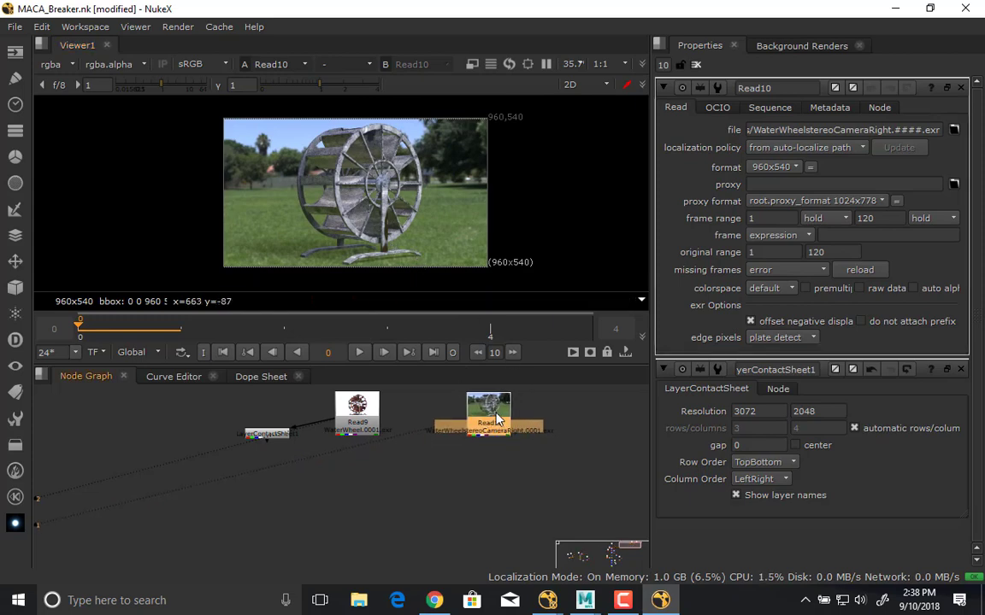
- Add a Shuffle node via Tab search and set its in 1 layer to the AO render layer
{"action": "type", "text": "shuff"}
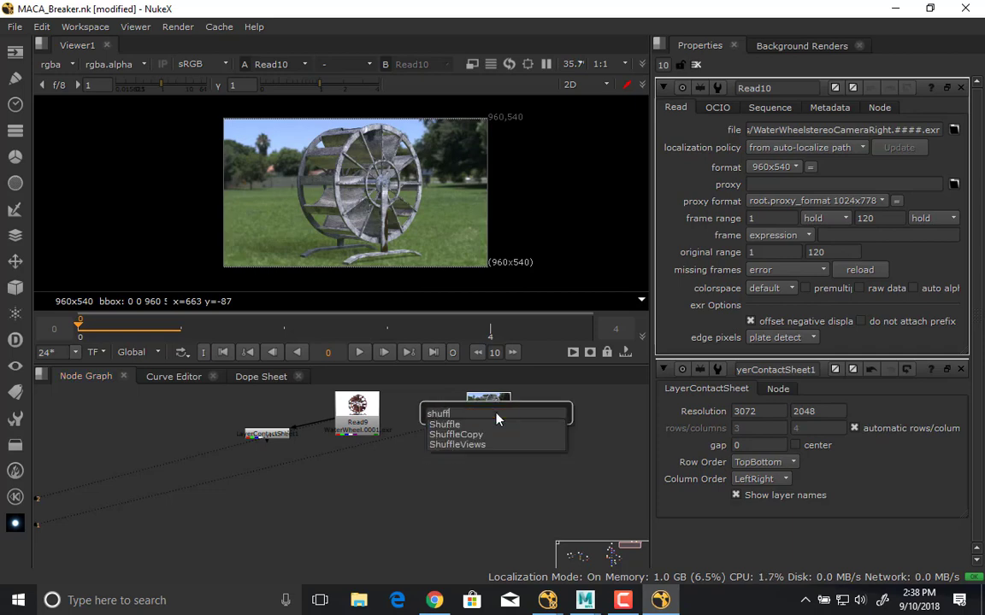
{"action": "type", "text": "le"}
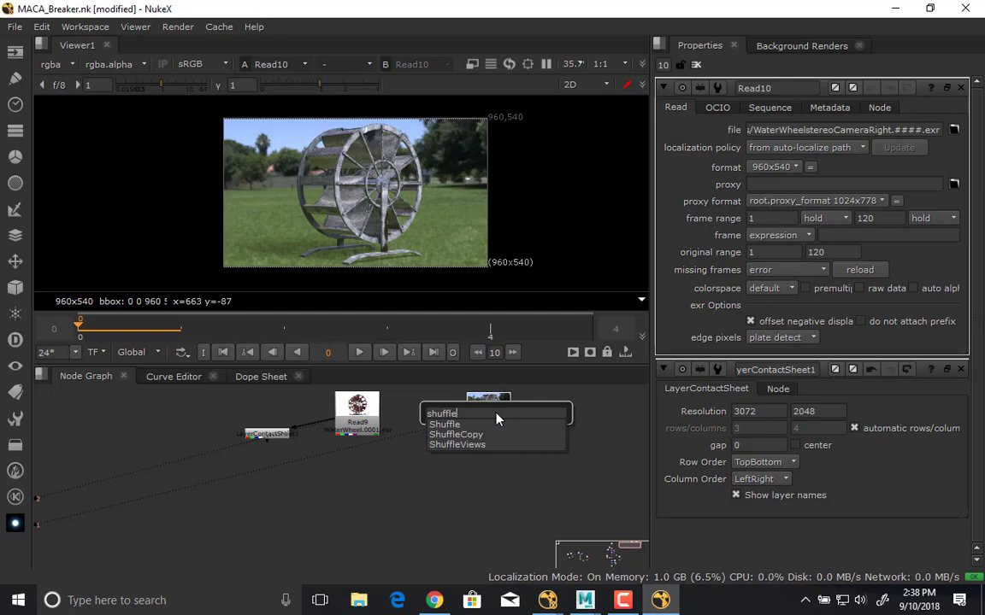
{"action": "left_click", "coordinate": [445, 424]}
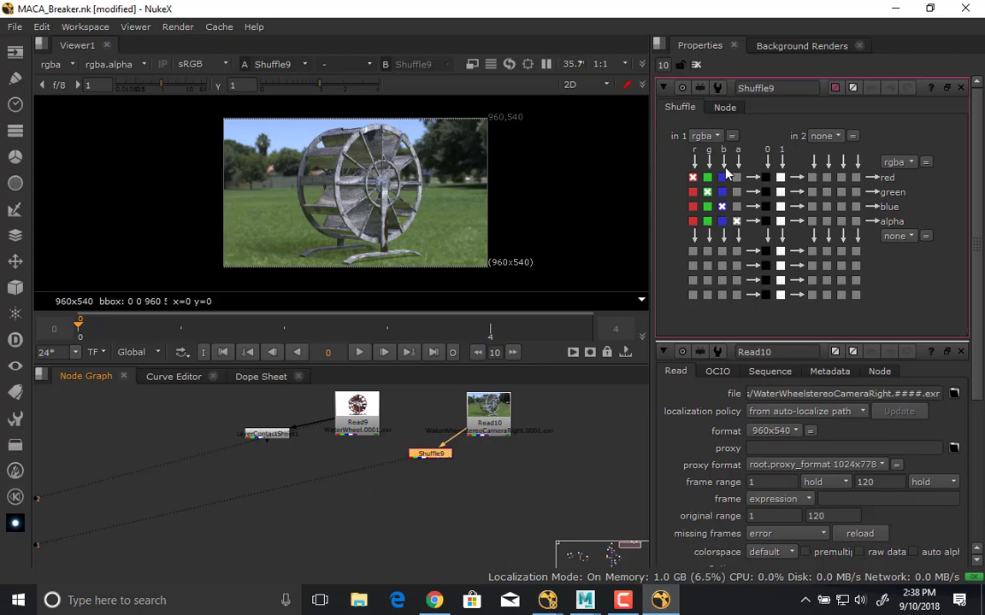
{"action": "left_click", "coordinate": [718, 135]}
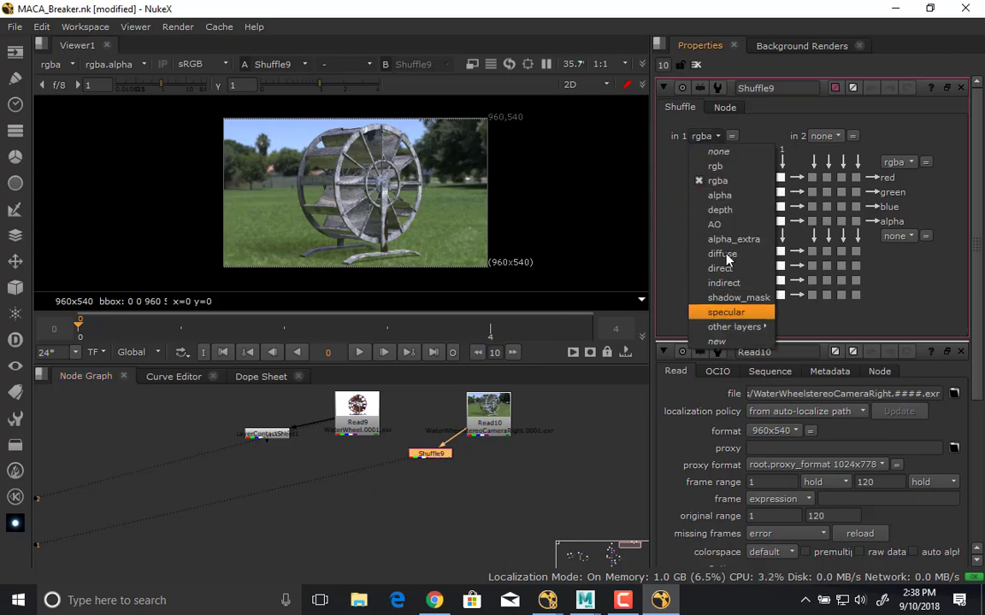
{"action": "left_click", "coordinate": [715, 224]}
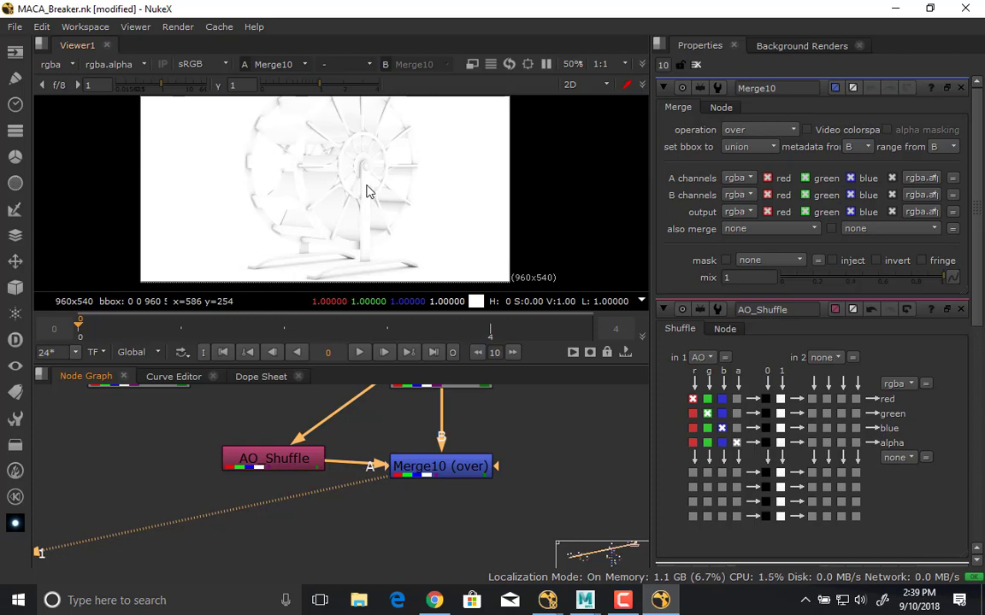
- Set the AO merge operation to multiply so the AO pass darkens the render
{"action": "left_click", "coordinate": [755, 130]}
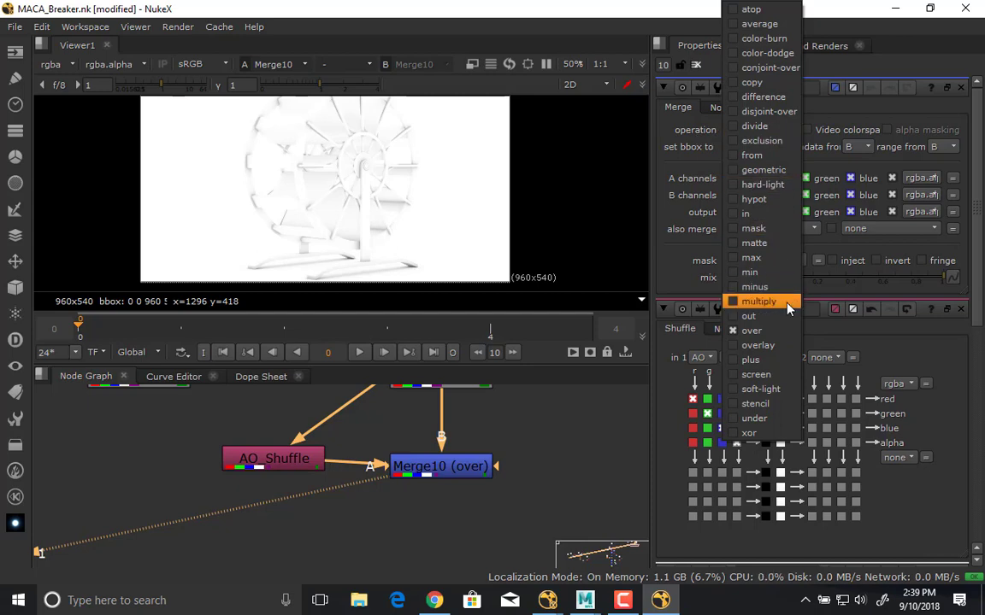
{"action": "mouse_move", "coordinate": [752, 301]}
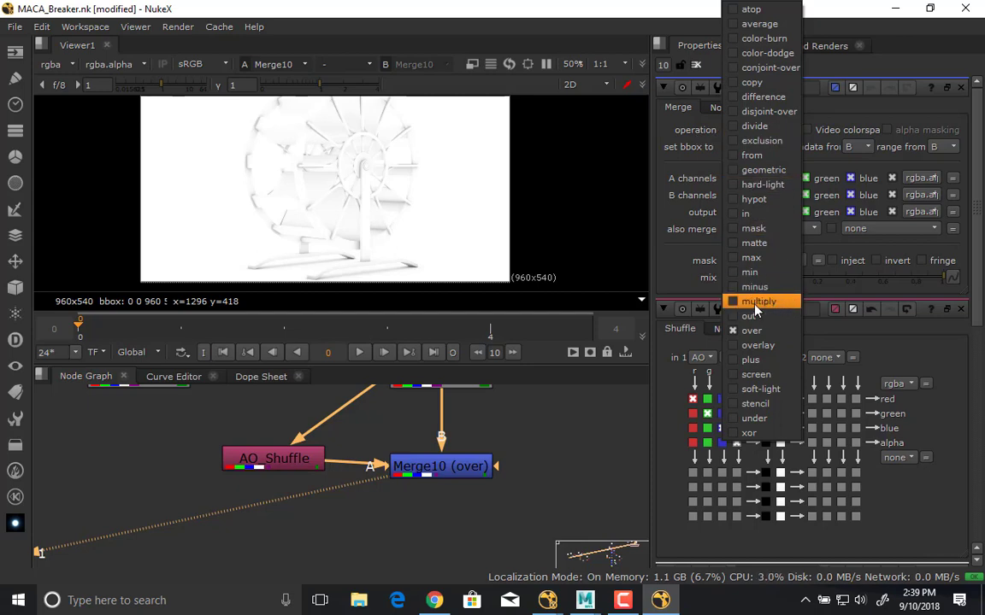
{"action": "left_click", "coordinate": [759, 301]}
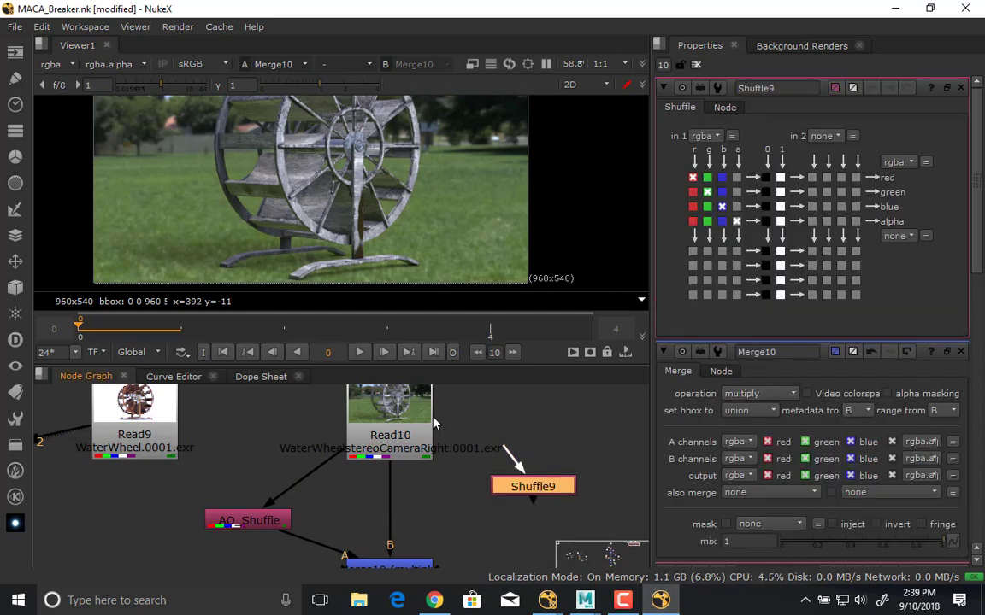
- Place Shuffle9 under Read10 reading shadow_mask and rename it shadow_Shuffle
{"action": "left_click_drag", "start_coordinate": [533, 486], "coordinate": [130, 530]}
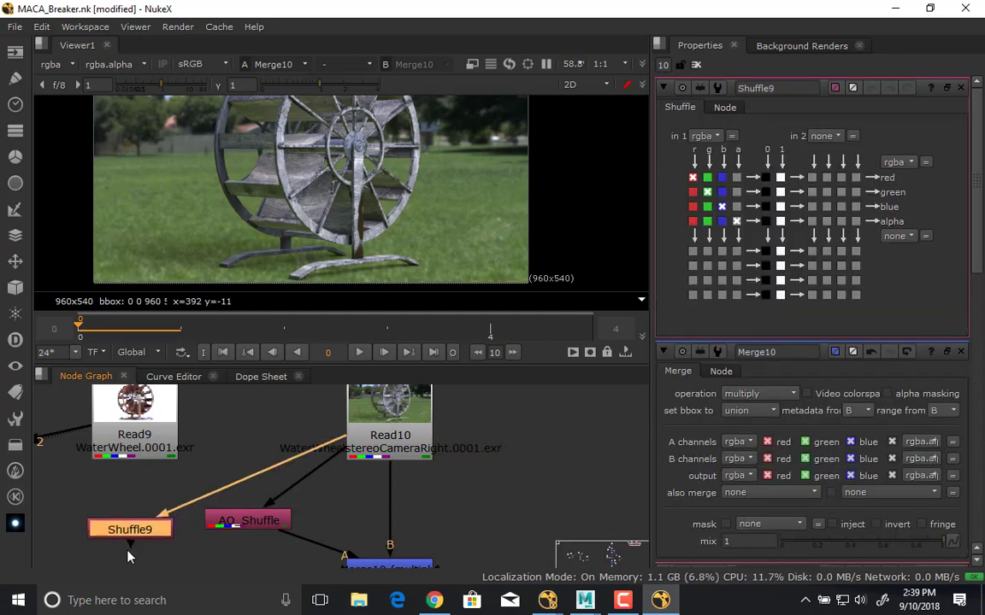
{"action": "left_click", "coordinate": [704, 135]}
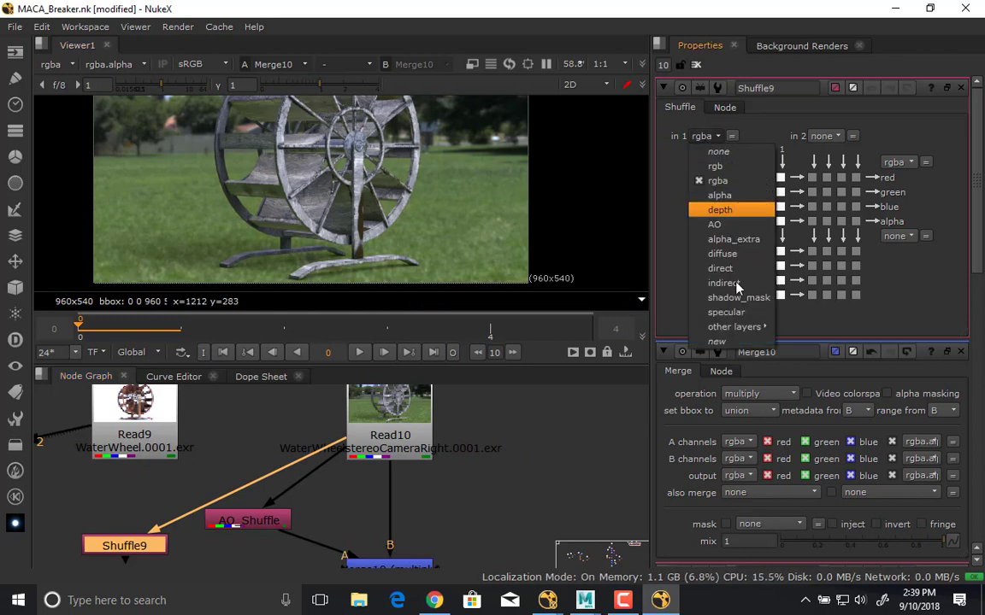
{"action": "left_click", "coordinate": [738, 297]}
{"action": "type", "text": "shadow"}
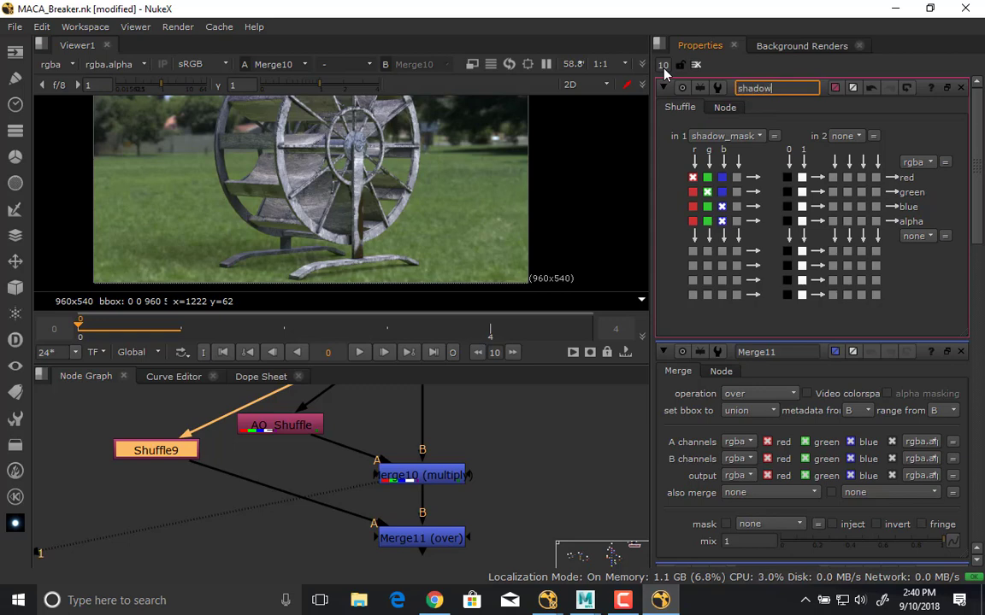
{"action": "type", "text": "_Shuffle"}
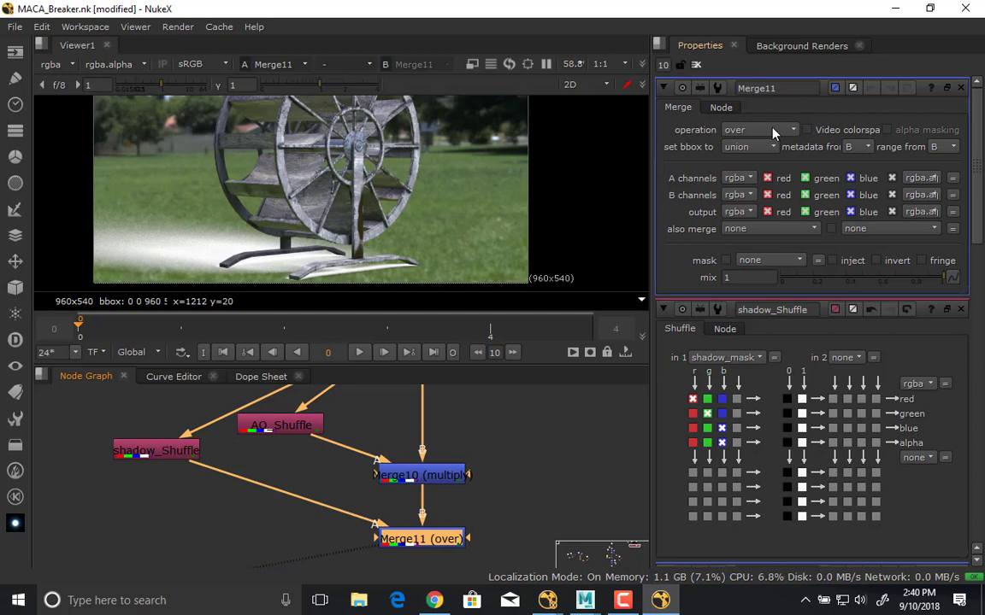
- Try other blend operations on the shadow merge, ending on average, and nudge shadow_Shuffle aside
{"action": "left_click", "coordinate": [756, 130]}
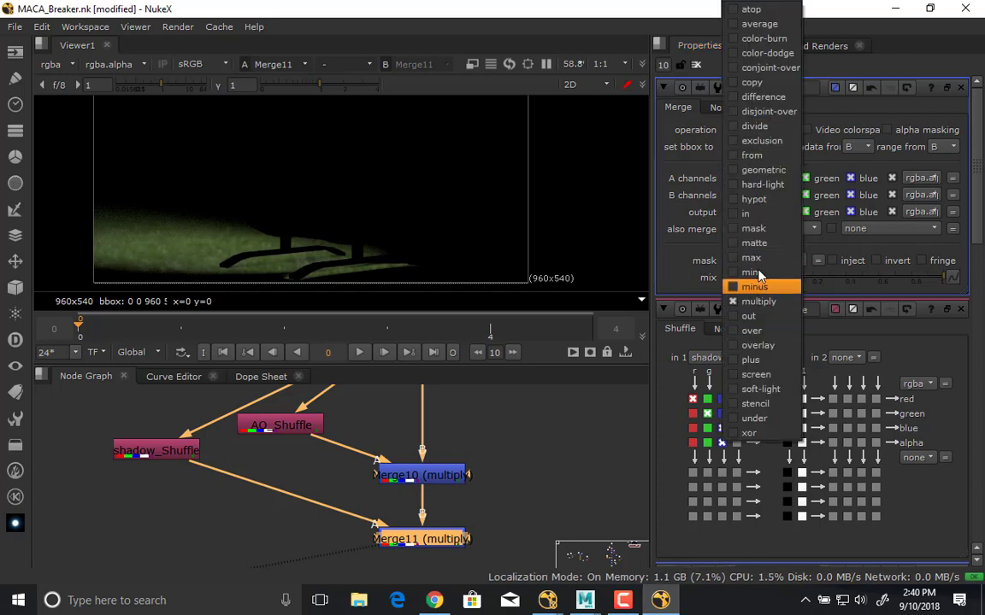
{"action": "left_click", "coordinate": [748, 271]}
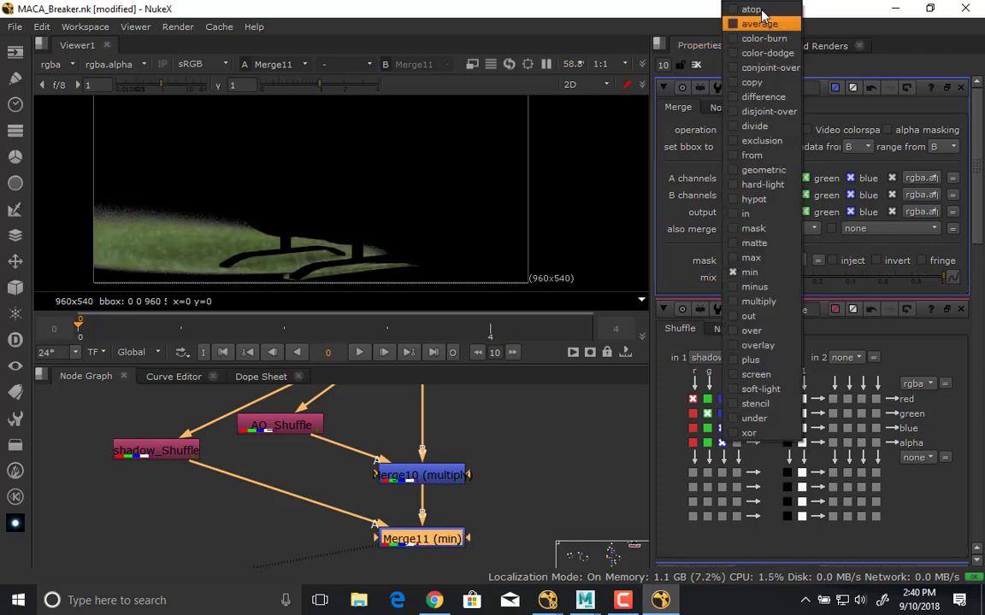
{"action": "left_click", "coordinate": [770, 24]}
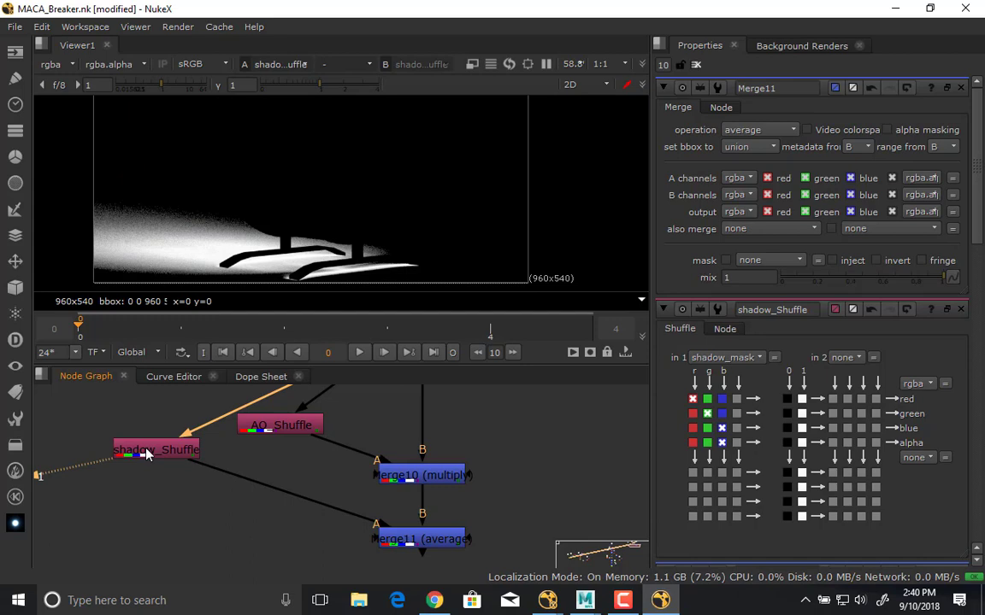
{"action": "mouse_move", "coordinate": [142, 455]}
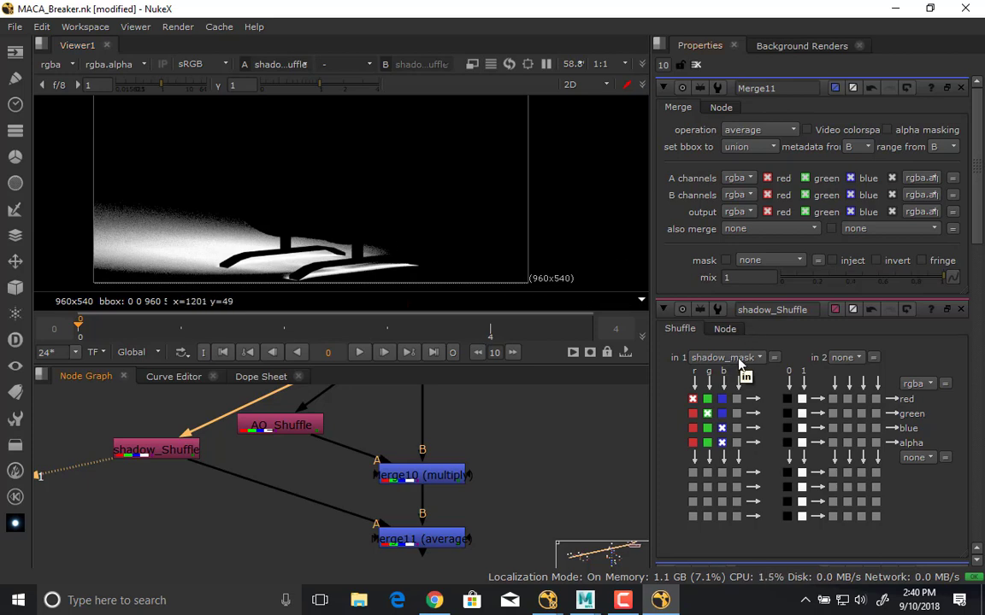
{"action": "mouse_move", "coordinate": [732, 465]}
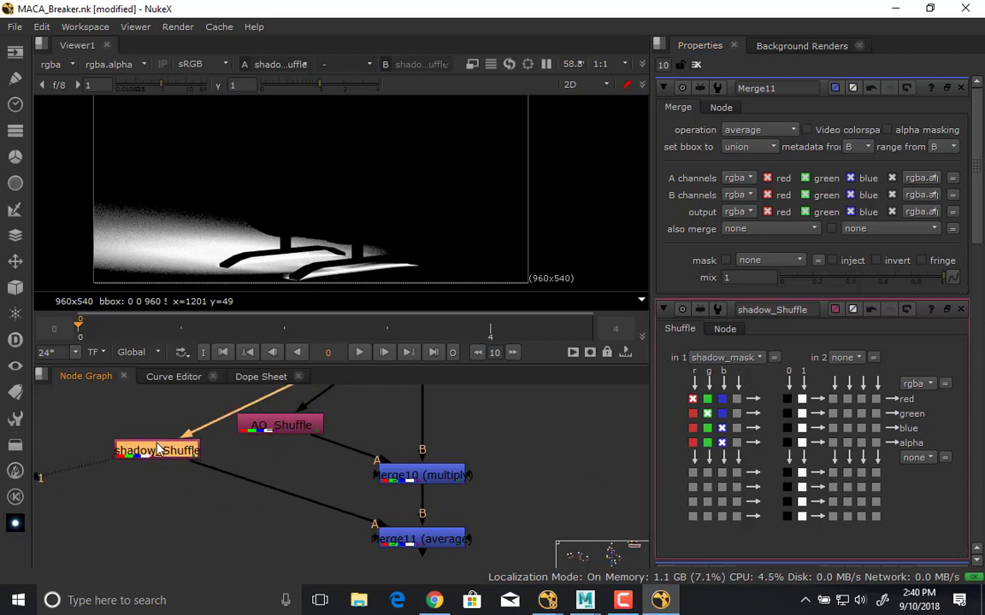
{"action": "left_click_drag", "start_coordinate": [158, 451], "coordinate": [161, 434]}
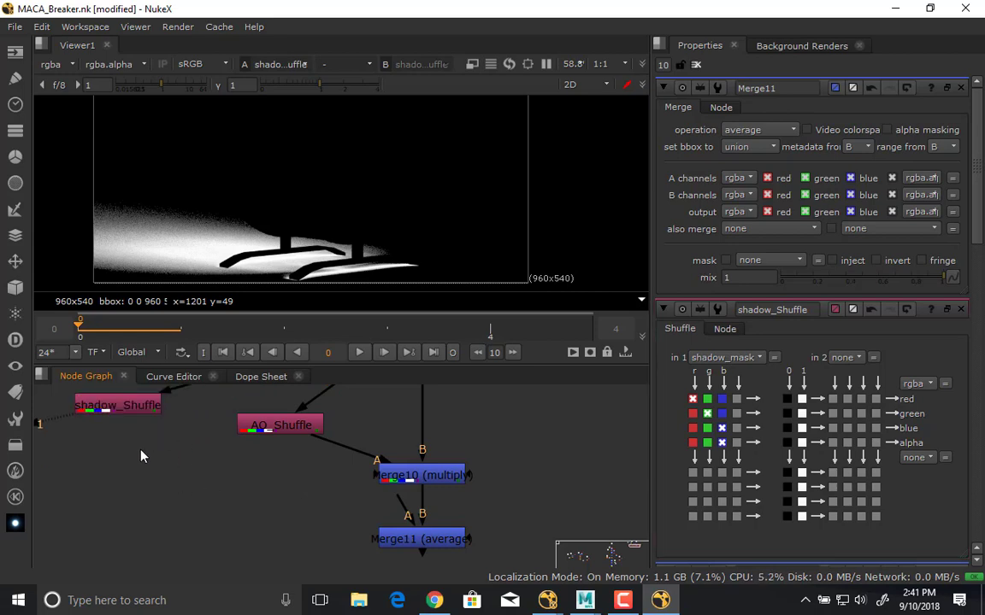
{"action": "mouse_move", "coordinate": [243, 502]}
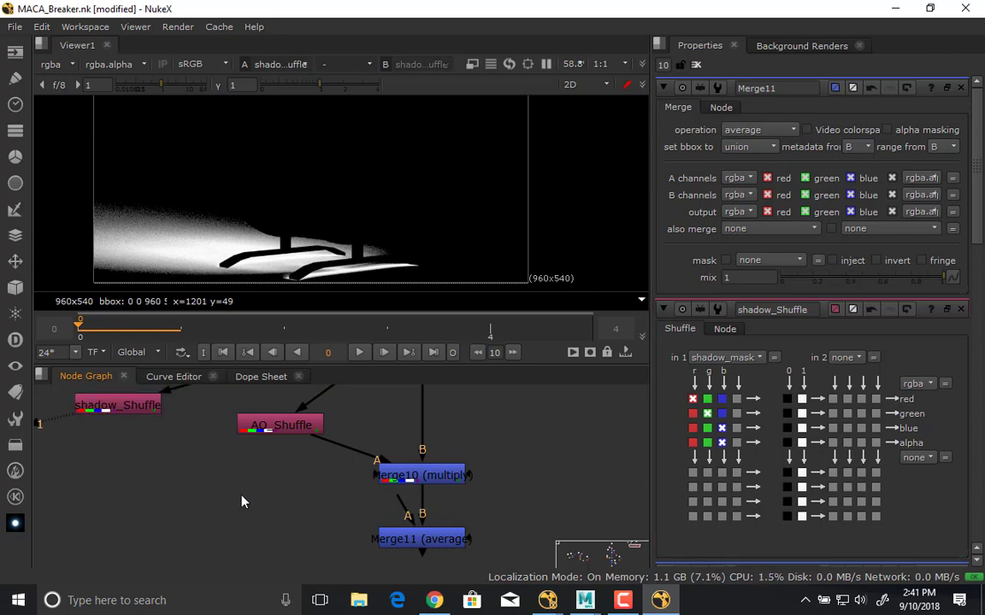
- Create a black Constant feeding Merge11 and set Merge11 to multiply
{"action": "type", "text": "const"}
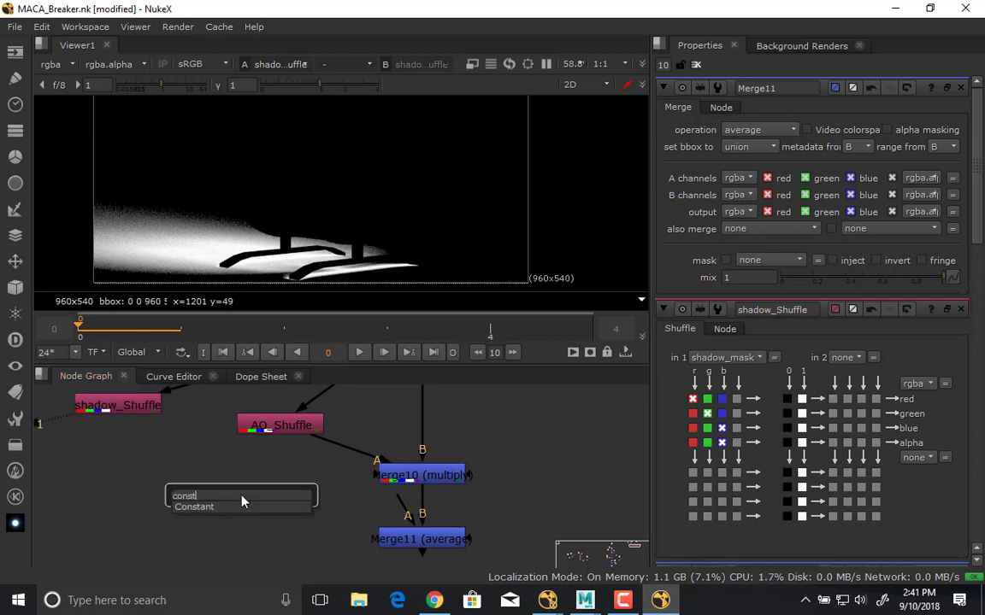
{"action": "left_click", "coordinate": [194, 506]}
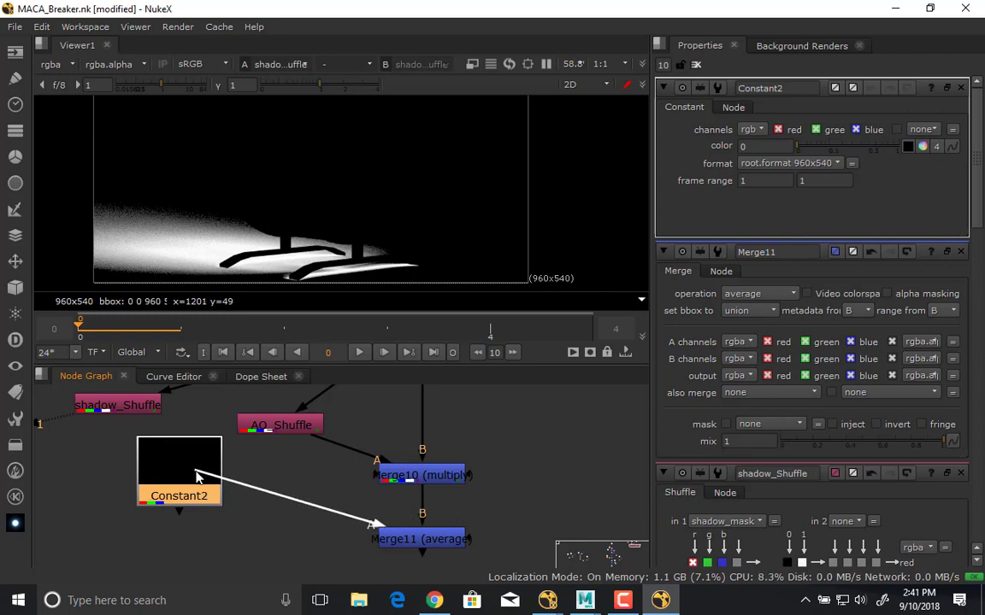
{"action": "left_click", "coordinate": [420, 538]}
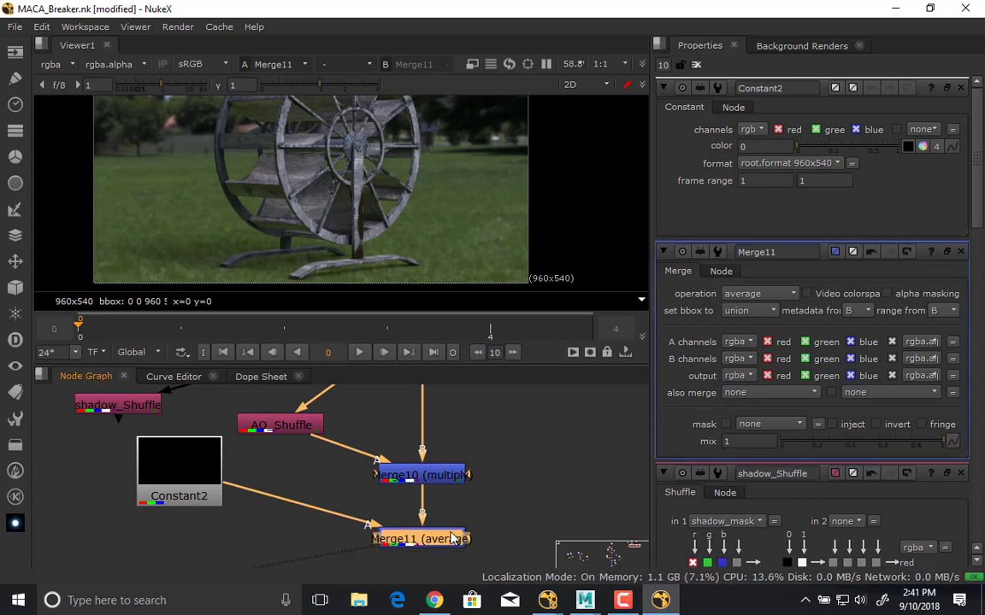
{"action": "left_click", "coordinate": [784, 294]}
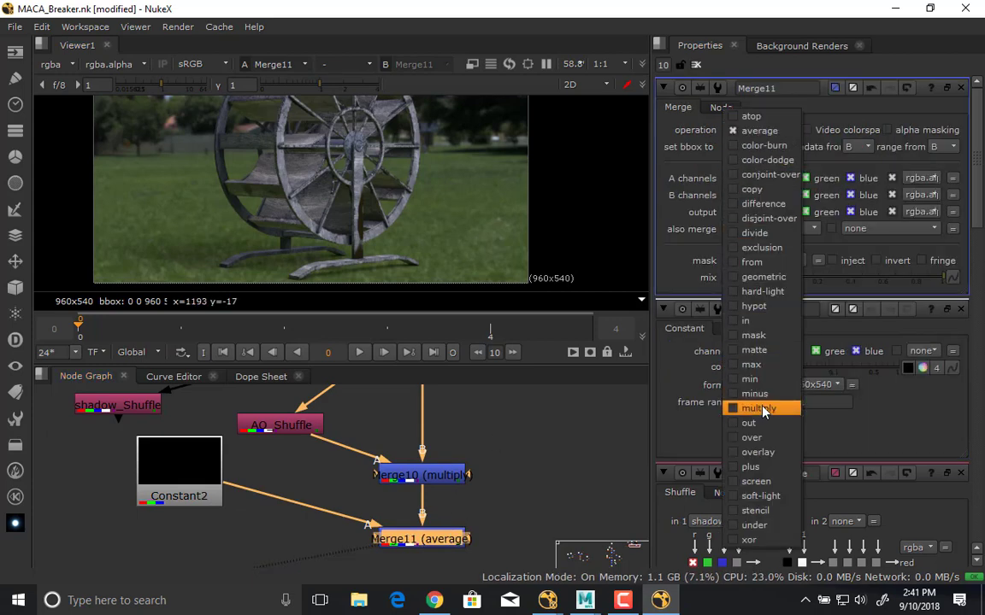
{"action": "left_click", "coordinate": [758, 408]}
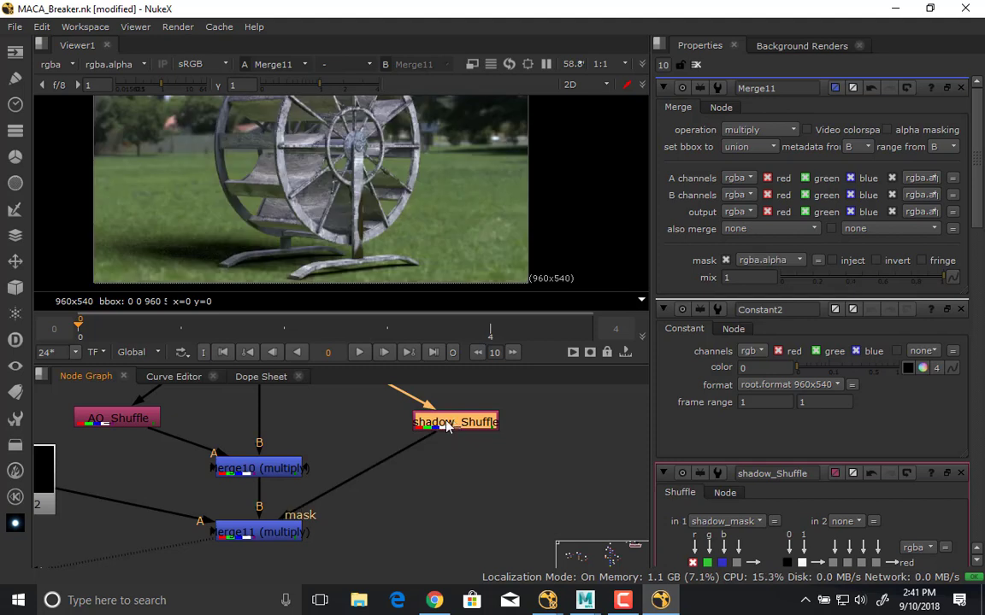
{"action": "mouse_move", "coordinate": [154, 250]}
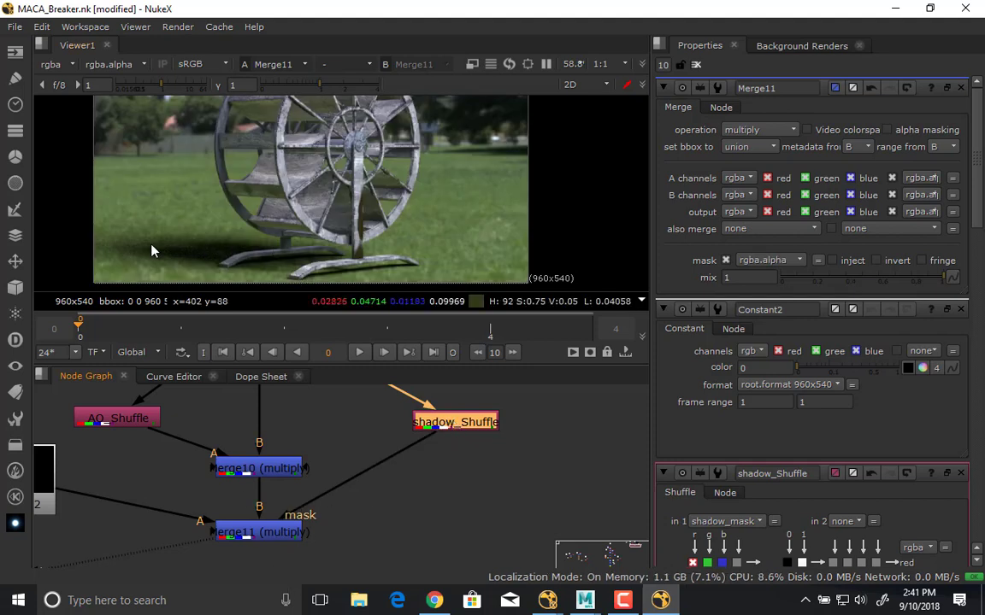
- Tune Merge11's mix slider to set the shadow strength
{"action": "left_click", "coordinate": [259, 534]}
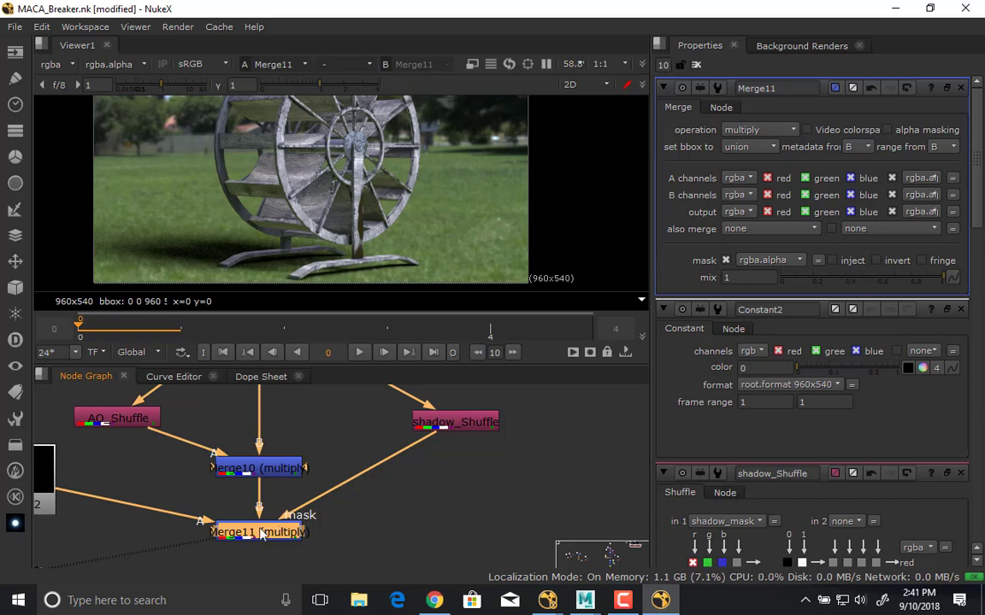
{"action": "left_click_drag", "start_coordinate": [940, 277], "coordinate": [782, 277]}
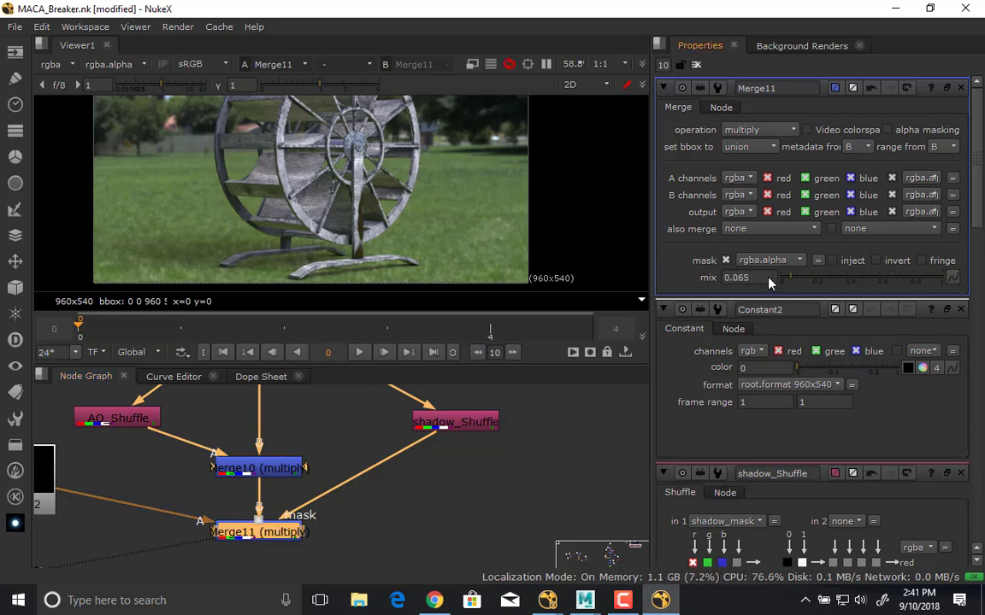
{"action": "left_click_drag", "start_coordinate": [783, 277], "coordinate": [889, 277]}
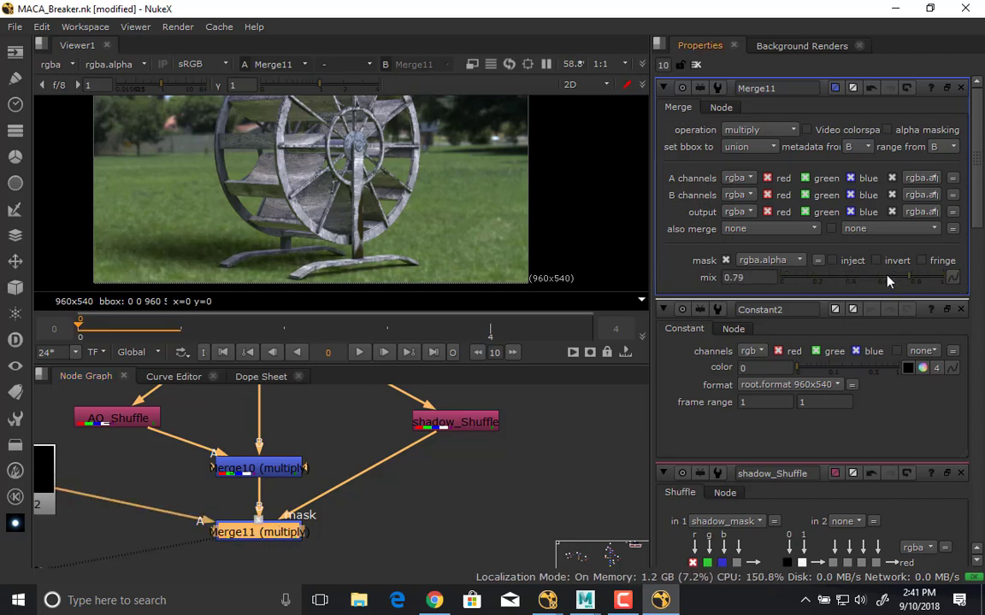
{"action": "left_click_drag", "start_coordinate": [889, 277], "coordinate": [880, 277]}
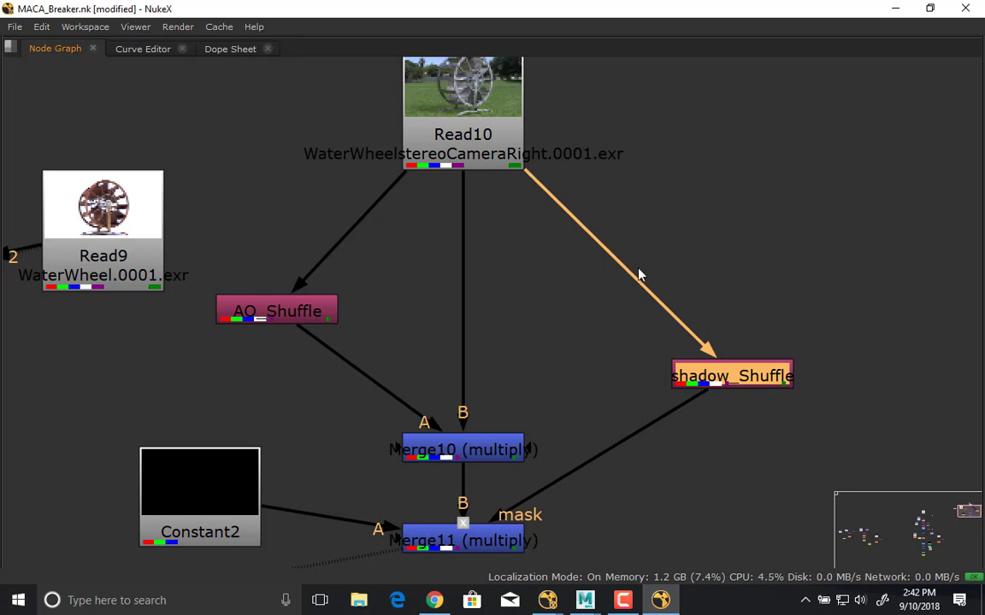
{"action": "mouse_move", "coordinate": [475, 380]}
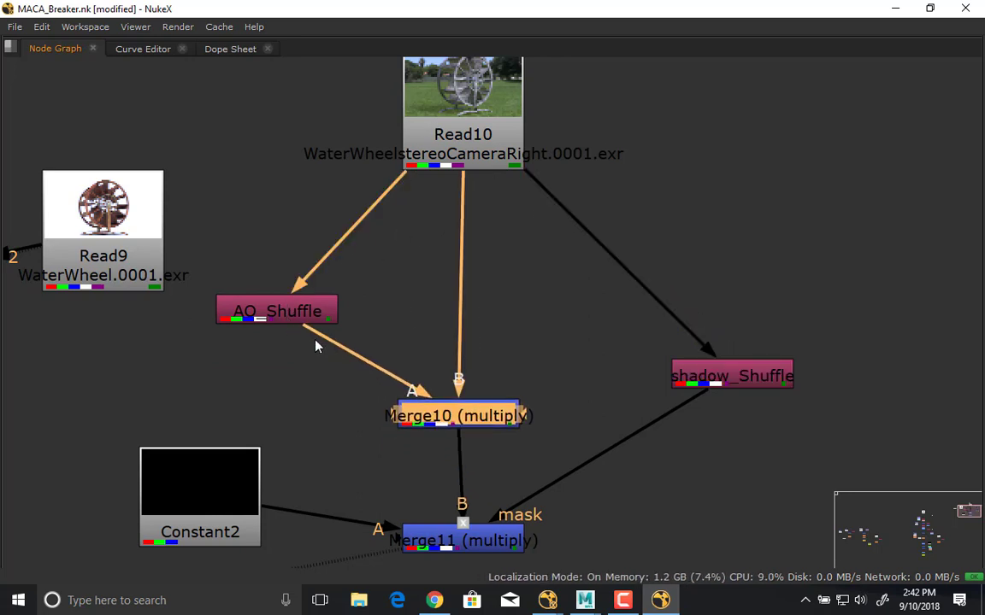
- Tidy the node positions under Read10 and bring up Merge11's settings
{"action": "left_click_drag", "start_coordinate": [458, 415], "coordinate": [458, 380]}
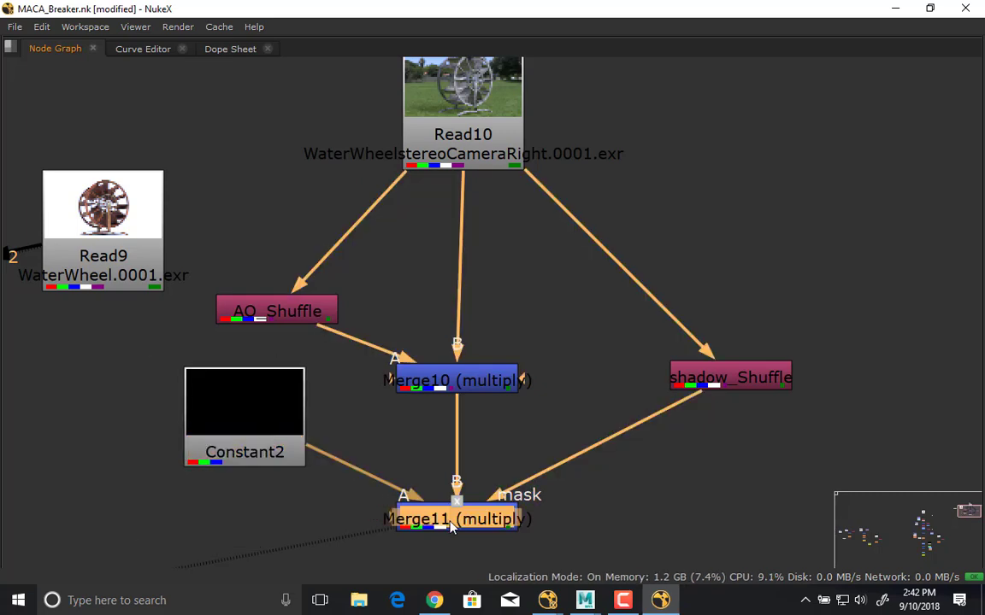
{"action": "double_click", "coordinate": [451, 520]}
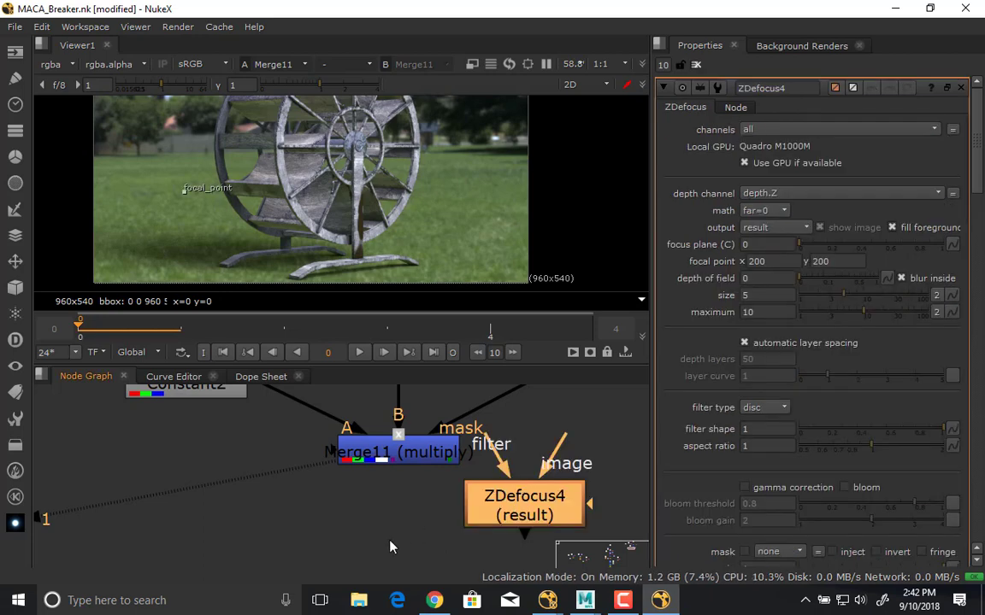
- Connect ZDefocus4 below Merge11 using depth.Z with direct depth math
{"action": "left_click_drag", "start_coordinate": [523, 504], "coordinate": [341, 554]}
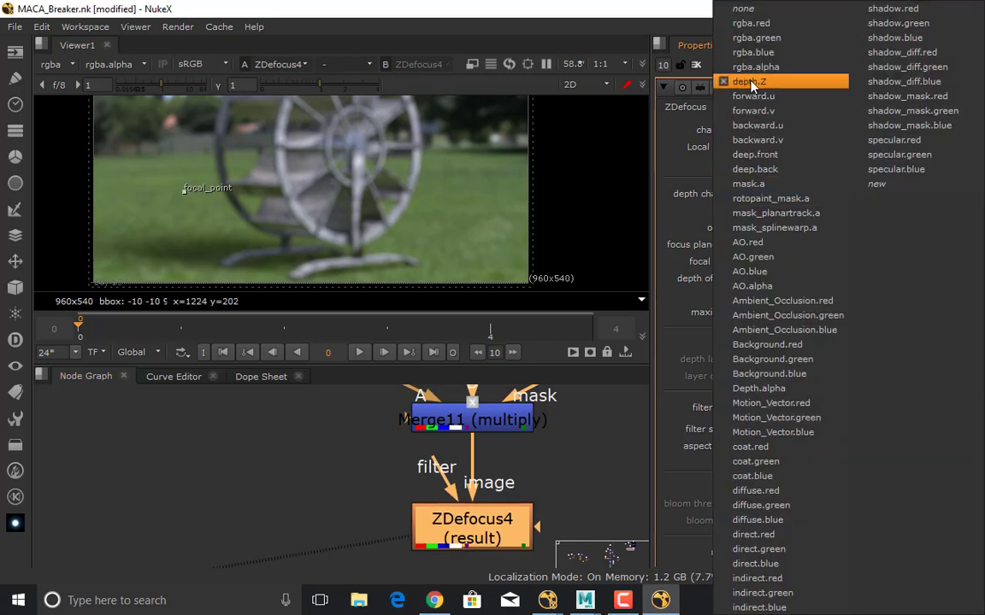
{"action": "left_click", "coordinate": [748, 82]}
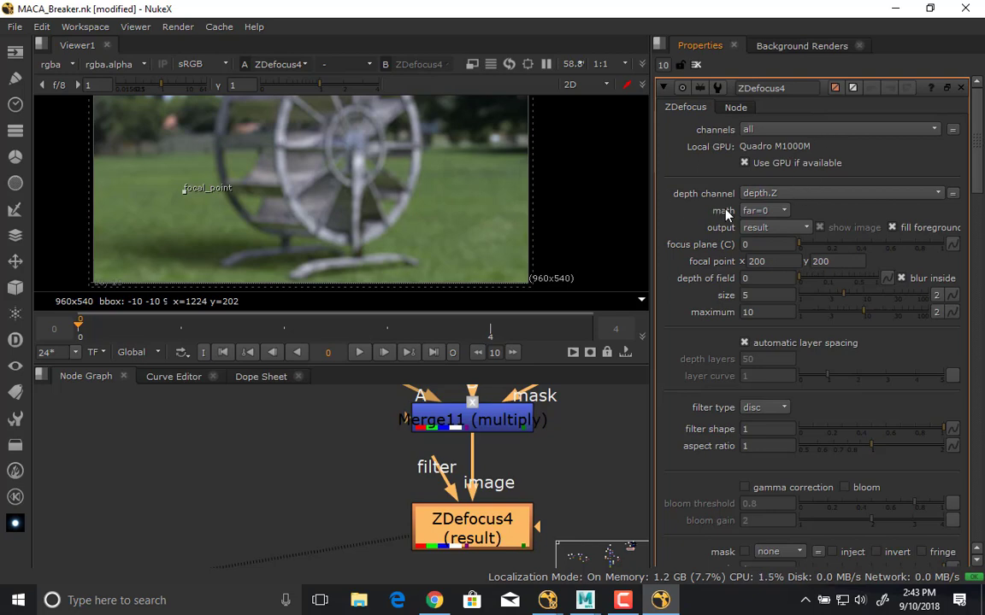
{"action": "left_click", "coordinate": [762, 210]}
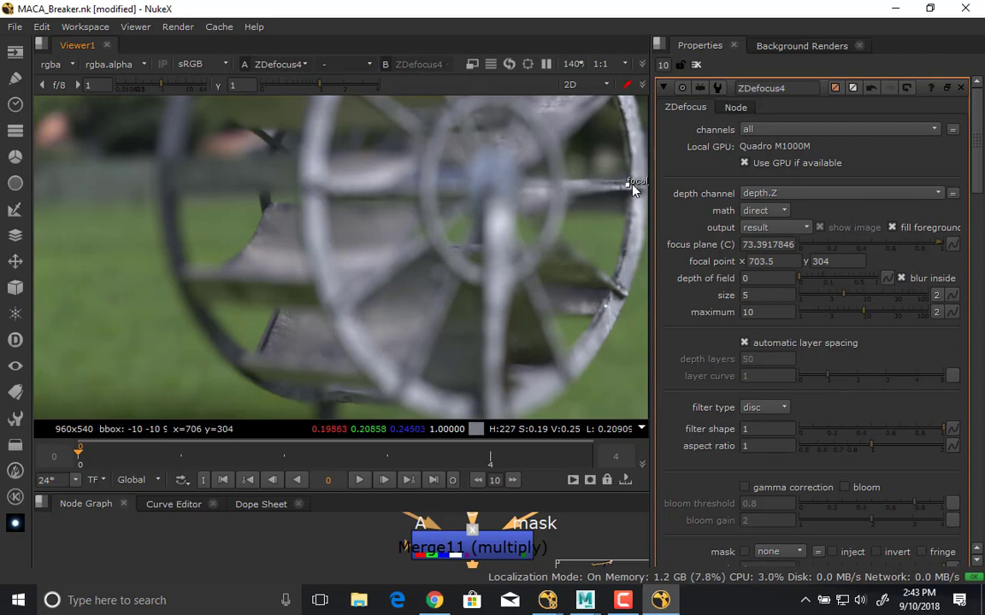
- Focus ZDefocus4 on the wheel hub with depth of field 10 and raised blur size and maximum
{"action": "left_click_drag", "start_coordinate": [636, 181], "coordinate": [546, 134]}
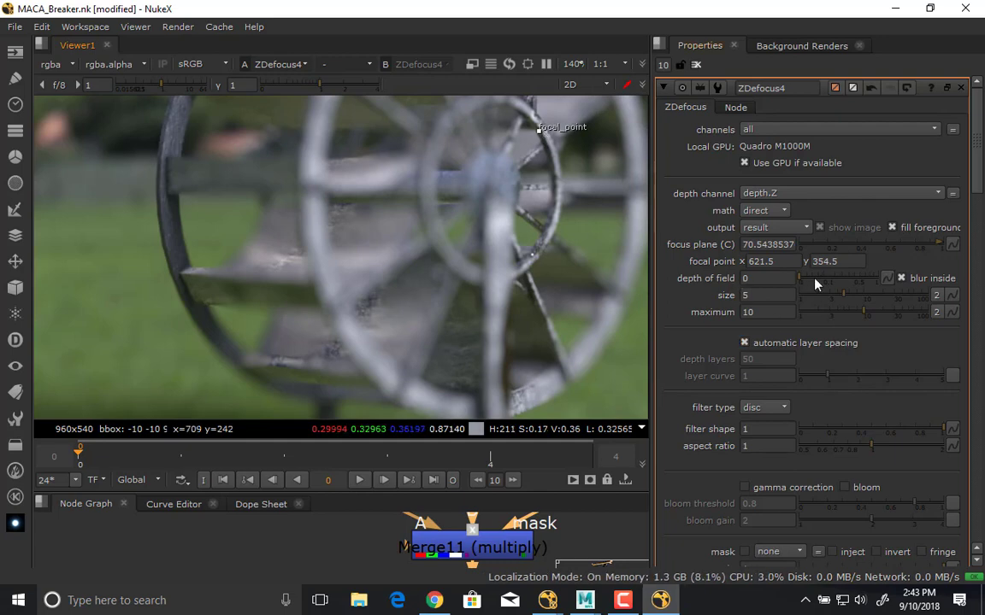
{"action": "left_click_drag", "start_coordinate": [800, 277], "coordinate": [858, 277]}
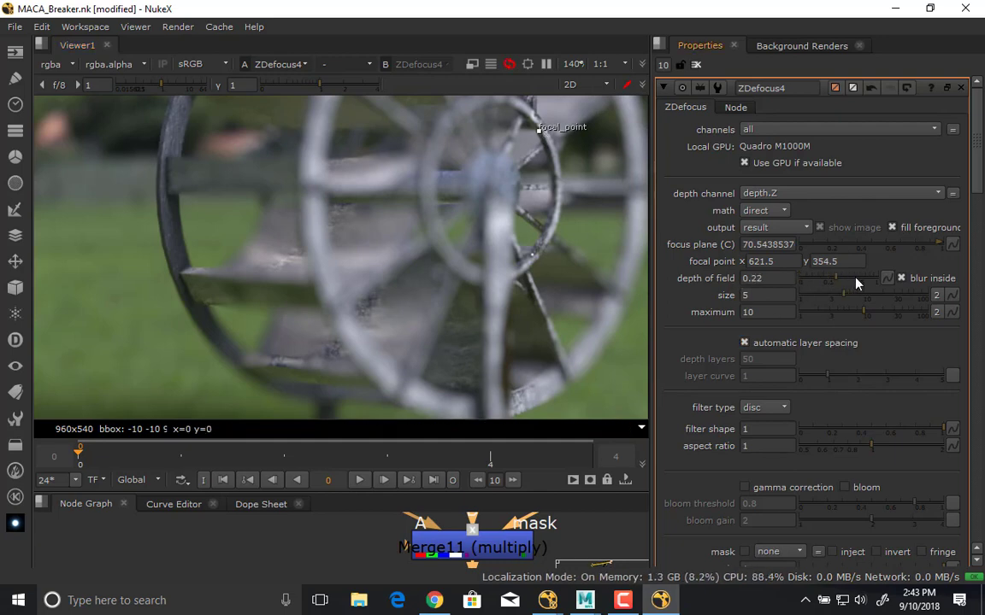
{"action": "left_click_drag", "start_coordinate": [827, 277], "coordinate": [854, 277]}
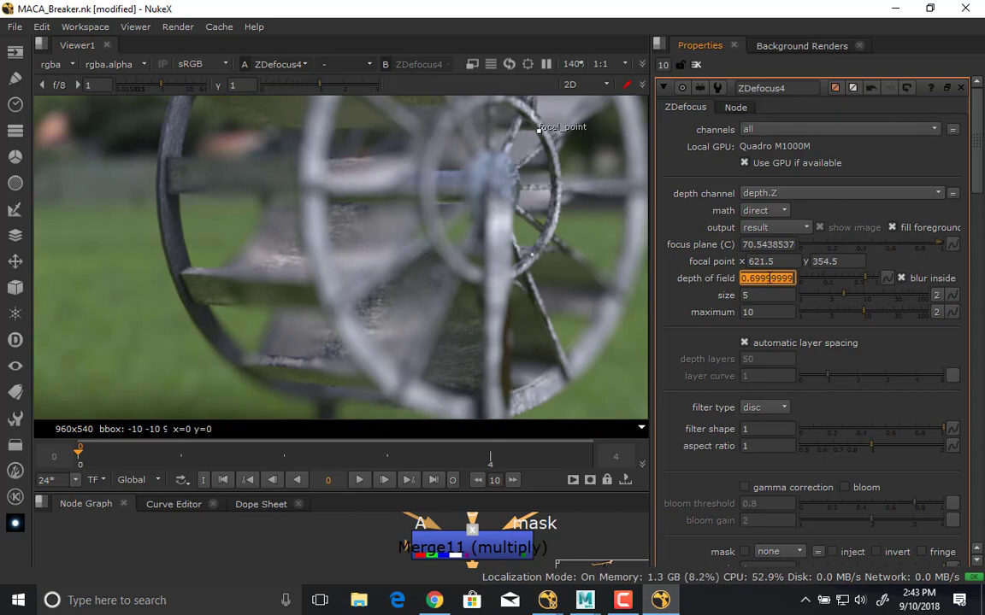
{"action": "type", "text": "10"}
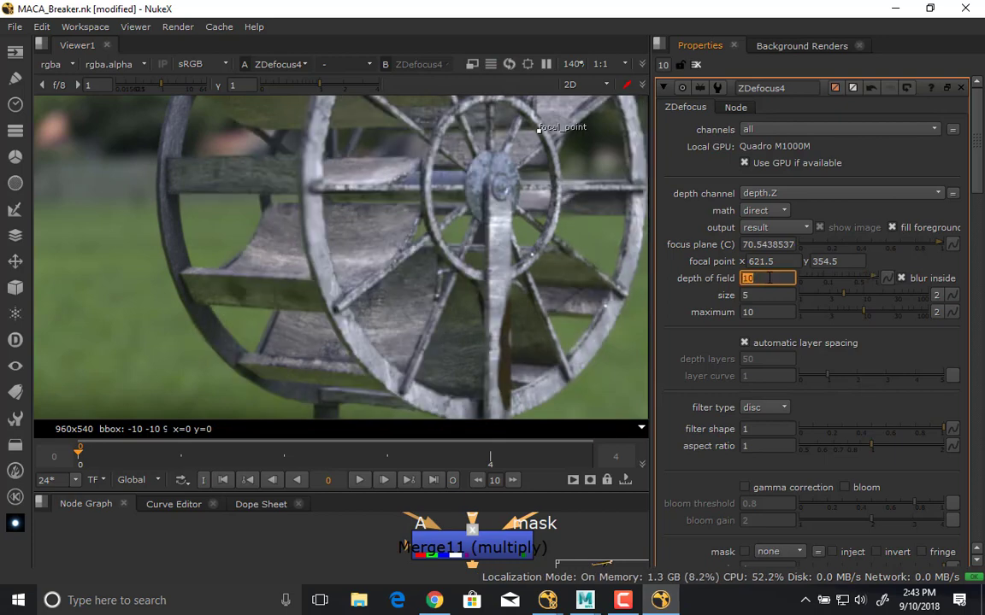
{"action": "type", "text": "5"}
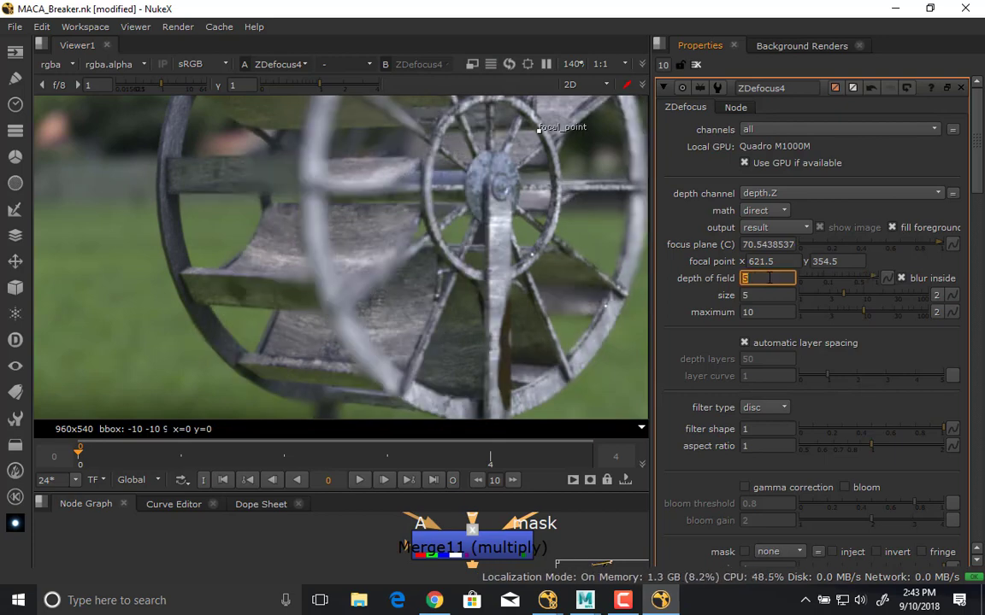
{"action": "type", "text": "10"}
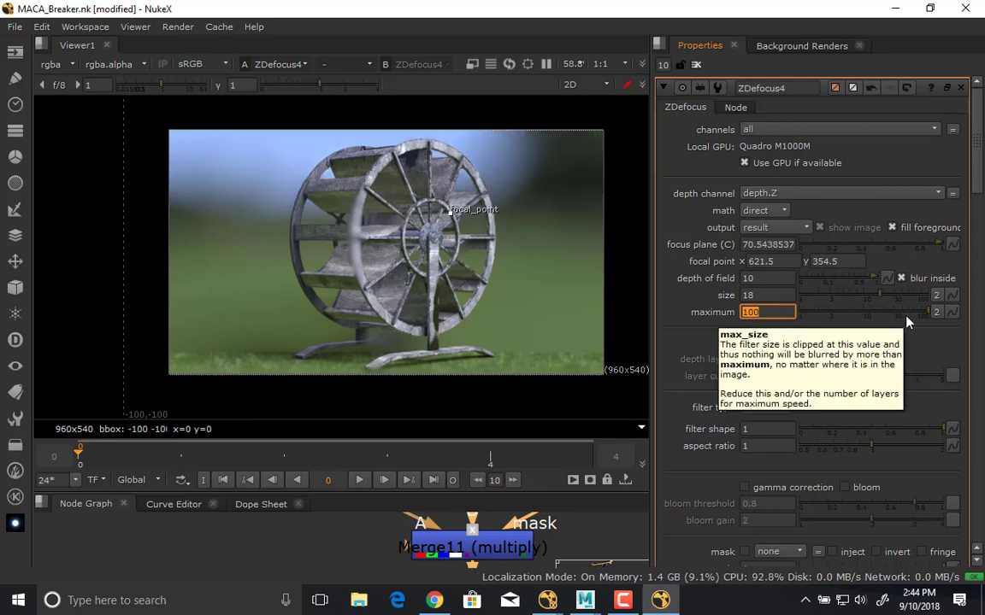
{"action": "type", "text": "33"}
{"action": "left_click", "coordinate": [768, 294]}
{"action": "type", "text": "5"}
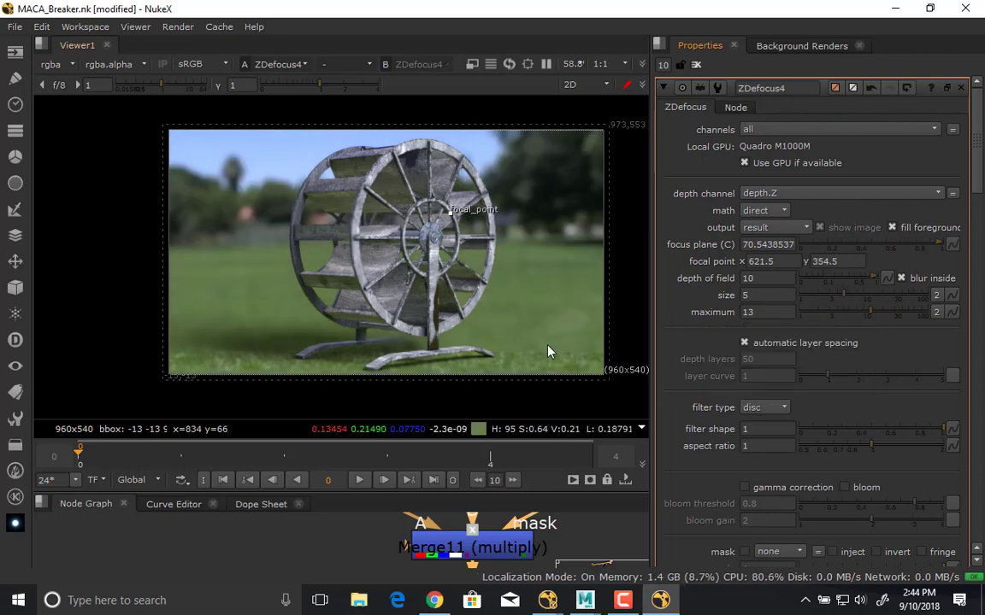
{"action": "mouse_move", "coordinate": [301, 186]}
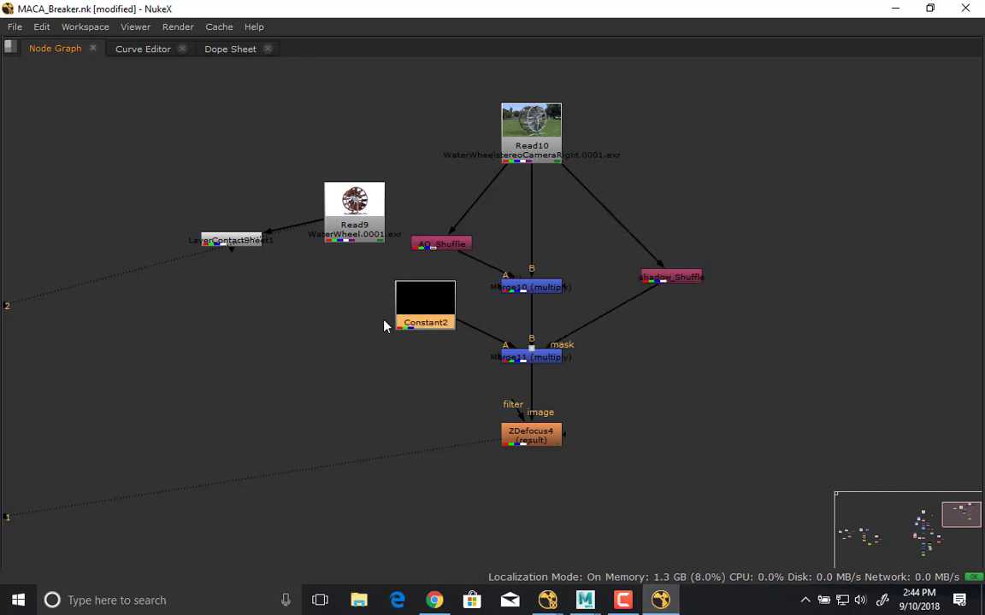
- Swap the pane's content to show the Node Graph again
{"action": "left_click_drag", "start_coordinate": [424, 306], "coordinate": [403, 328]}
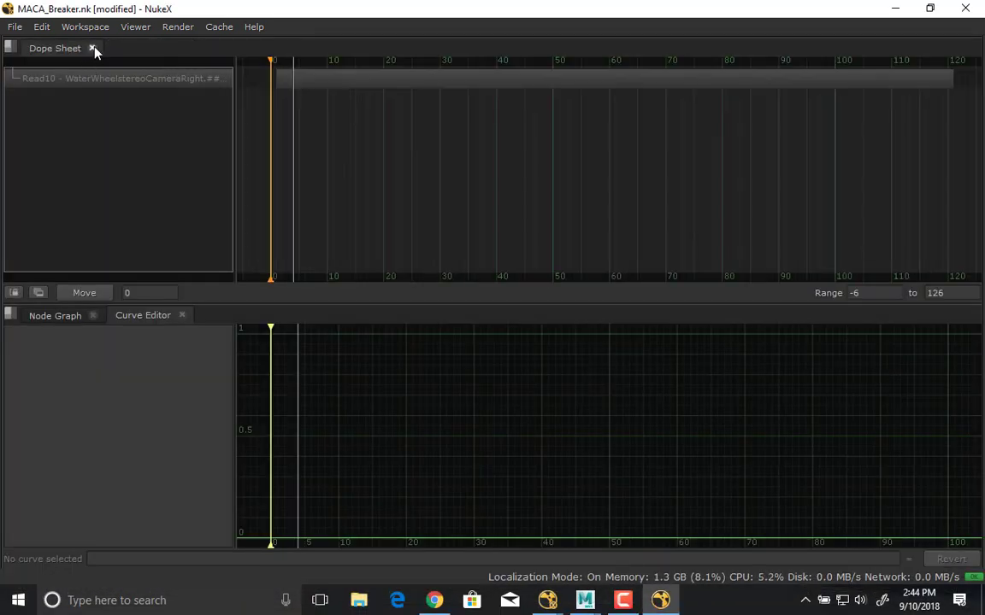
{"action": "left_click", "coordinate": [92, 47]}
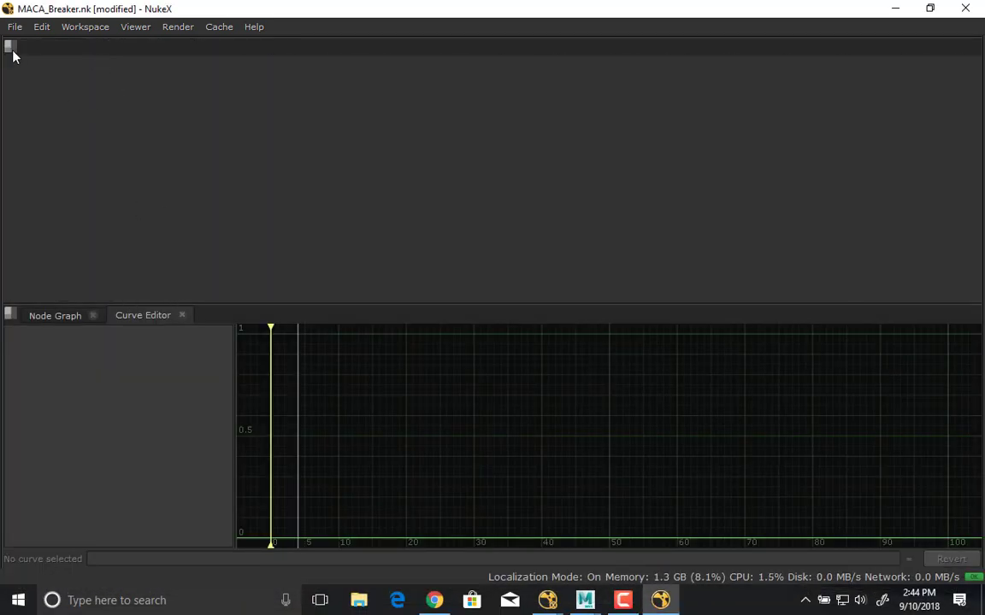
{"action": "left_click", "coordinate": [14, 48]}
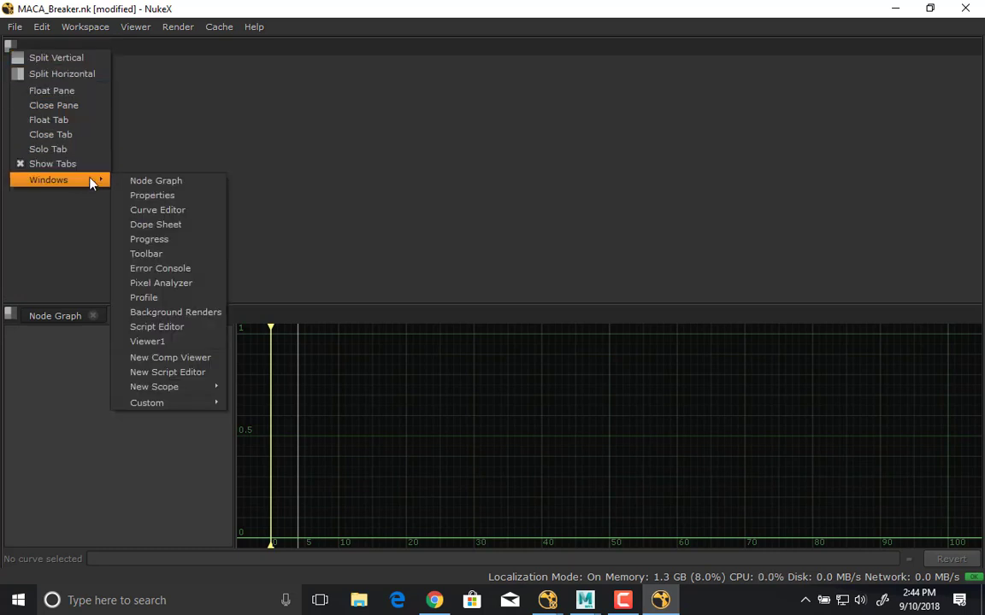
{"action": "left_click", "coordinate": [157, 208]}
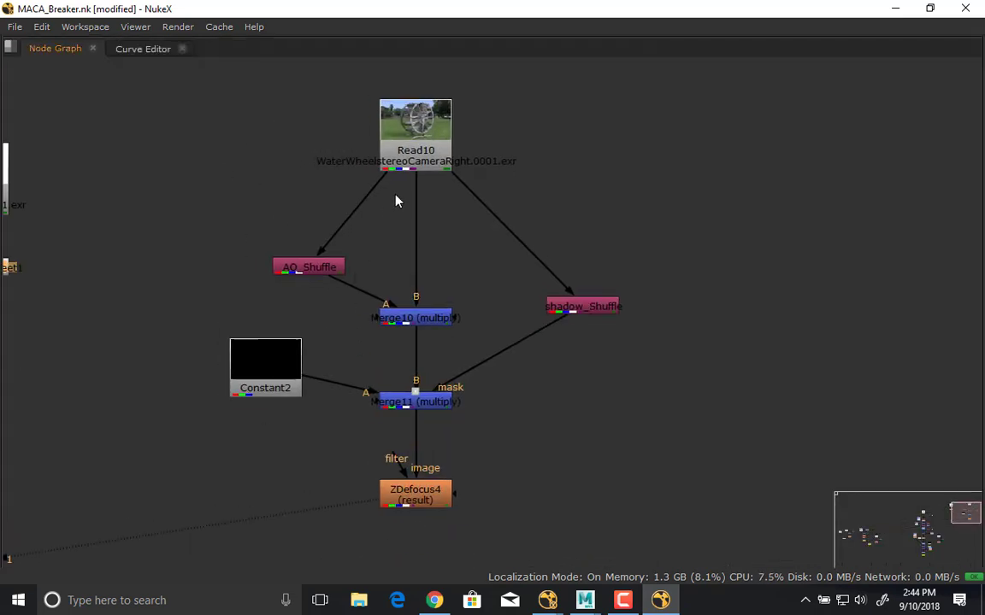
- Select Read10 and then ZDefocus4 in the restored node tree to review the chain
{"action": "left_click", "coordinate": [415, 148]}
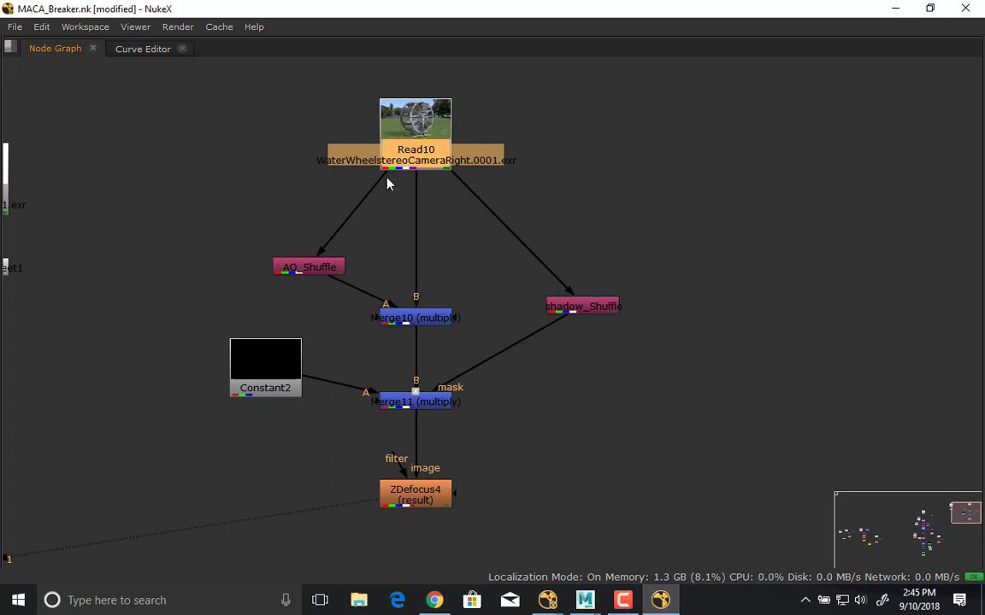
{"action": "left_click", "coordinate": [308, 266]}
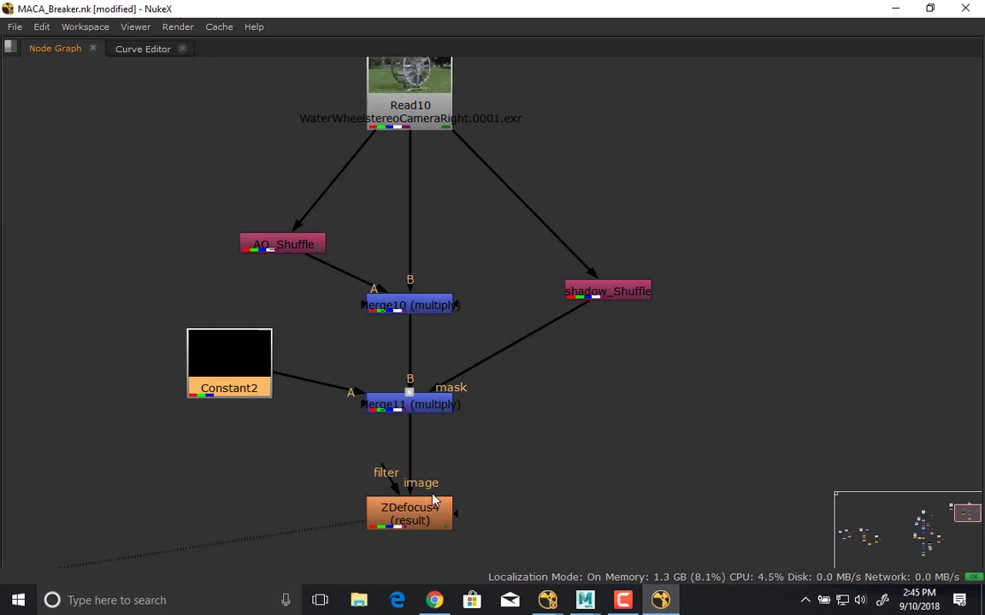
{"action": "left_click", "coordinate": [407, 515]}
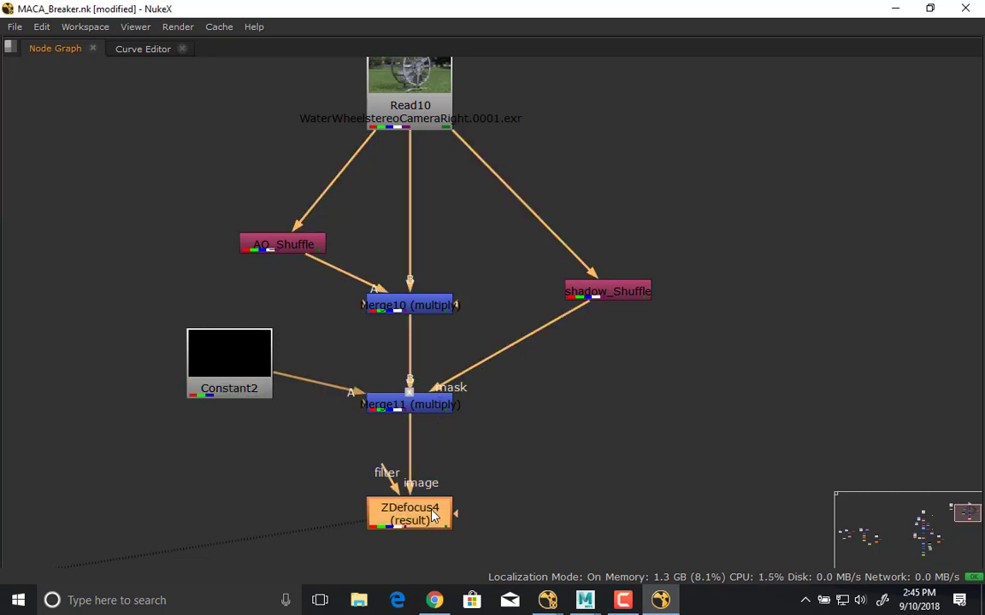
{"action": "double_click", "coordinate": [407, 515]}
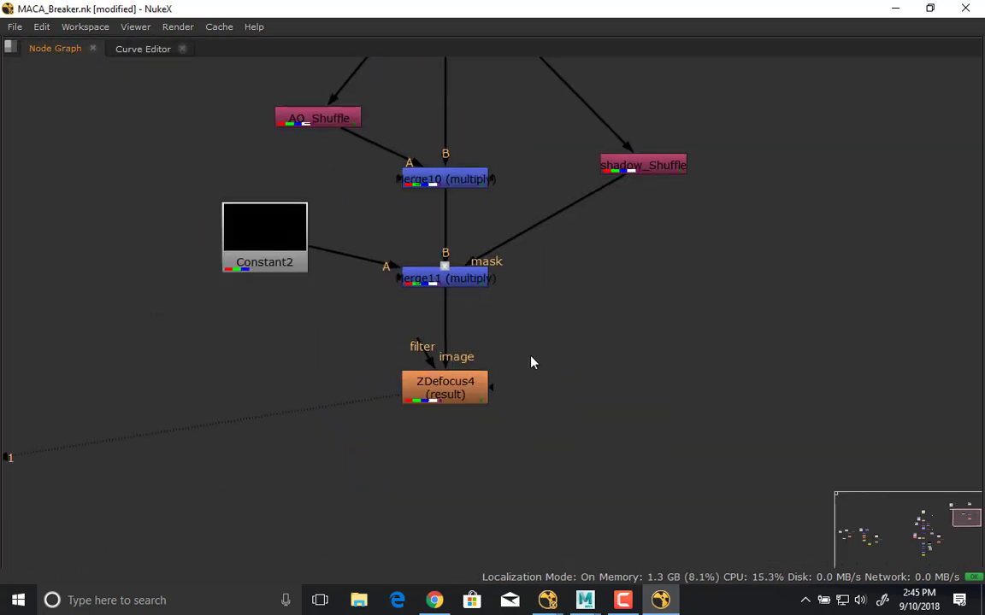
- Add a Constant and Merge12 beneath ZDefocus4 and set Merge12 to multiply
{"action": "type", "text": "const"}
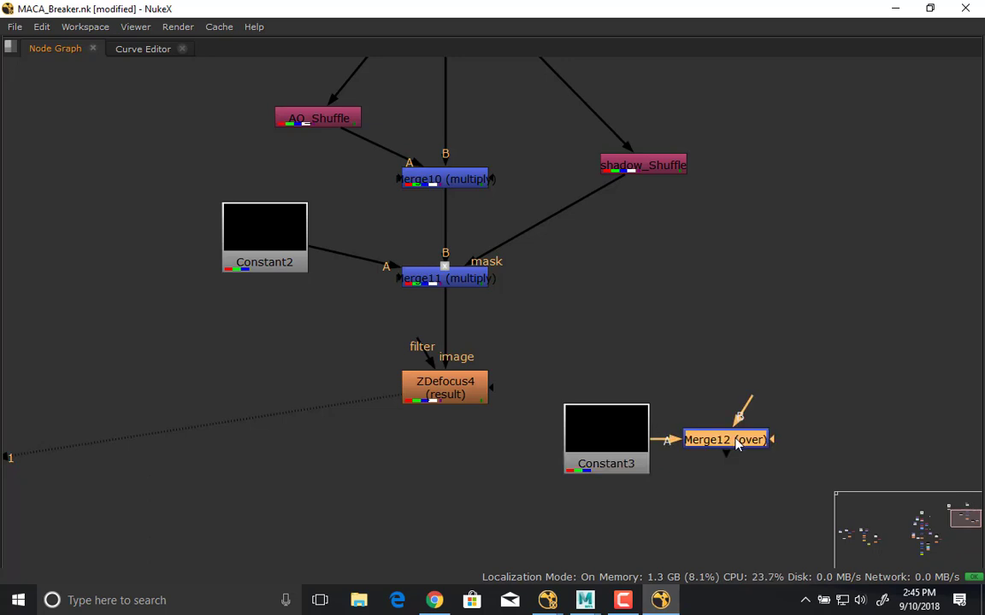
{"action": "left_click_drag", "start_coordinate": [725, 440], "coordinate": [451, 489]}
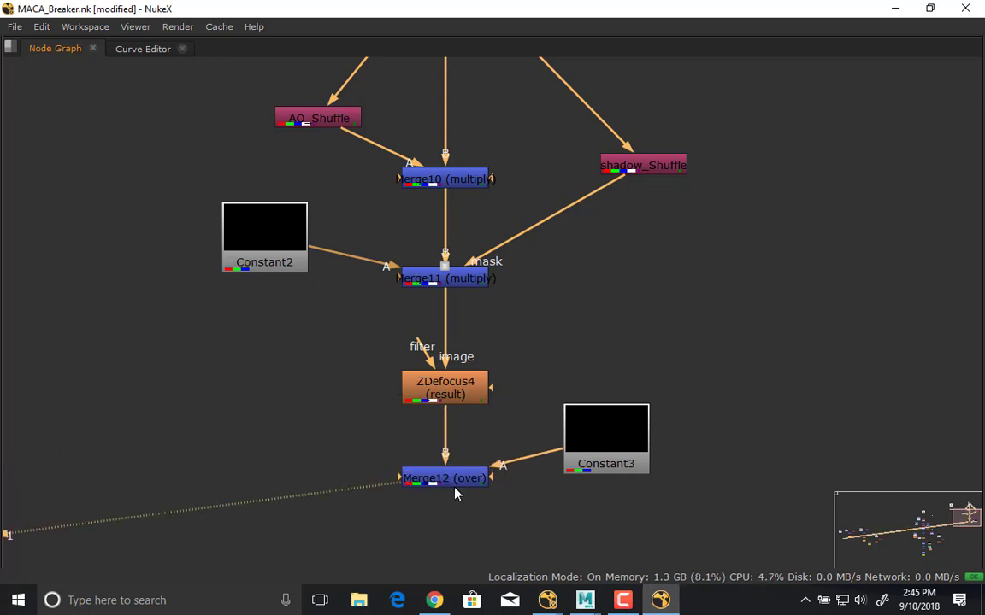
{"action": "double_click", "coordinate": [444, 477]}
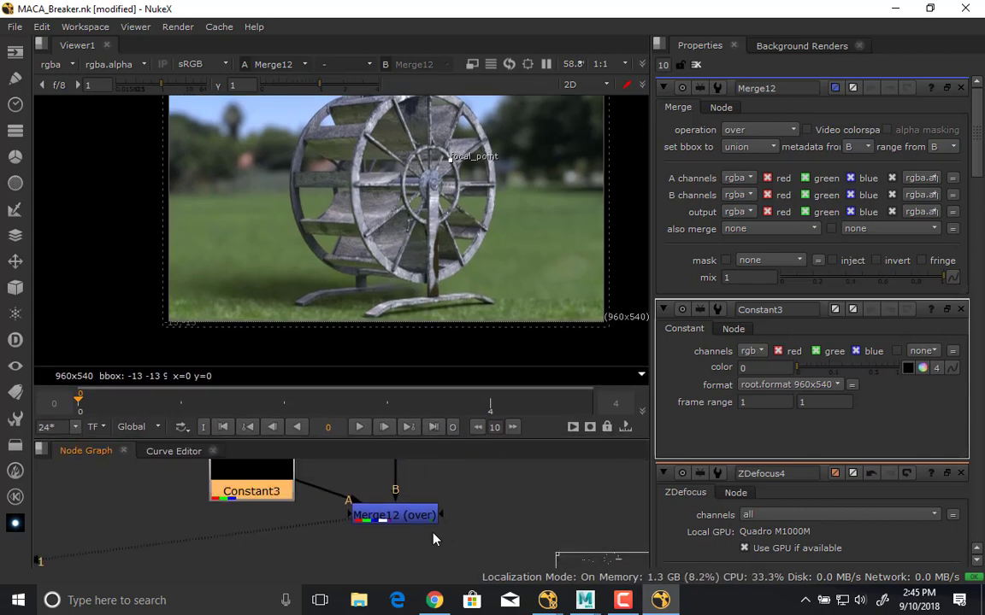
{"action": "left_click", "coordinate": [757, 130]}
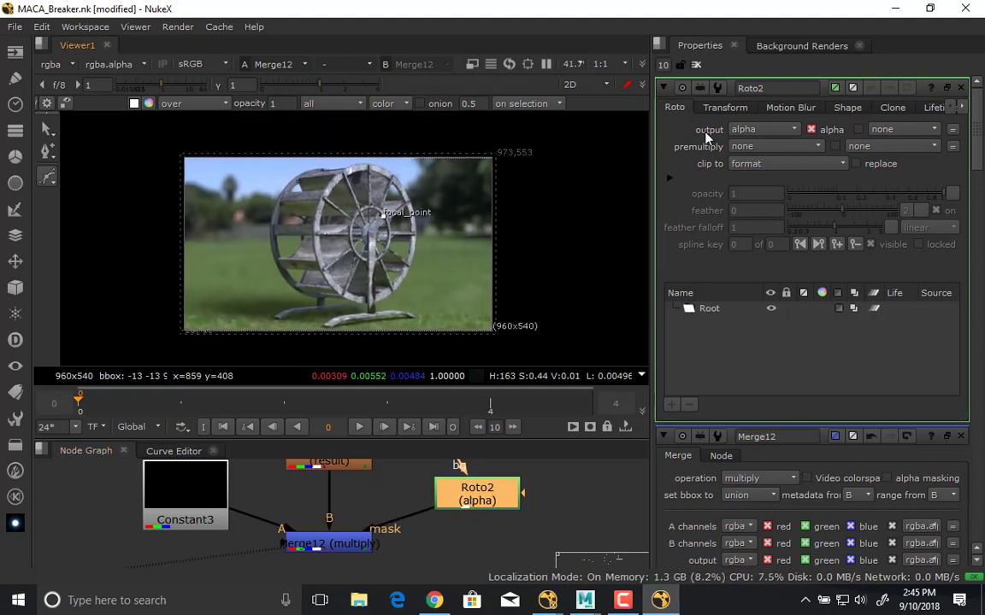
- Adjust the Roto2 Bezier mask limiting the dark multiply over the wheel
{"action": "left_click", "coordinate": [48, 176]}
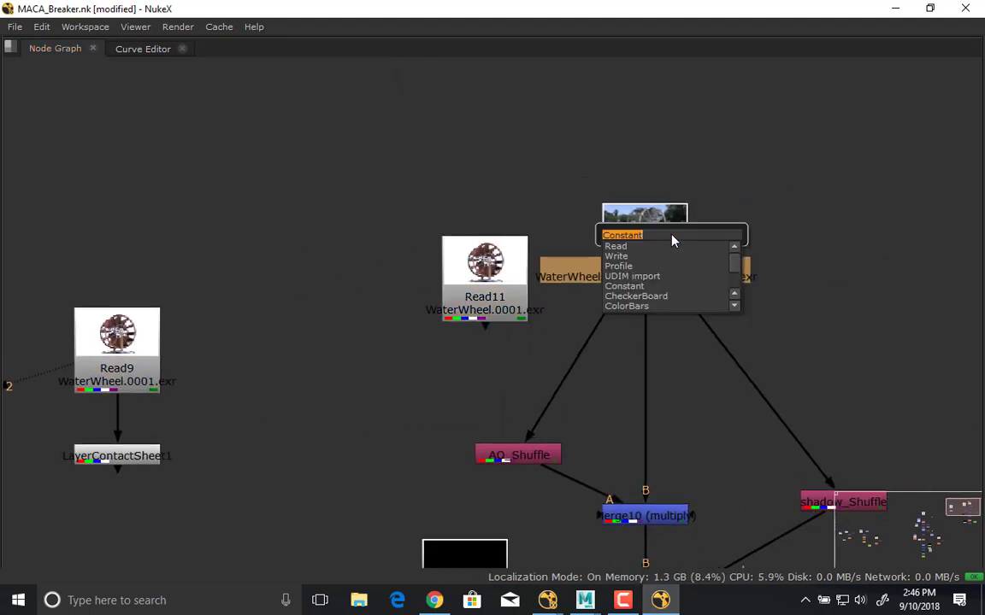
- Adjust ZDefocus4's focal point and move Roto2 beside the final merge
{"action": "left_click", "coordinate": [622, 236]}
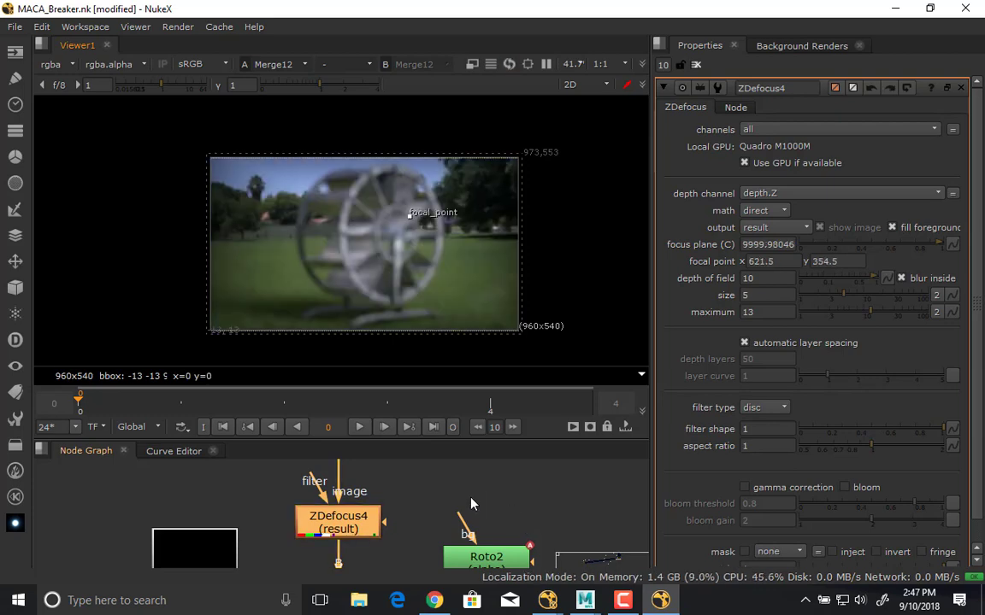
{"action": "left_click_drag", "start_coordinate": [432, 212], "coordinate": [418, 229]}
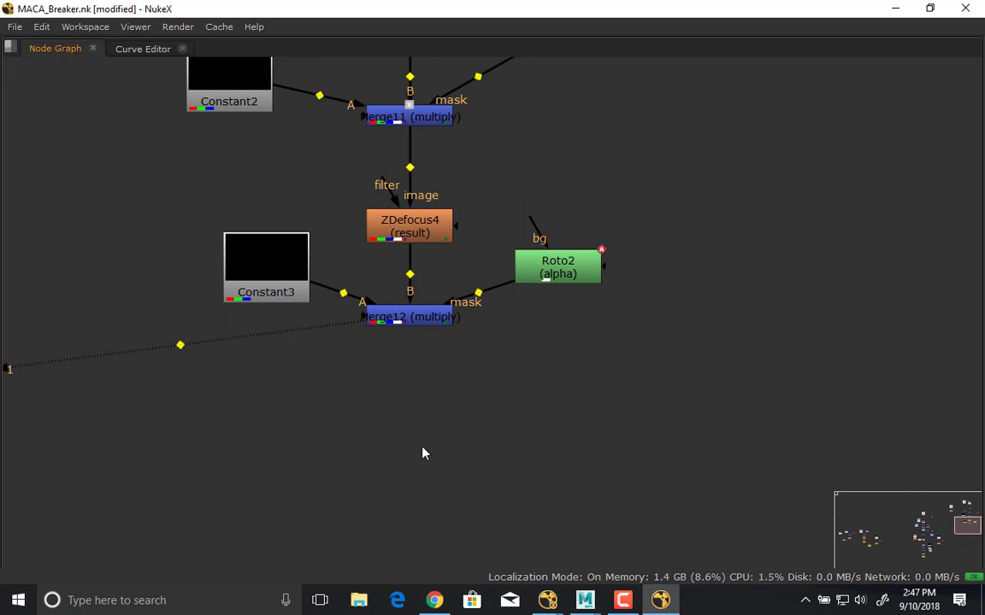
- Create a Write3 node below Merge12 and bring up its output settings
{"action": "type", "text": "wri"}
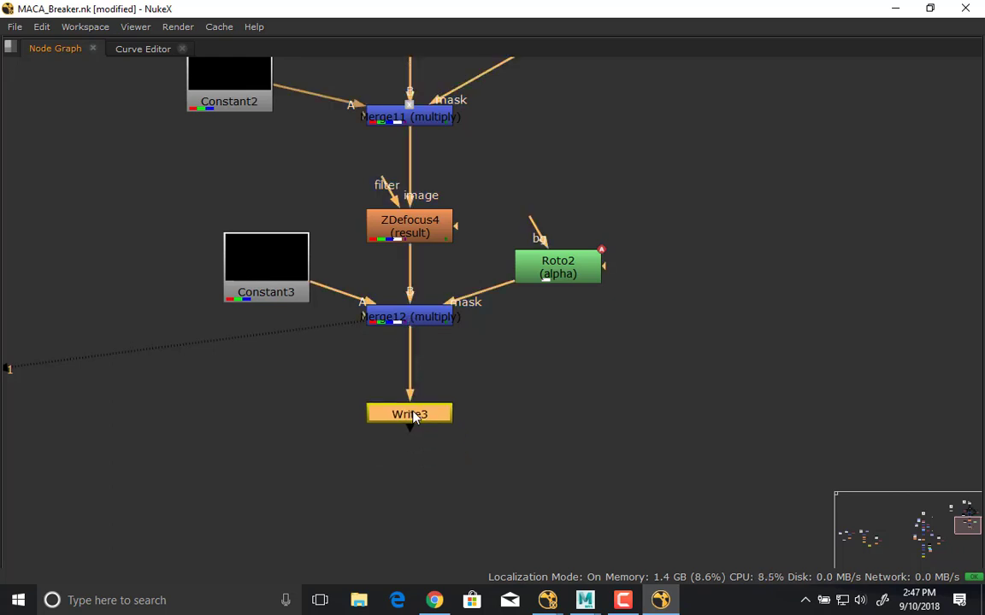
{"action": "double_click", "coordinate": [407, 413]}
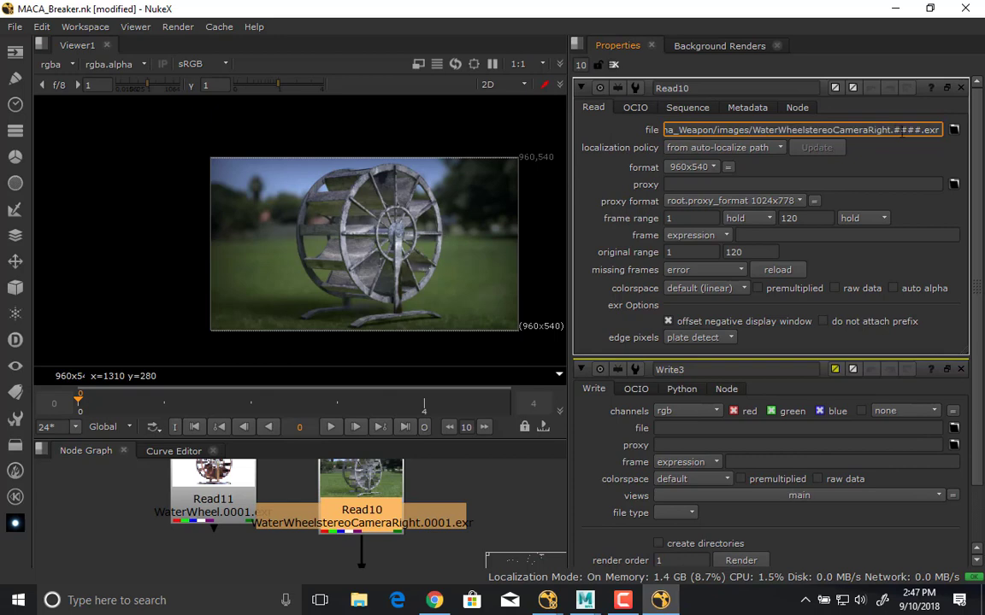
{"action": "double_click", "coordinate": [919, 130]}
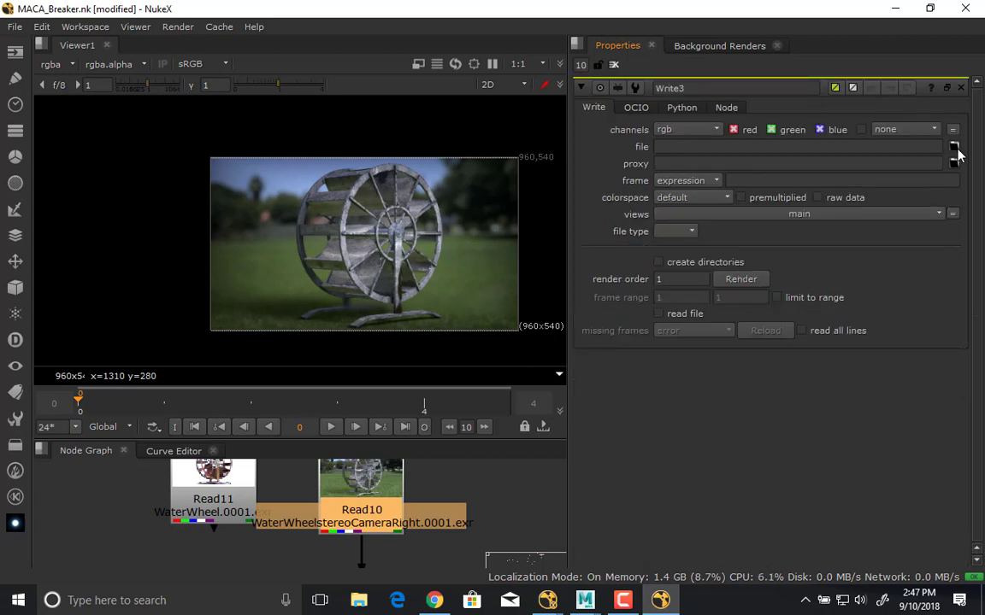
- Set Write3's output path to WW_Right_OutFromNuke.###.tif in the images folder
{"action": "left_click", "coordinate": [954, 147]}
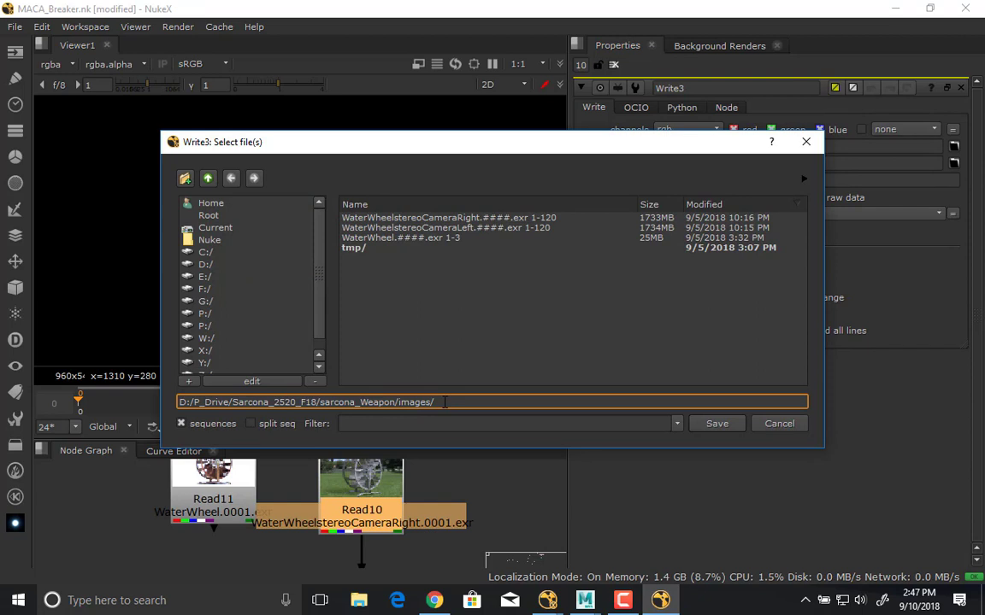
{"action": "type", "text": "WW_"}
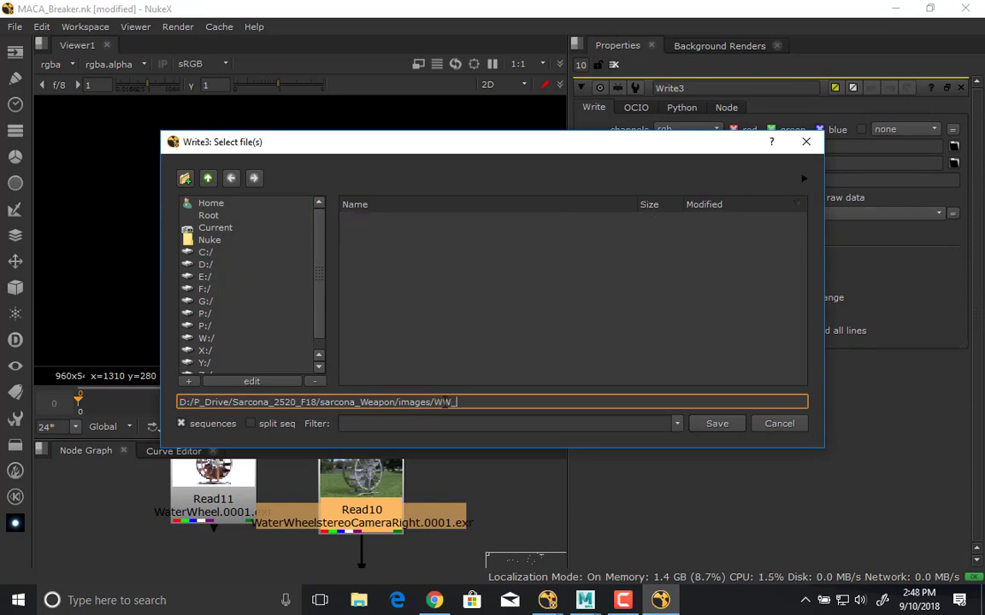
{"action": "type", "text": "Right_Ou"}
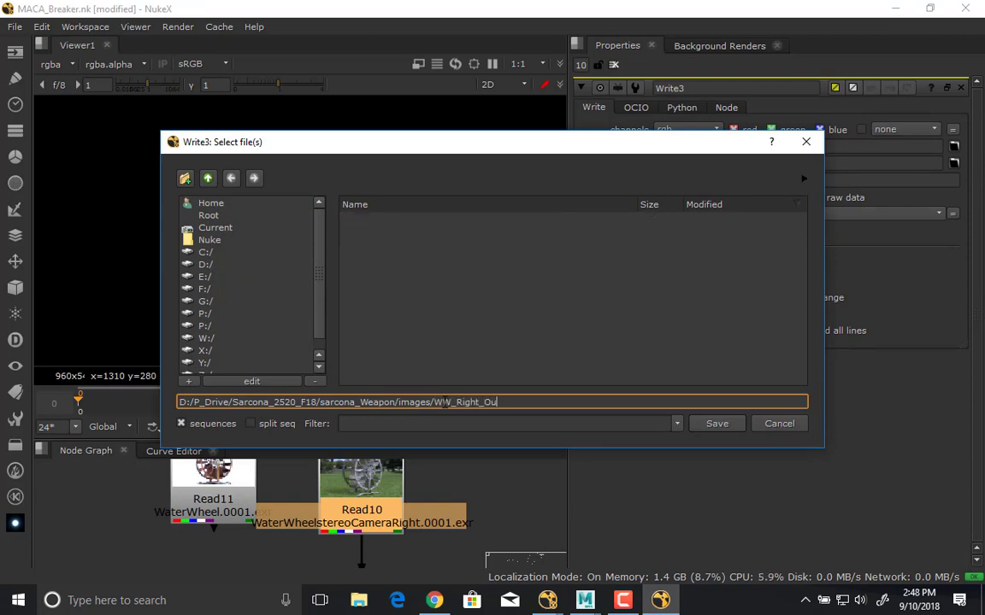
{"action": "type", "text": "tFromNuke"}
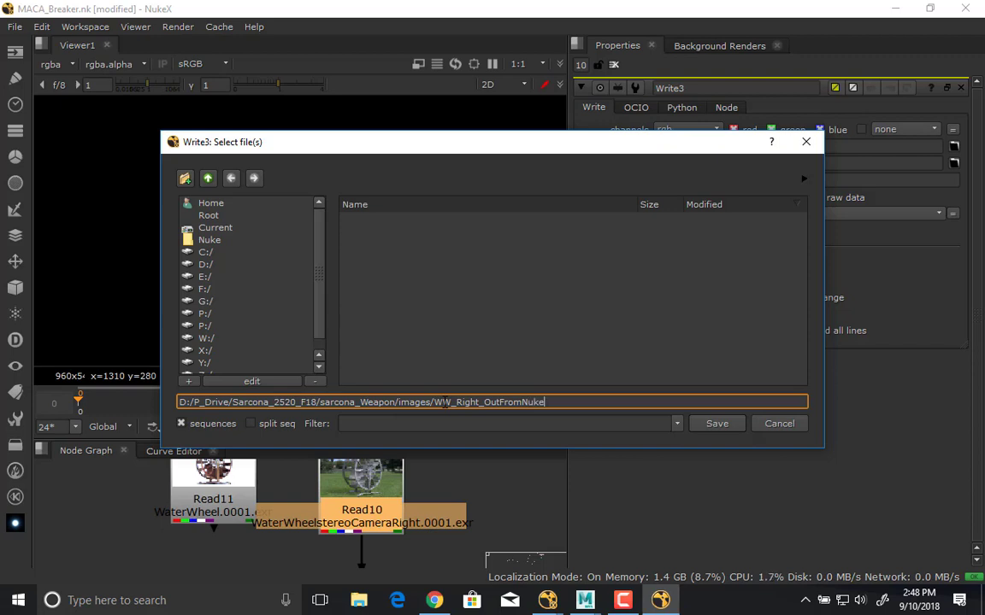
{"action": "type", "text": ".#"}
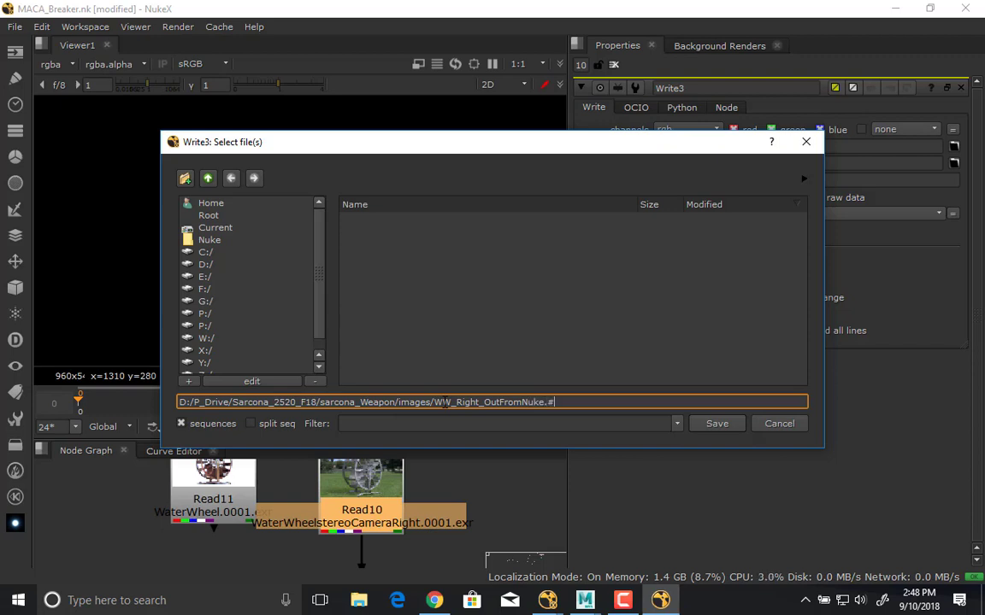
{"action": "type", "text": "##"}
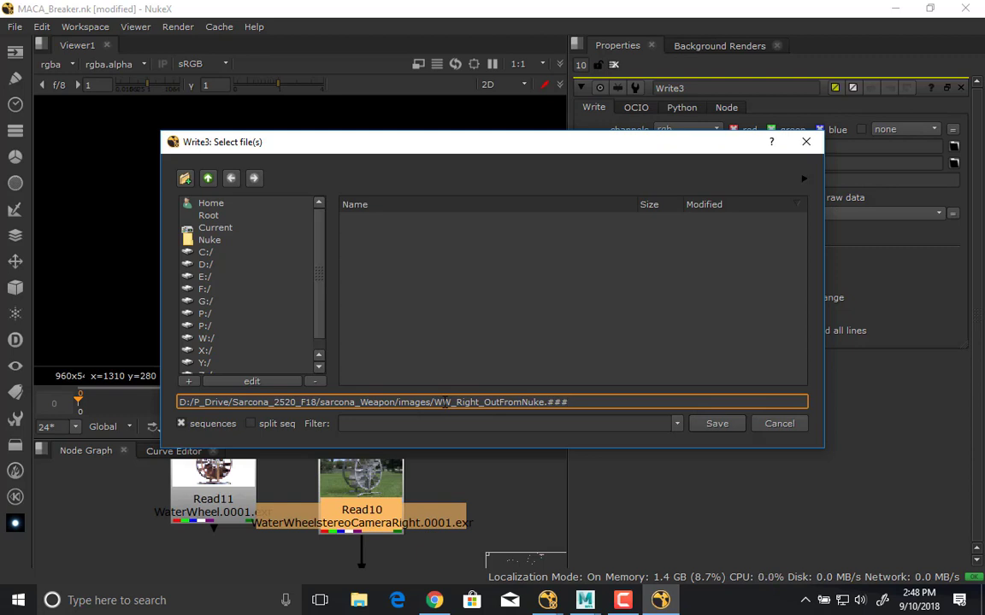
{"action": "type", "text": ".tif"}
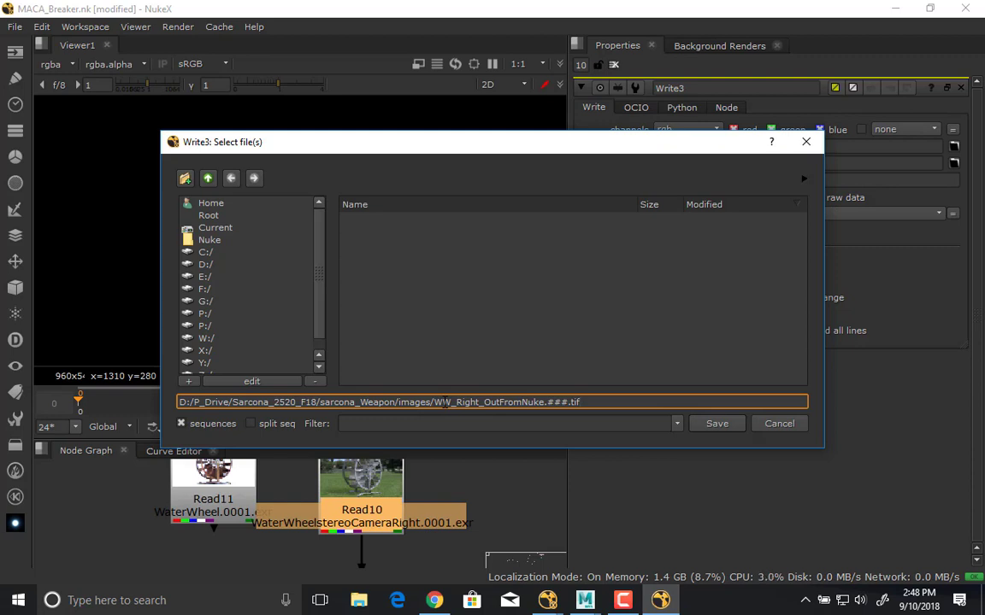
{"action": "left_click", "coordinate": [717, 424]}
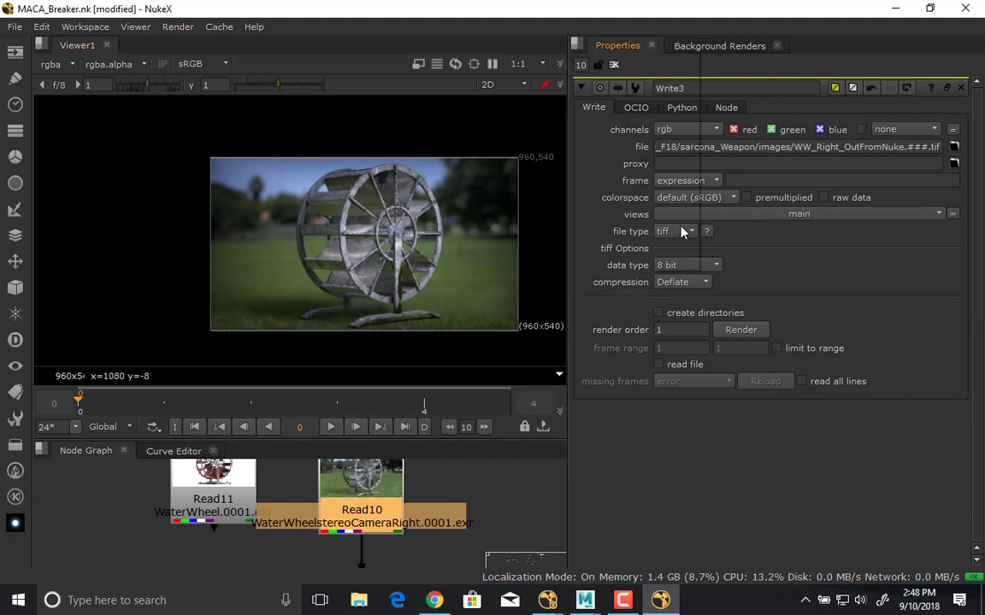
- Choose tiff as Write3's file type and start the render
{"action": "left_click", "coordinate": [674, 231]}
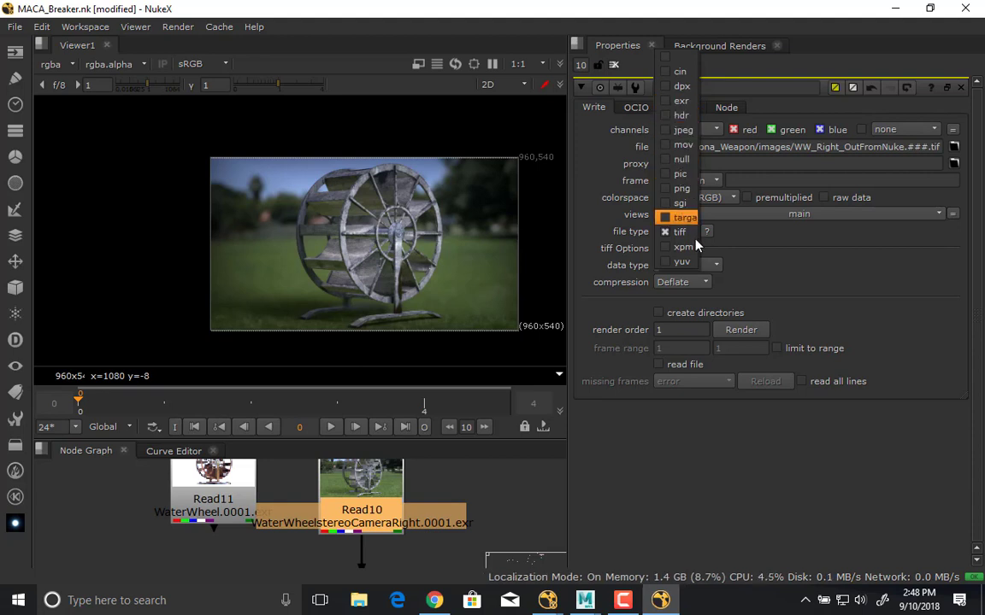
{"action": "left_click", "coordinate": [677, 232]}
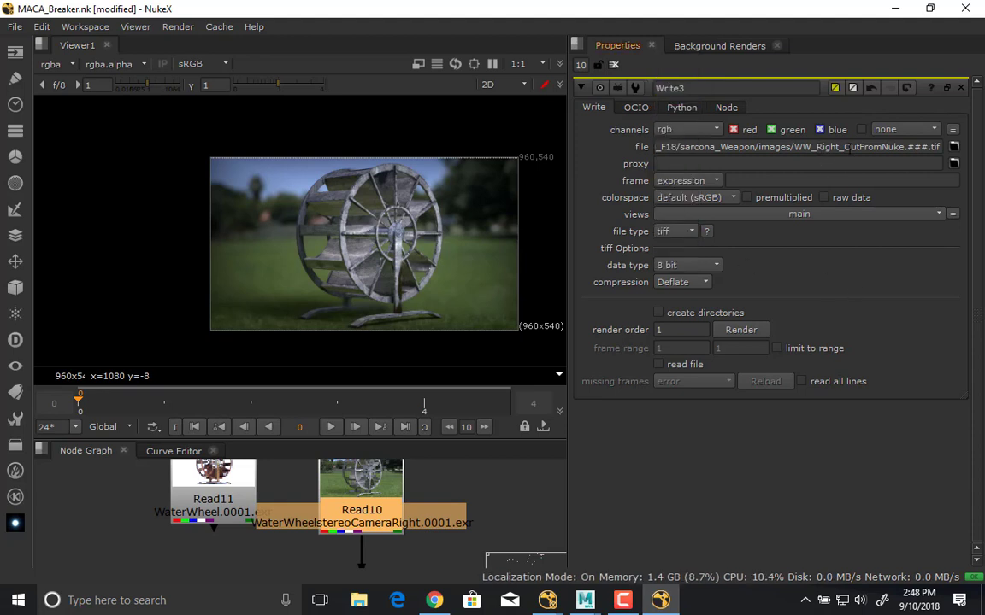
{"action": "double_click", "coordinate": [733, 147]}
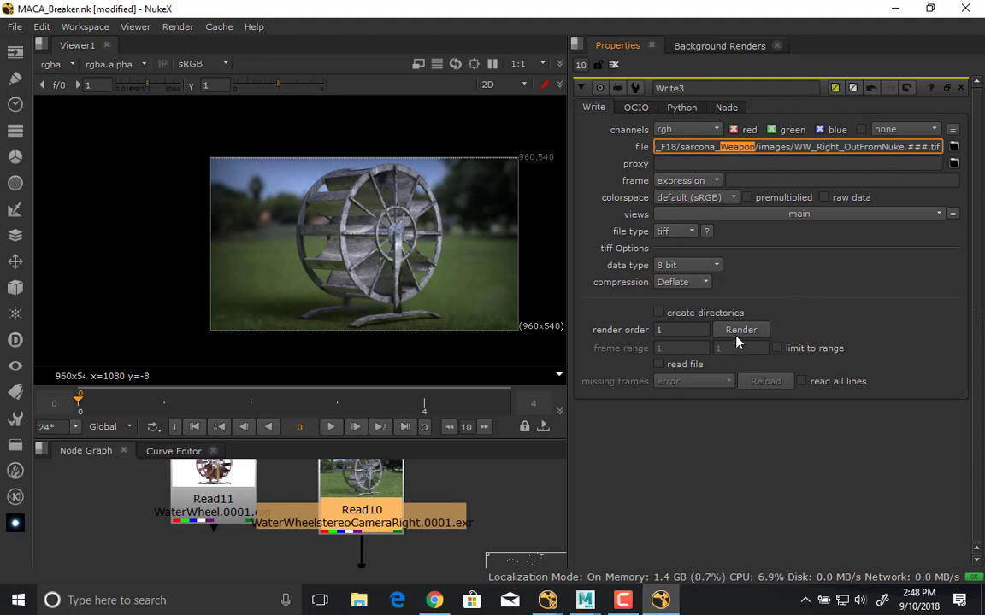
{"action": "left_click", "coordinate": [740, 328]}
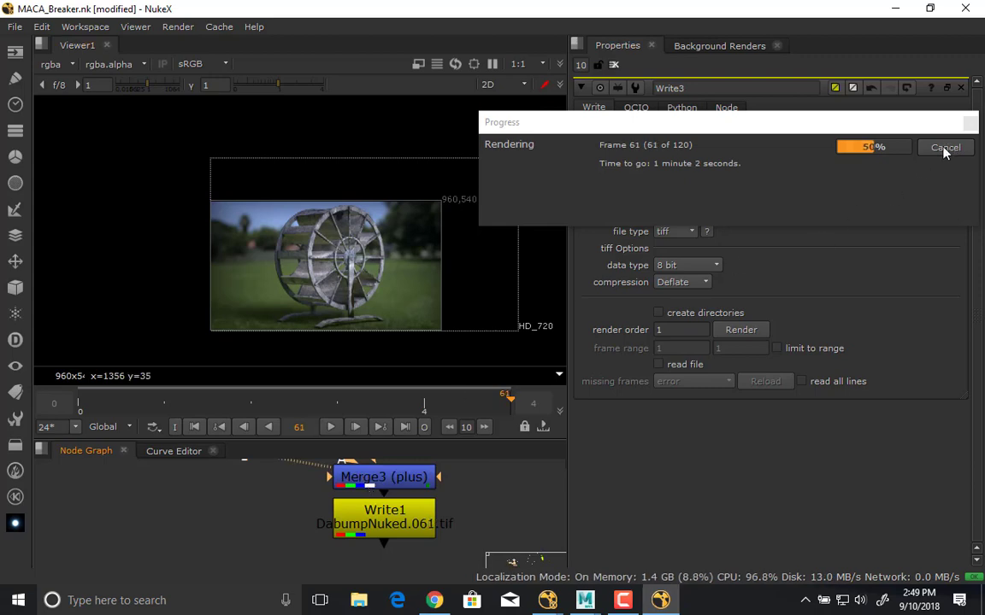
- Let the 120-frame render finish, then search for After Effects
{"action": "type", "text": "after"}
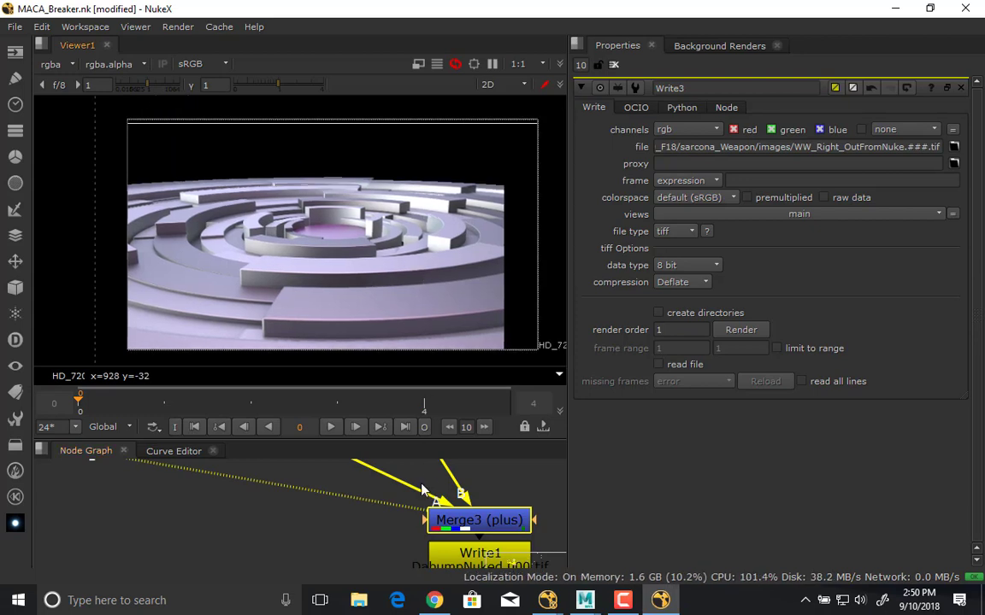
{"action": "mouse_move", "coordinate": [410, 488]}
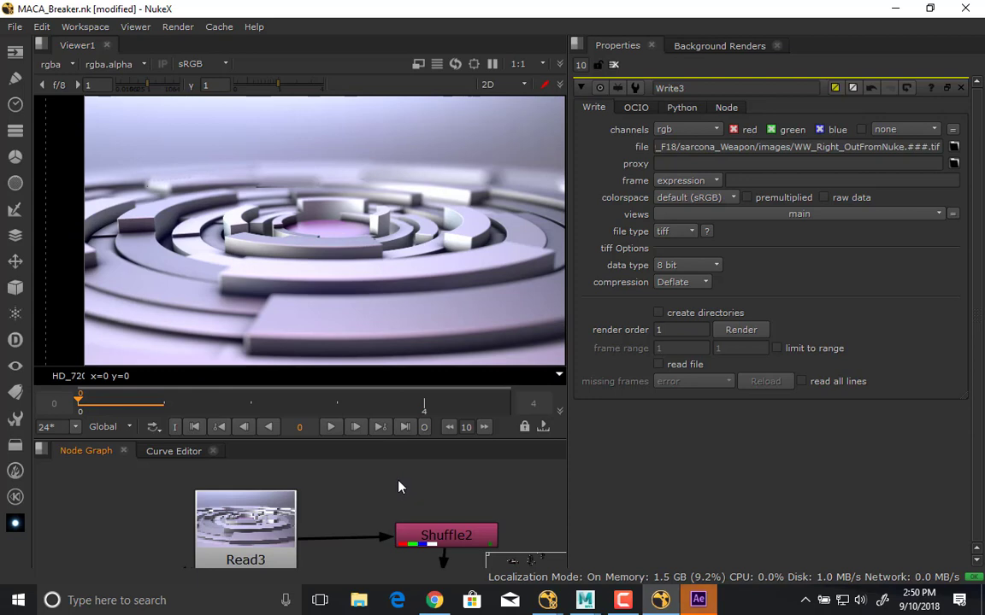
{"action": "mouse_move", "coordinate": [330, 240]}
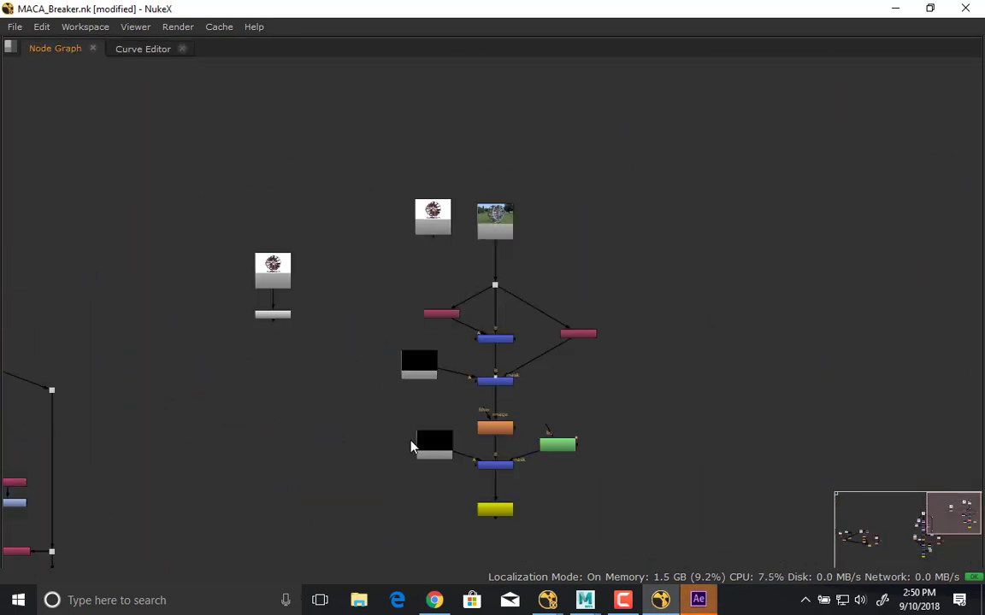
{"action": "mouse_move", "coordinate": [451, 589]}
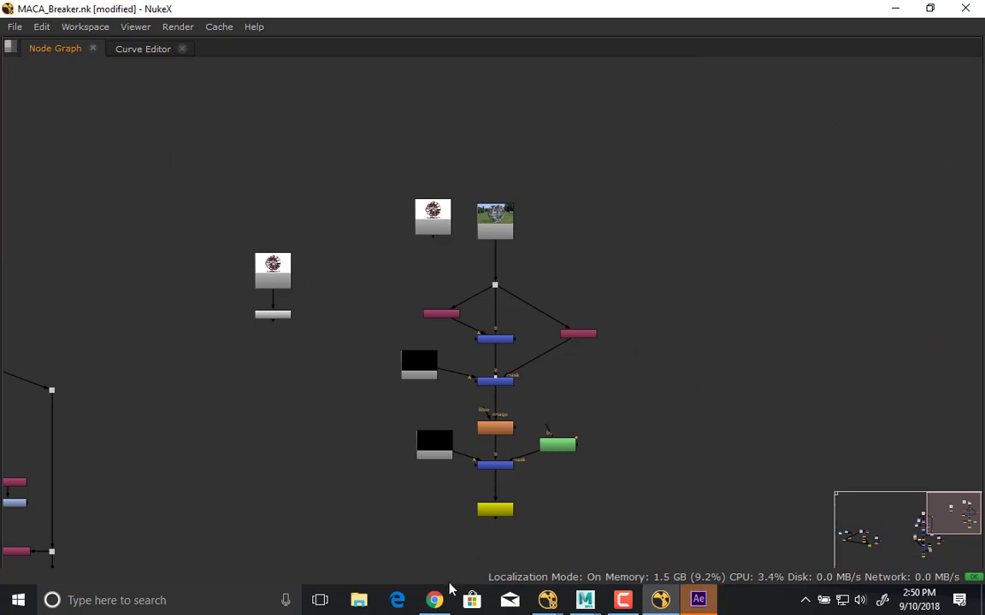
- Import the WaterWheel EXR frames and the WW_Right_OutFromNuke TIFF sequence into After Effects
{"action": "left_click", "coordinate": [697, 600]}
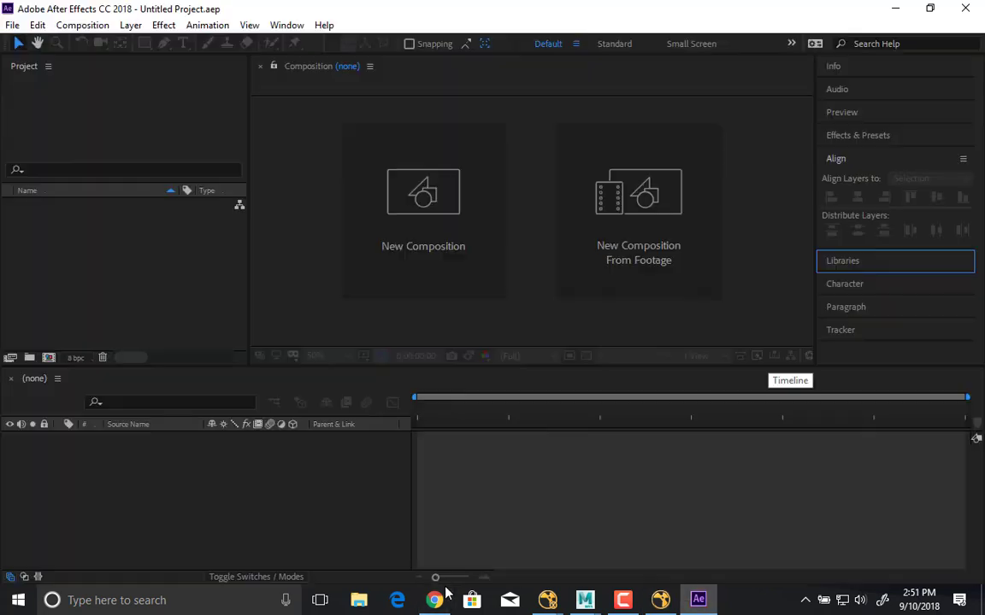
{"action": "mouse_move", "coordinate": [431, 600]}
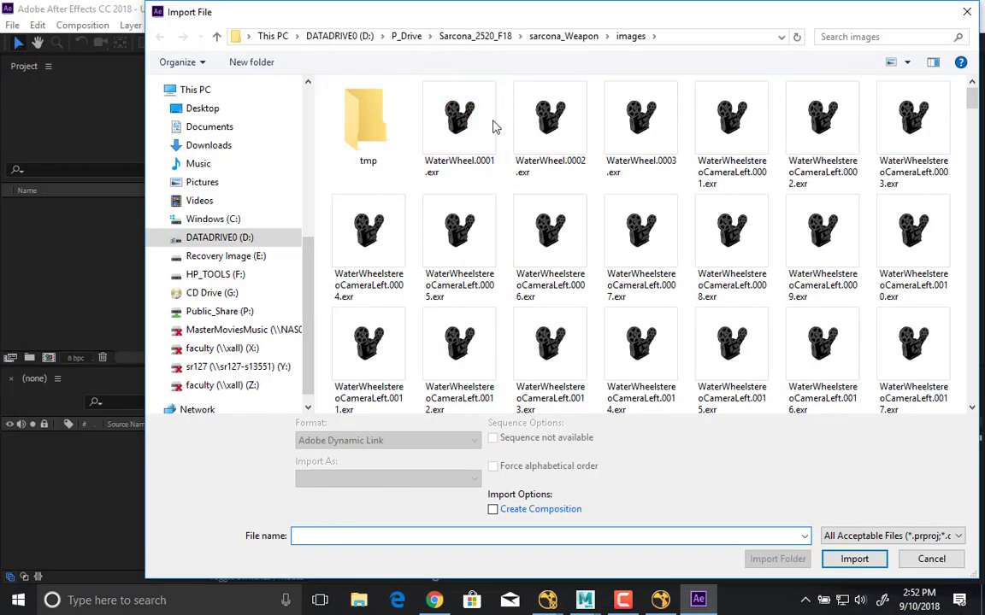
{"action": "left_click", "coordinate": [458, 116]}
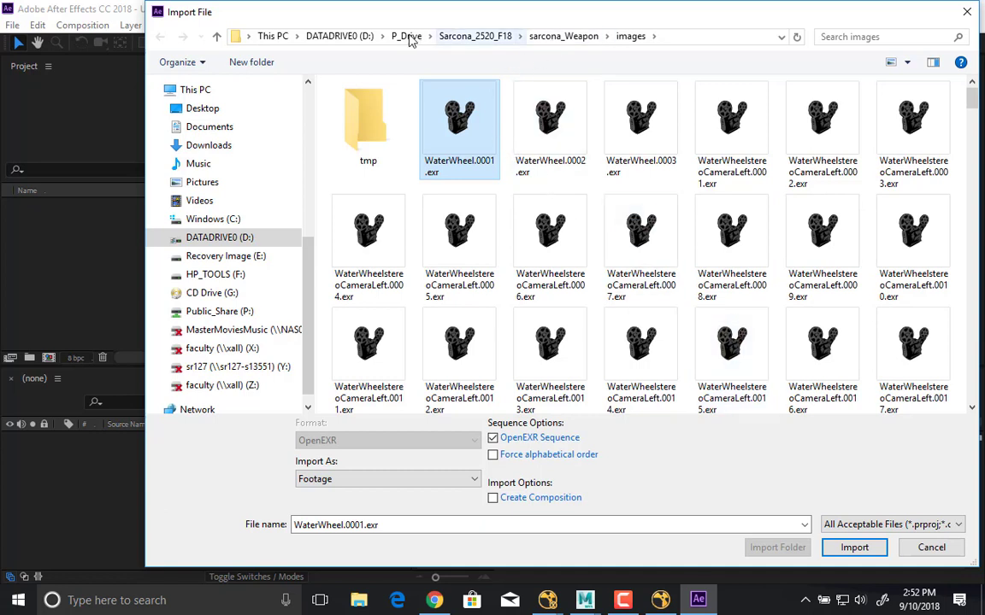
{"action": "scroll", "scroll_direction": "down", "scroll_amount": 3}
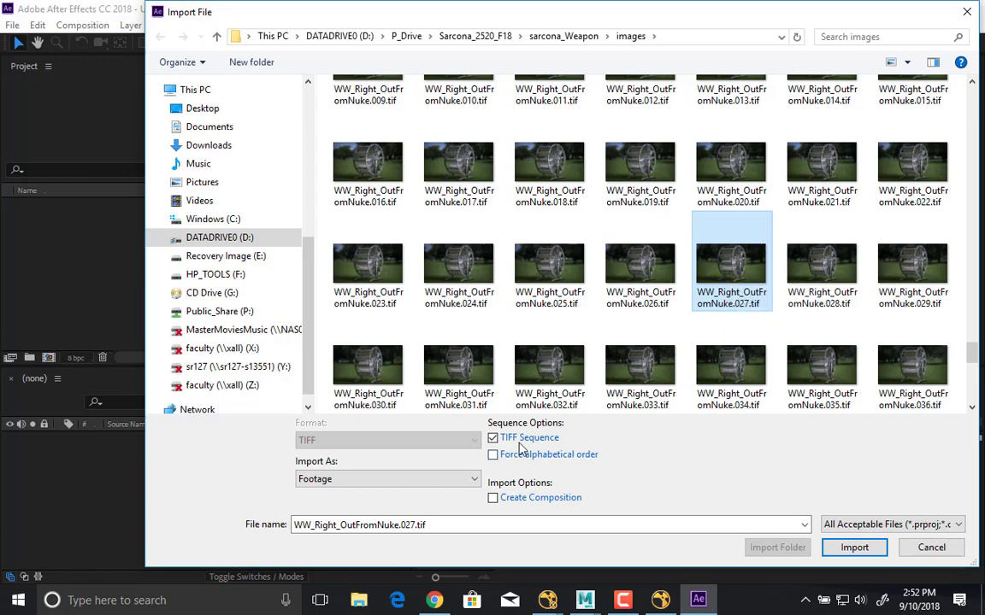
{"action": "mouse_move", "coordinate": [656, 438]}
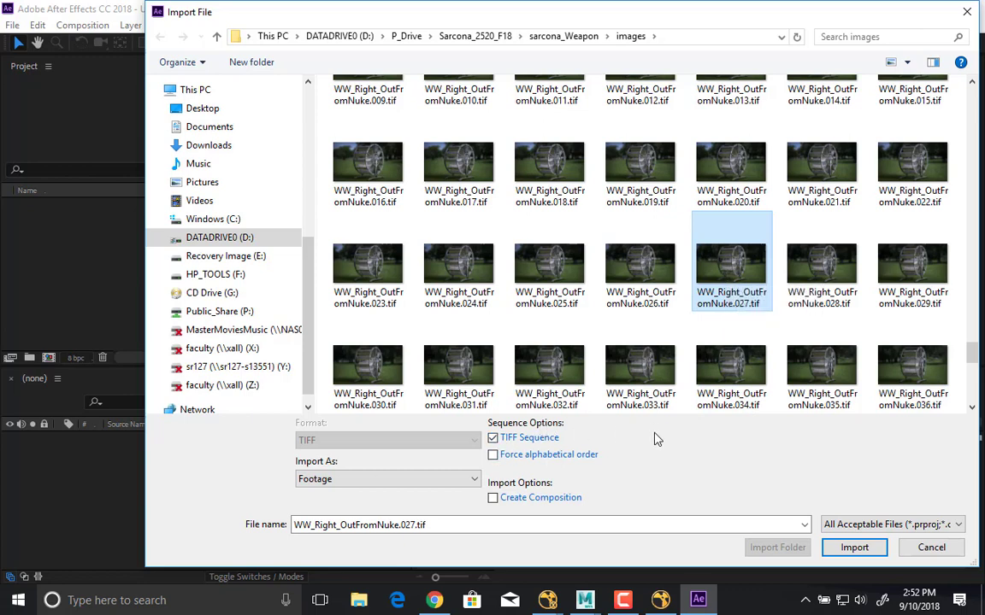
{"action": "left_click", "coordinate": [930, 547]}
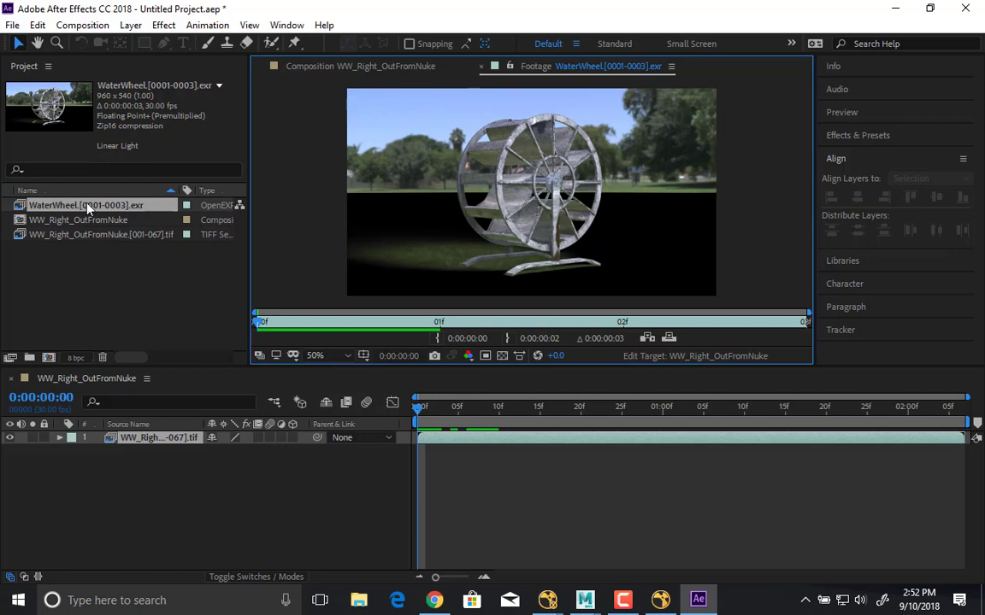
- Set the WaterWheel EXR footage interpretation through Interpret Footage > Main and confirm
{"action": "right_click", "coordinate": [86, 205]}
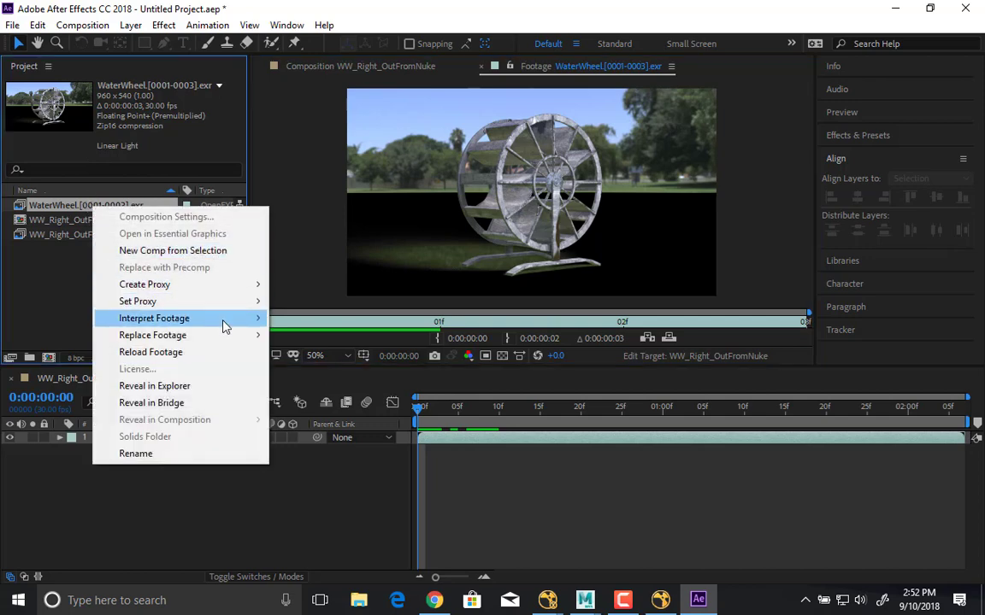
{"action": "left_click", "coordinate": [154, 318]}
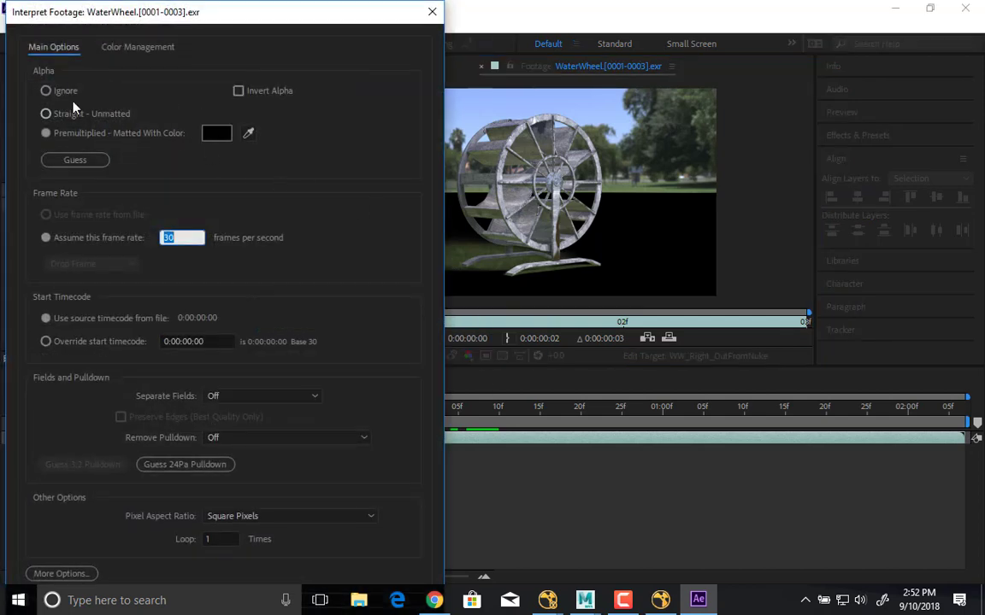
{"action": "left_click", "coordinate": [427, 13]}
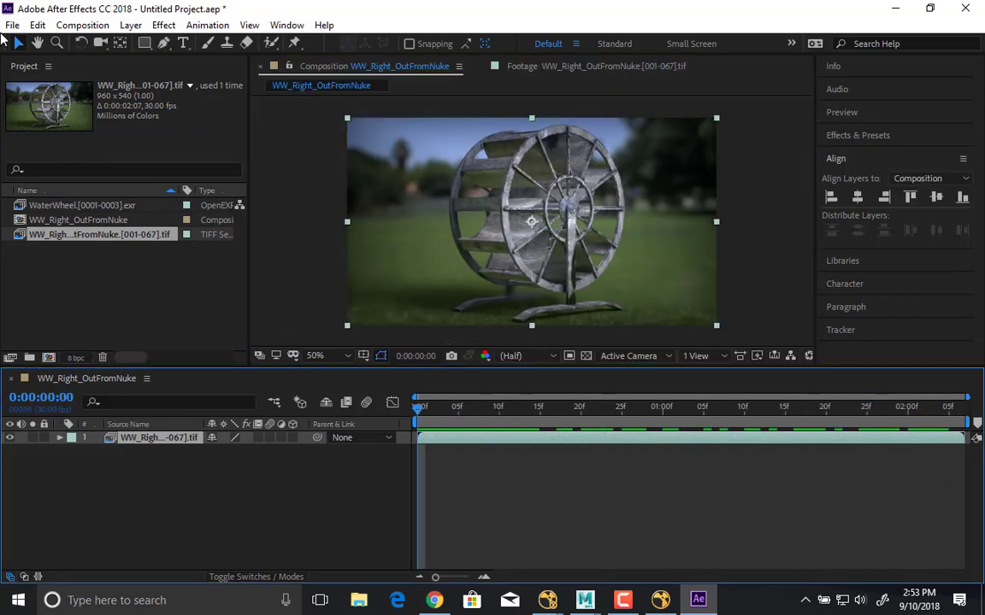
{"action": "left_click", "coordinate": [10, 26]}
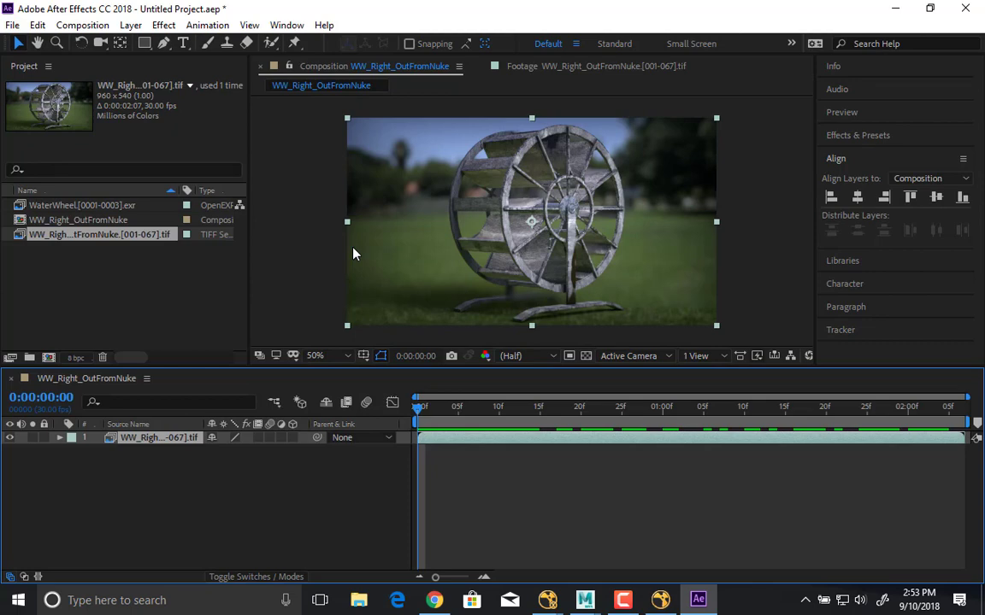
{"action": "mouse_move", "coordinate": [490, 568]}
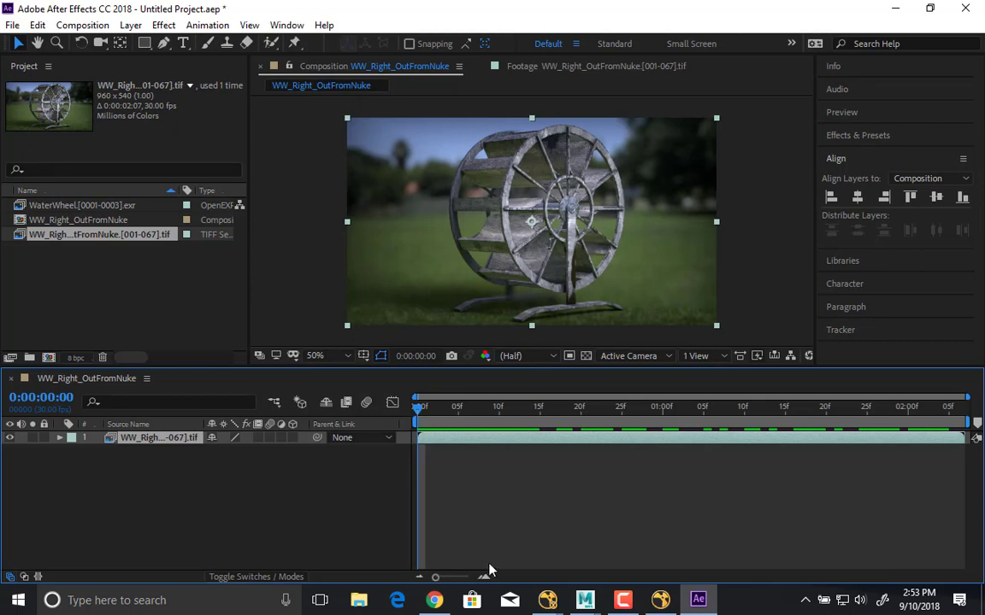
{"action": "left_click", "coordinate": [359, 599]}
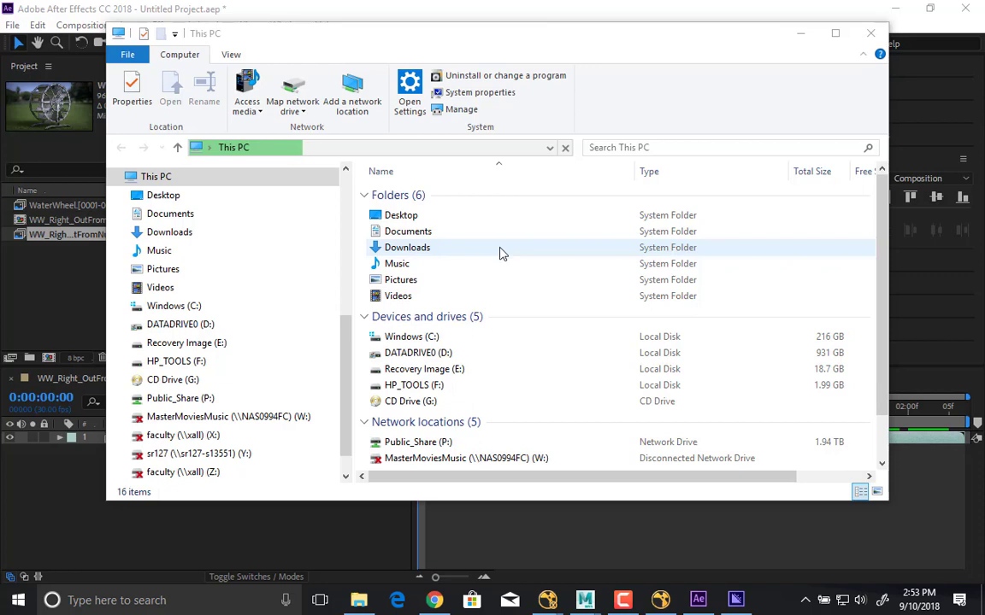
{"action": "mouse_move", "coordinate": [735, 598]}
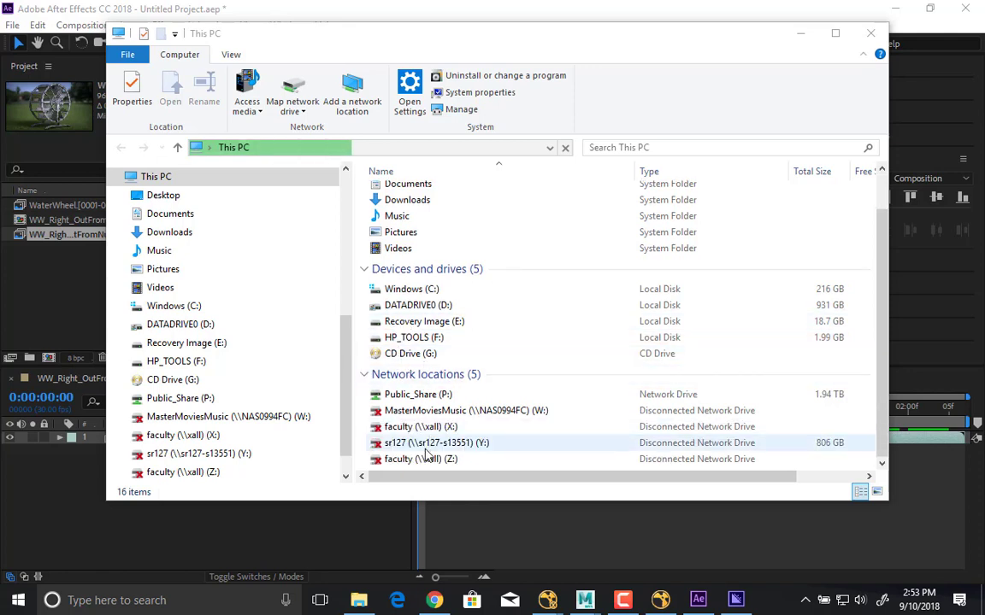
- Browse into the sr127 (Y:) network drive's course folders
{"action": "double_click", "coordinate": [436, 442]}
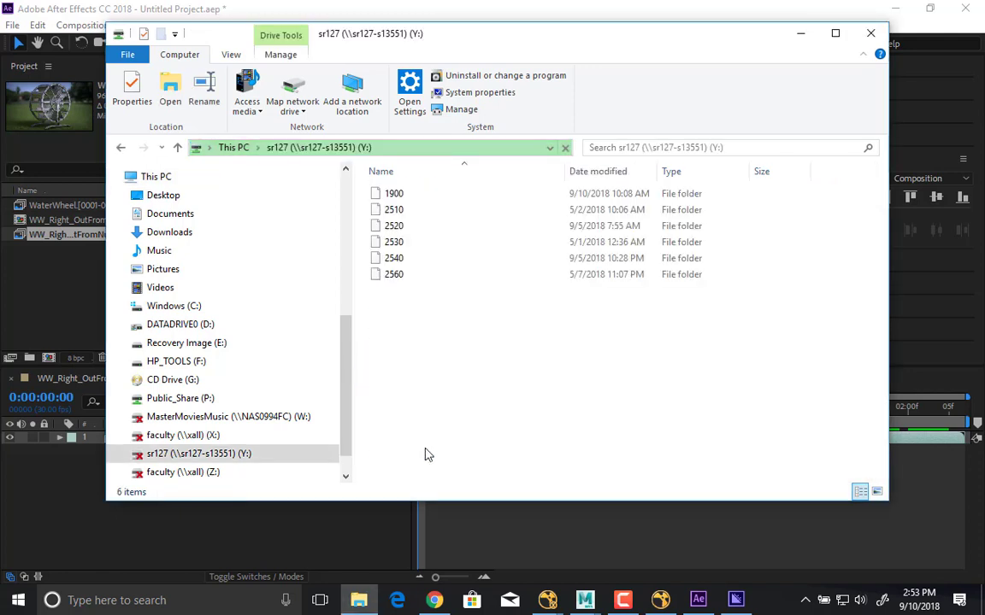
{"action": "double_click", "coordinate": [389, 226]}
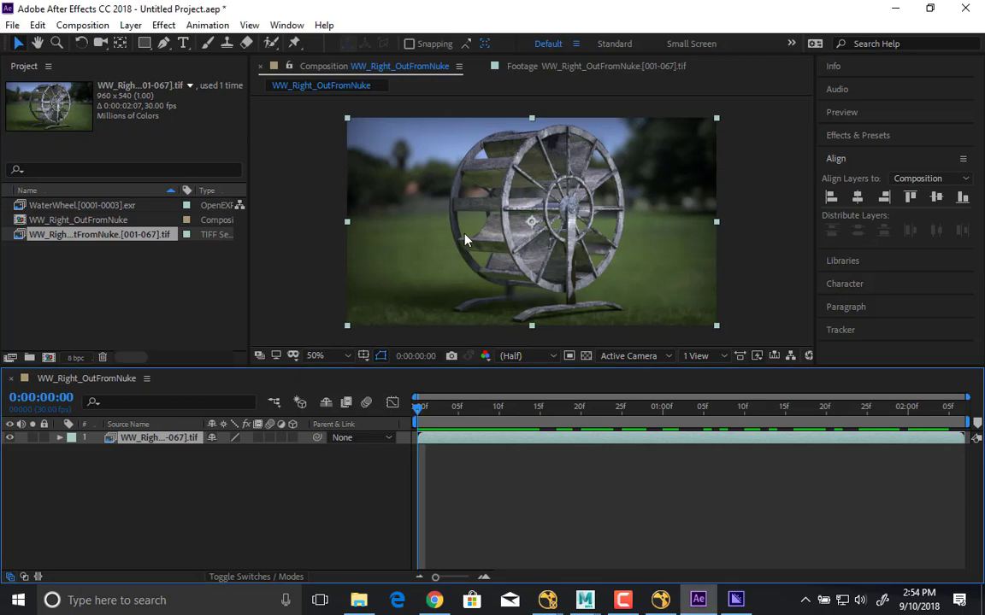
- Send the composition to the Adobe Media Encoder queue via File > Export
{"action": "left_click", "coordinate": [10, 24]}
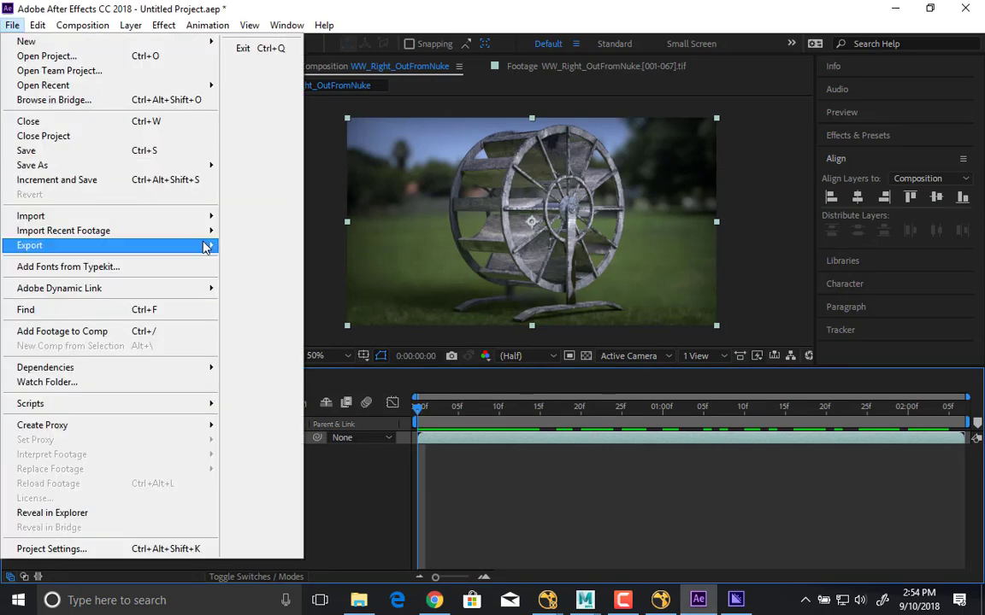
{"action": "left_click", "coordinate": [30, 246]}
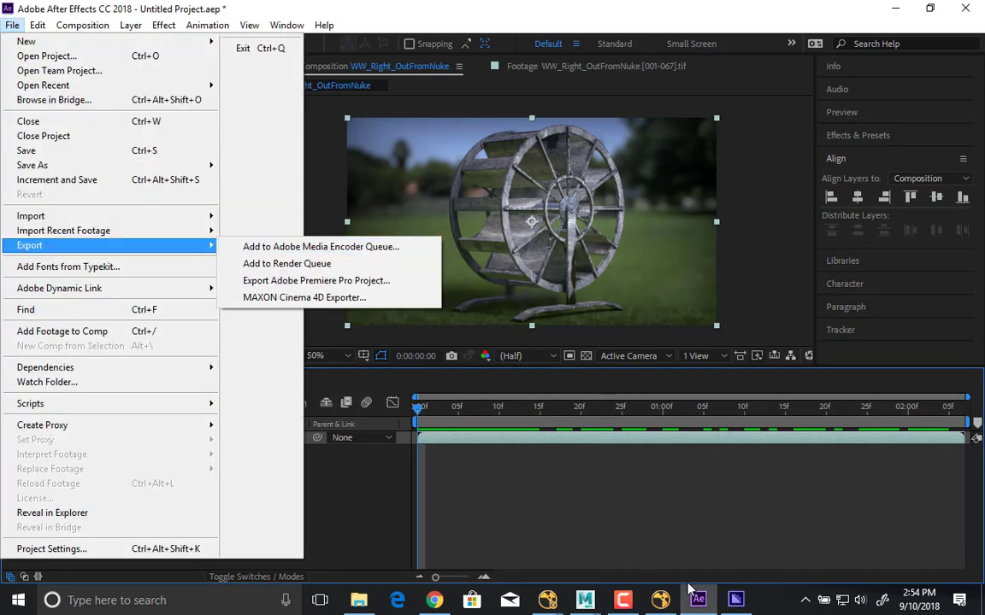
{"action": "left_click", "coordinate": [321, 246]}
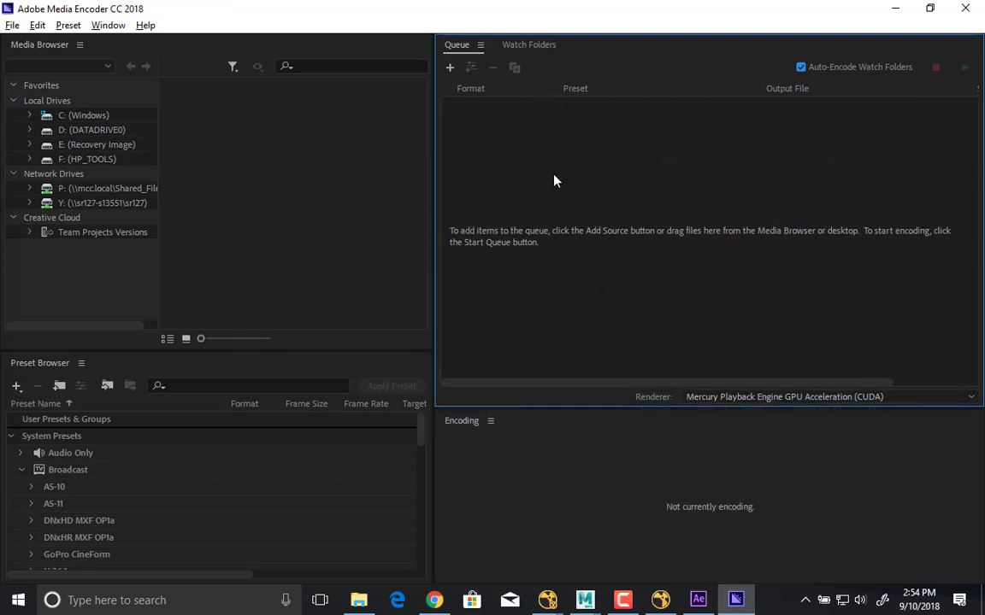
{"action": "mouse_move", "coordinate": [547, 179]}
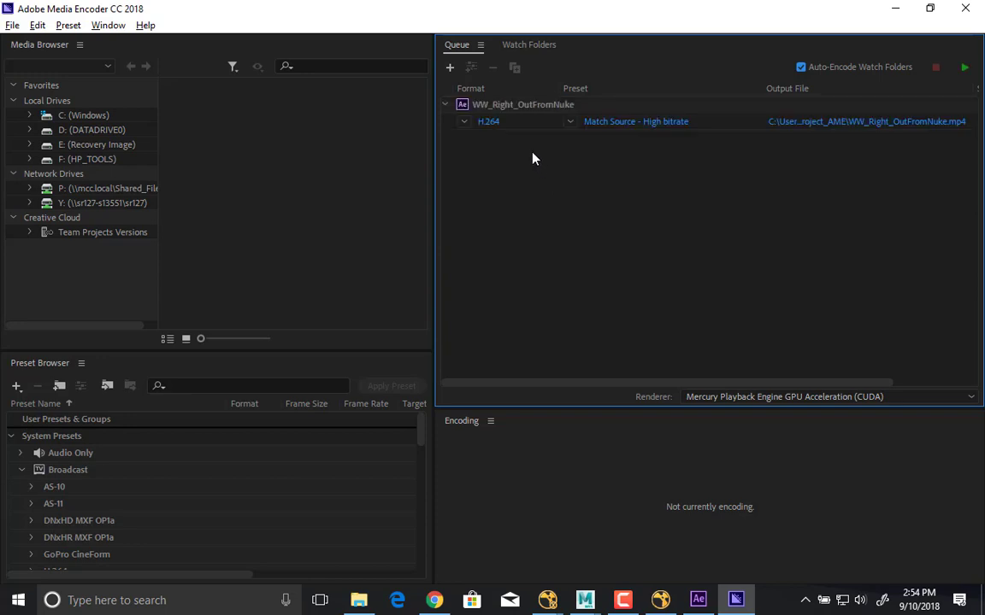
{"action": "mouse_move", "coordinate": [474, 130]}
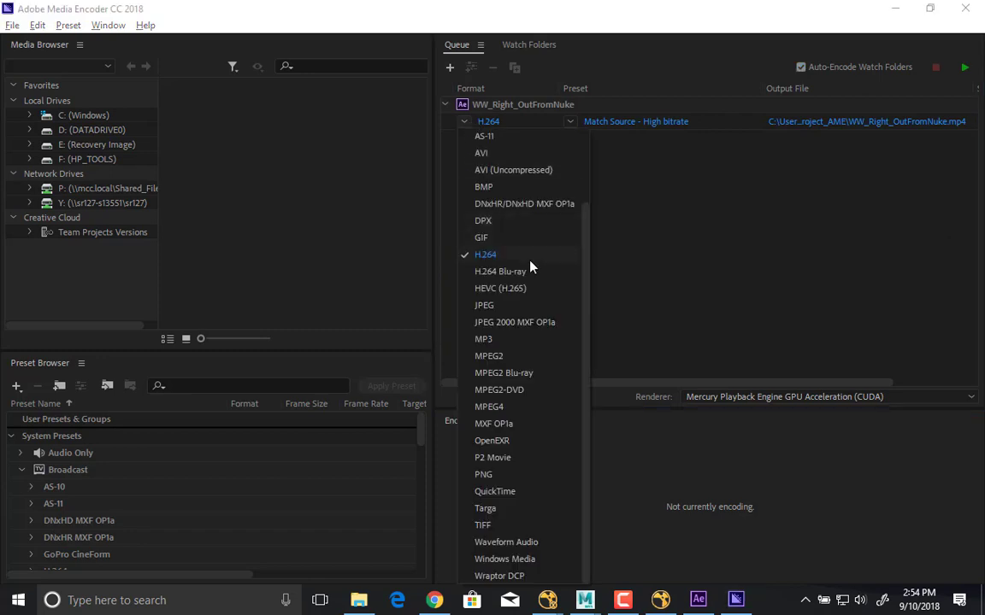
- Keep H.264 and save the output as Sarcona_WaterWheel.mp4 in the project's movies folder
{"action": "left_click", "coordinate": [486, 253]}
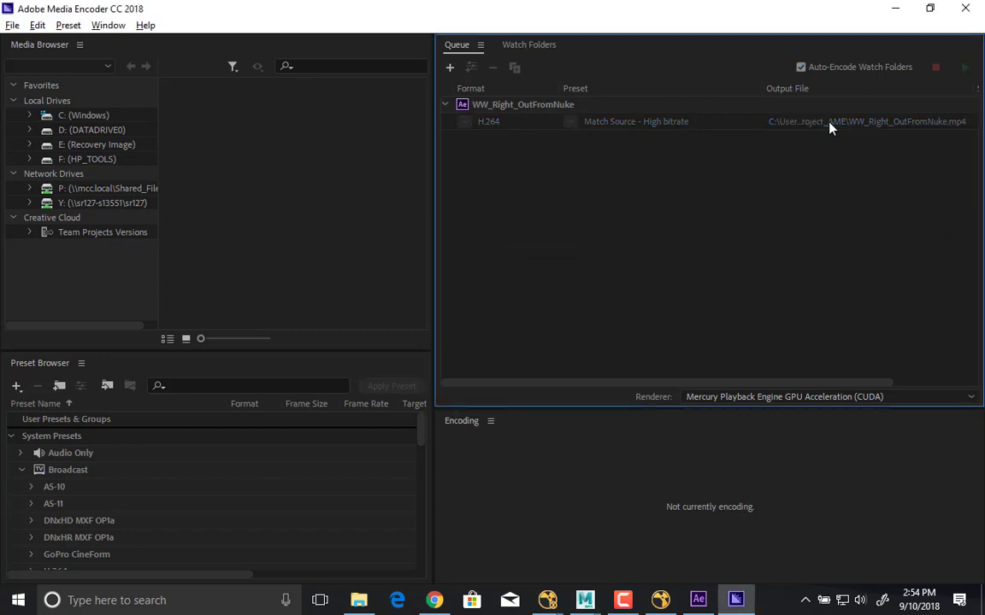
{"action": "left_click", "coordinate": [865, 120]}
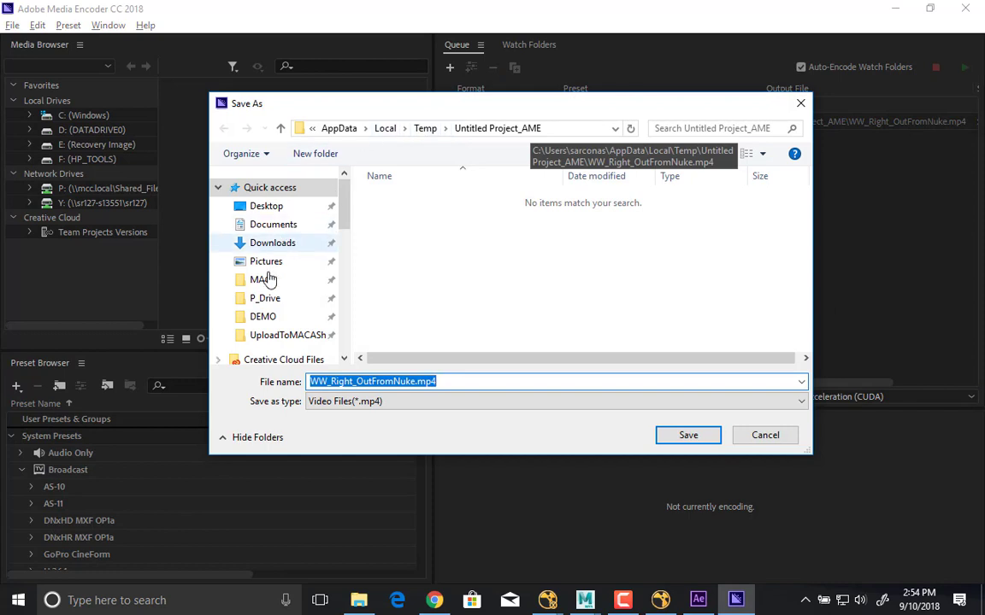
{"action": "left_click", "coordinate": [265, 298]}
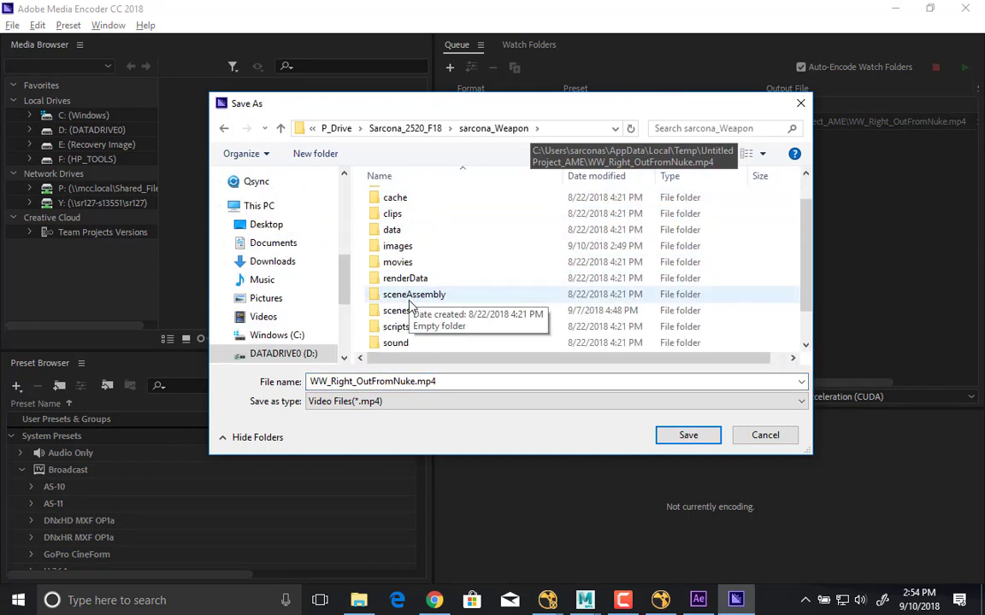
{"action": "double_click", "coordinate": [397, 262]}
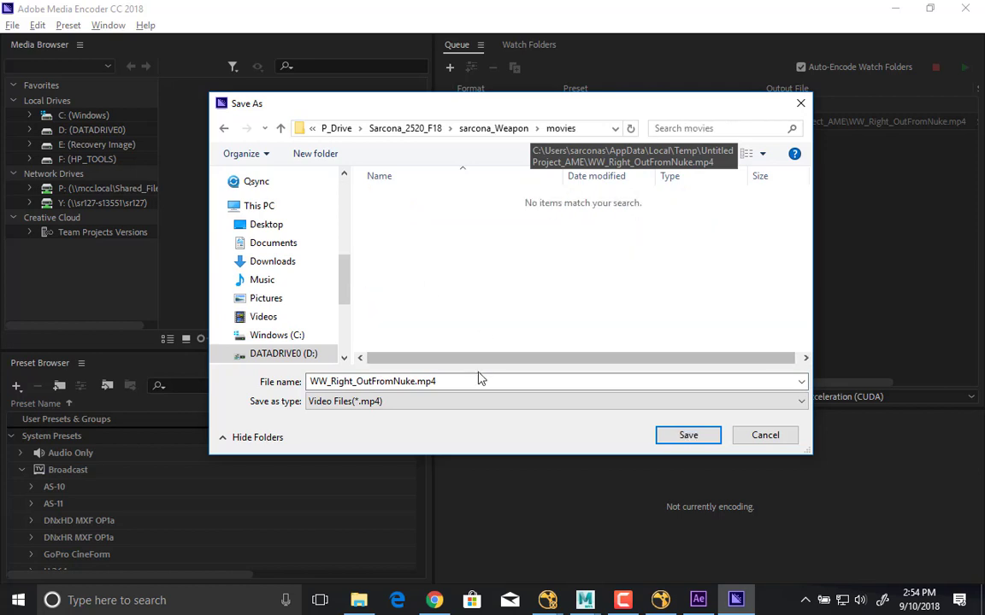
{"action": "type", "text": "S"}
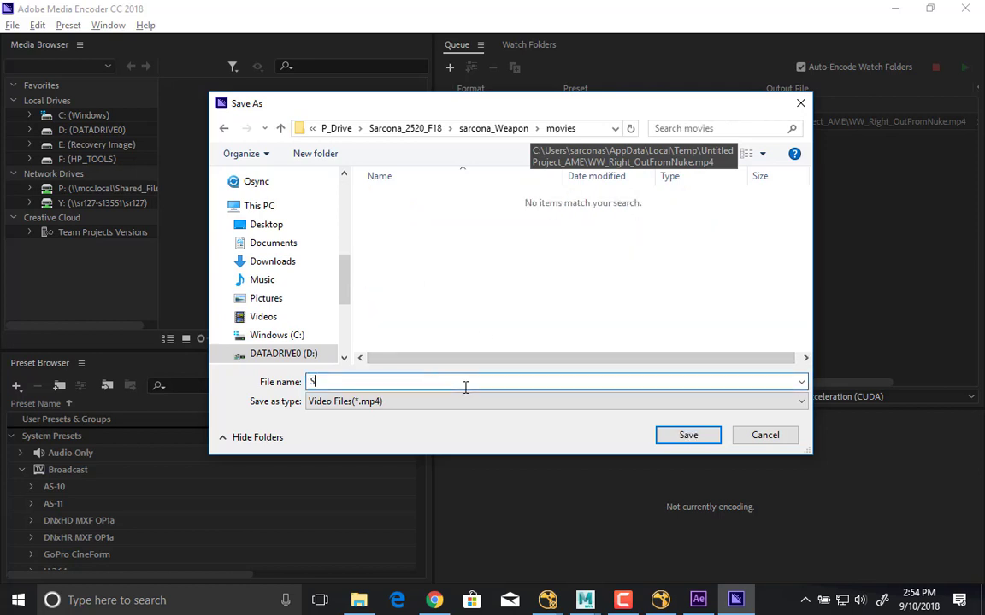
{"action": "type", "text": "arcona_"}
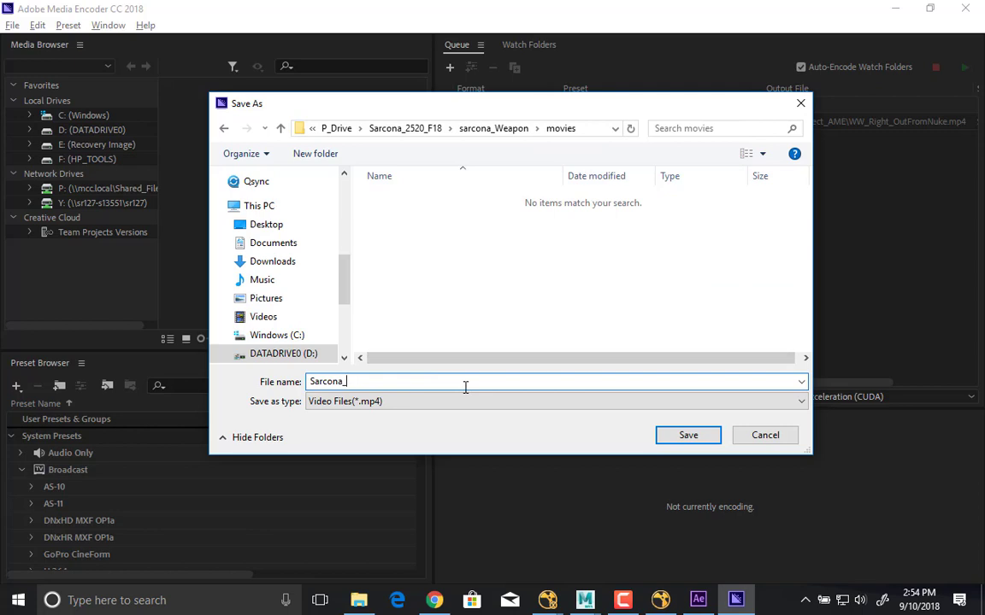
{"action": "type", "text": "Wa"}
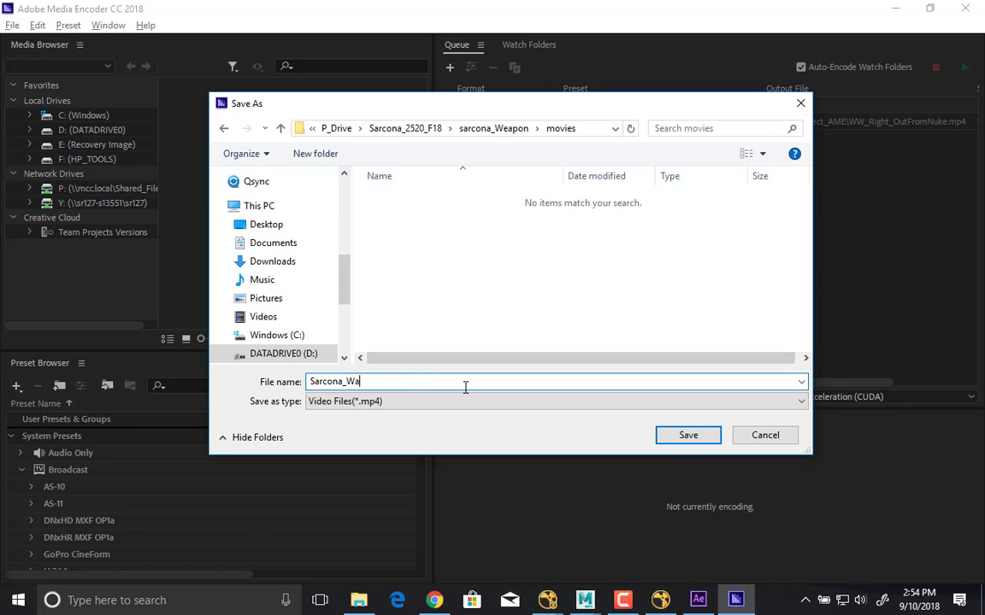
{"action": "left_click", "coordinate": [687, 436]}
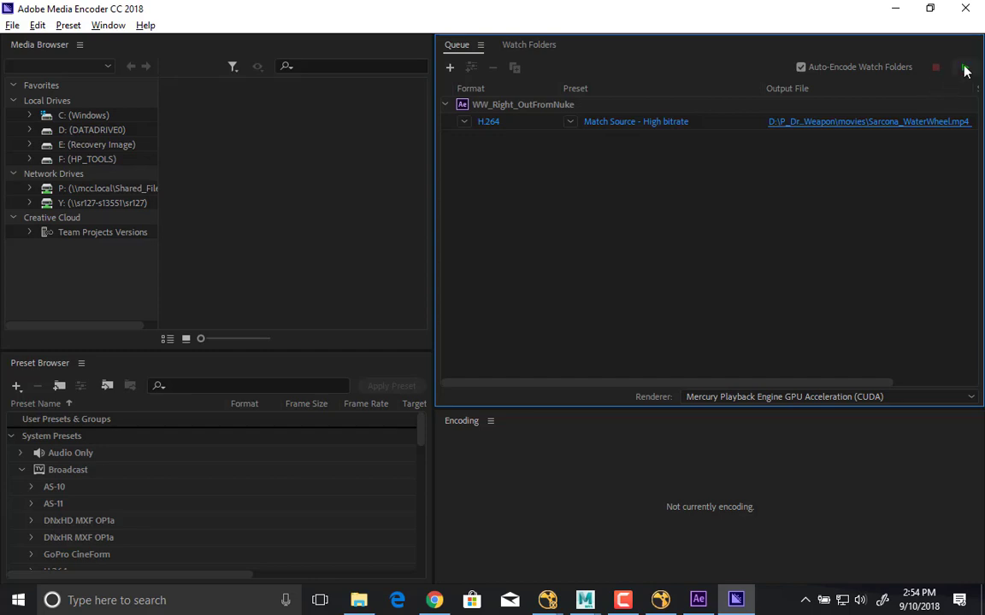
- Encode the queued Sarcona_WaterWheel.mp4 job, then bring up File Explorer
{"action": "left_click", "coordinate": [964, 65]}
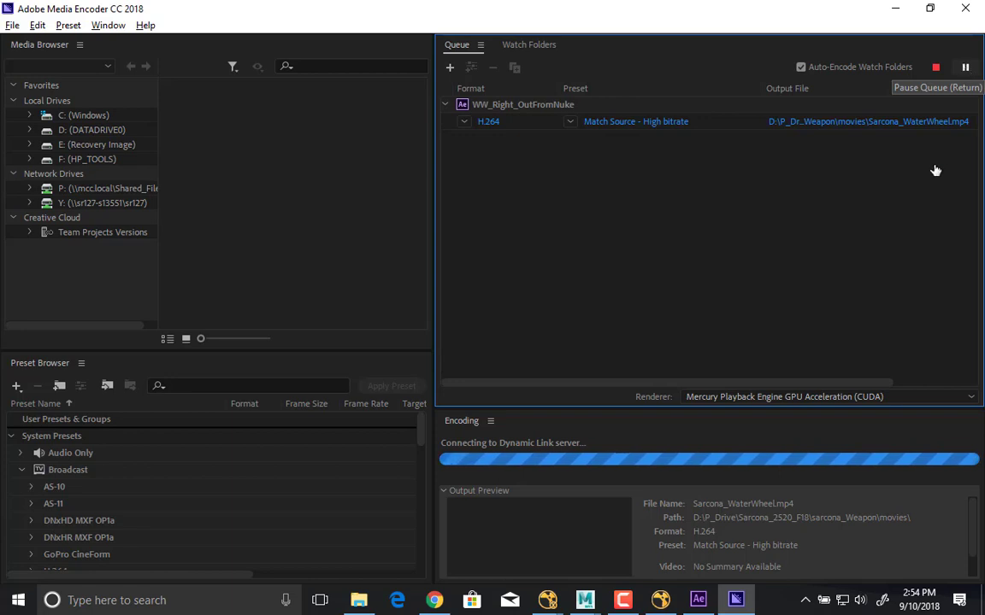
{"action": "left_click", "coordinate": [660, 599]}
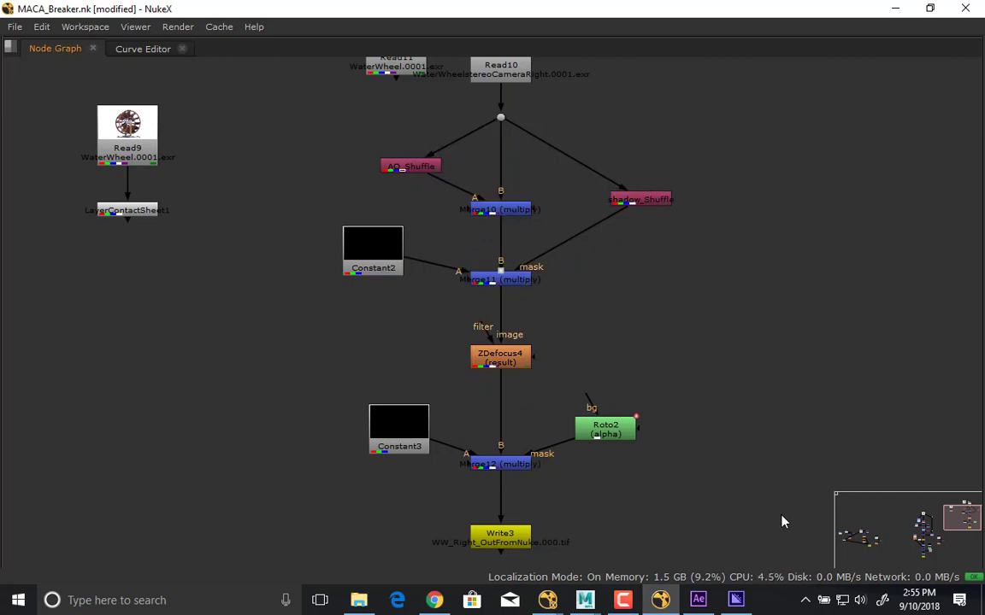
{"action": "left_click", "coordinate": [735, 598]}
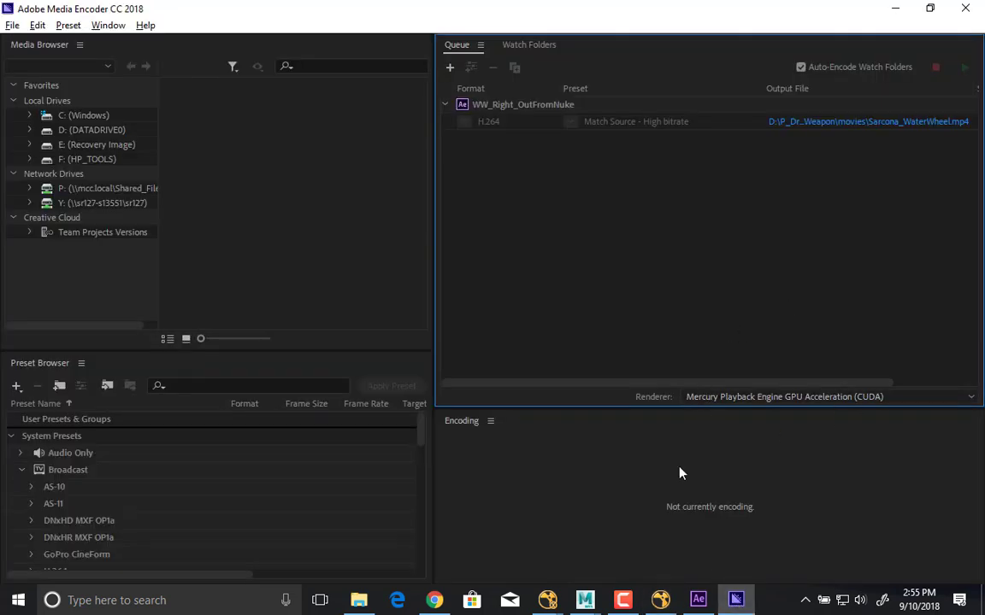
{"action": "left_click", "coordinate": [359, 600]}
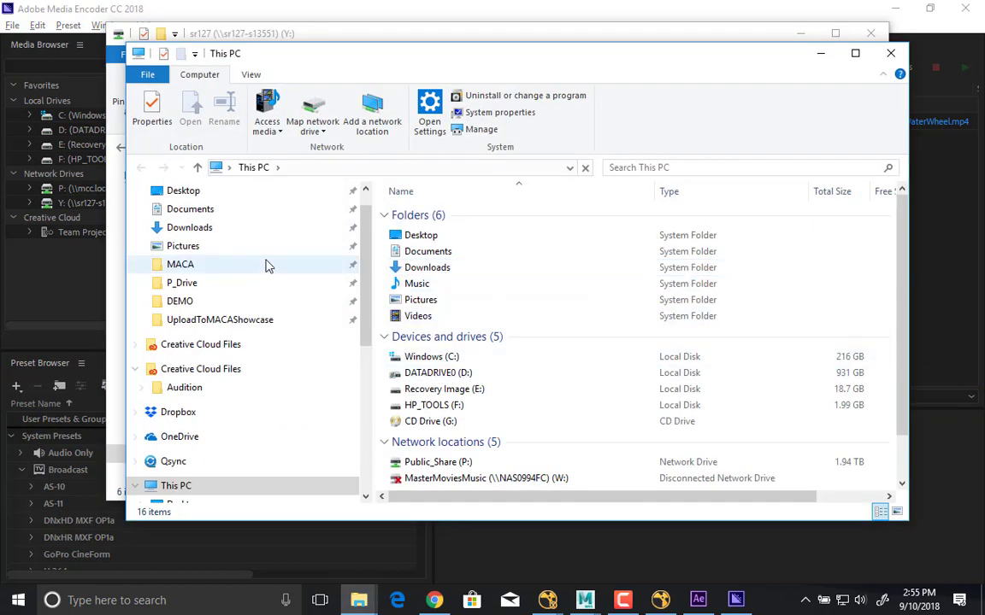
- Browse into P_Drive > Sarcona_2520_F18 toward the sarcona_Weapon project folder
{"action": "double_click", "coordinate": [182, 283]}
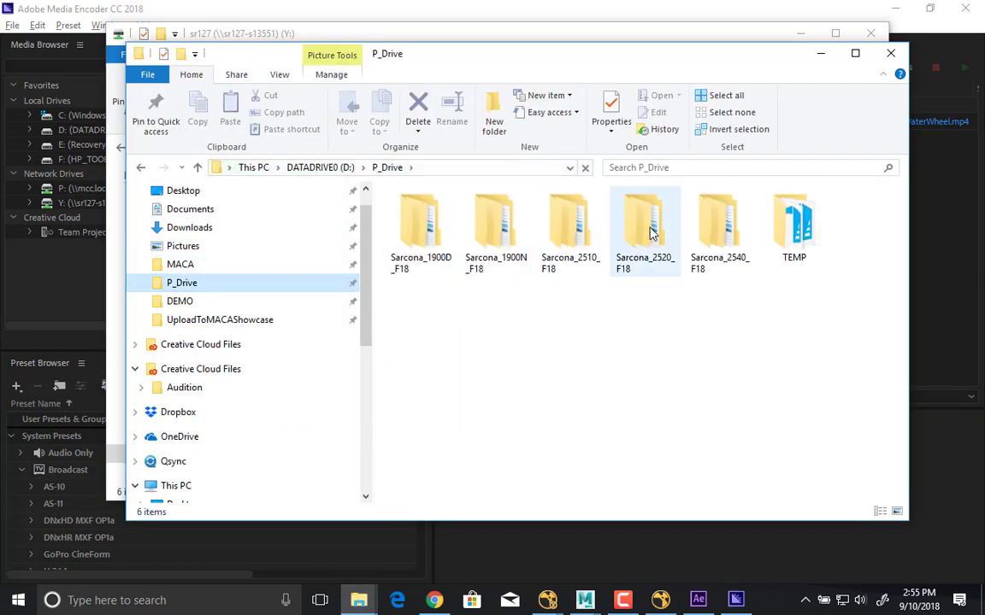
{"action": "double_click", "coordinate": [646, 222]}
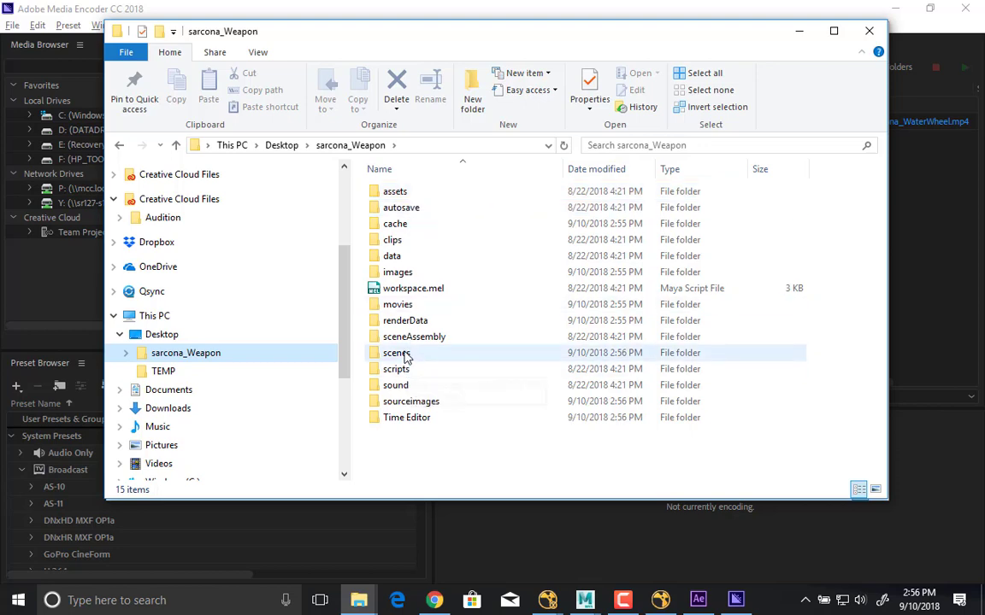
- Delete the old Maya scene files, keeping only WW_Build_UV.0005.mb, and return to sarcona_Weapon
{"action": "double_click", "coordinate": [396, 352]}
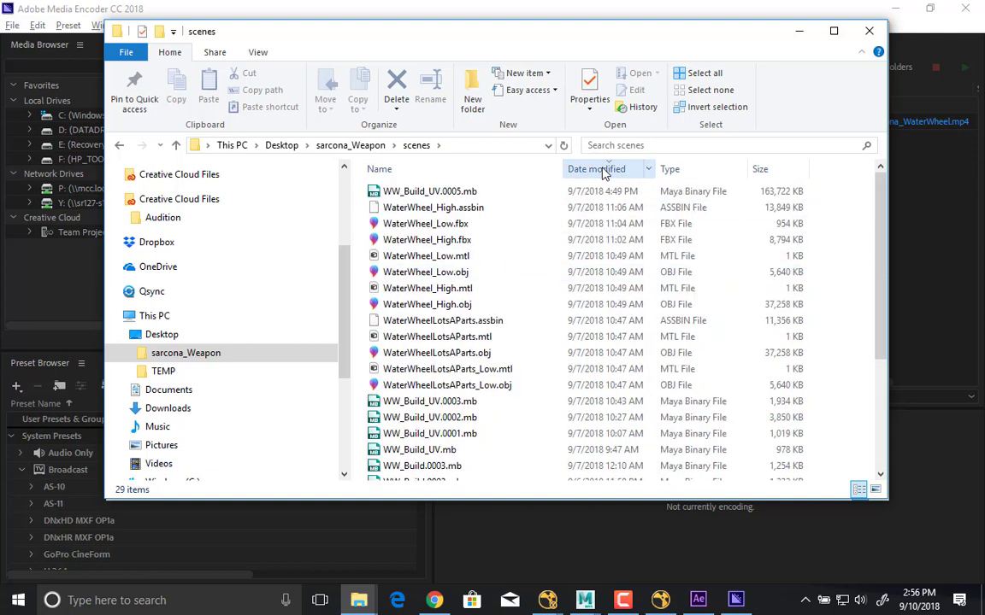
{"action": "left_click", "coordinate": [434, 207]}
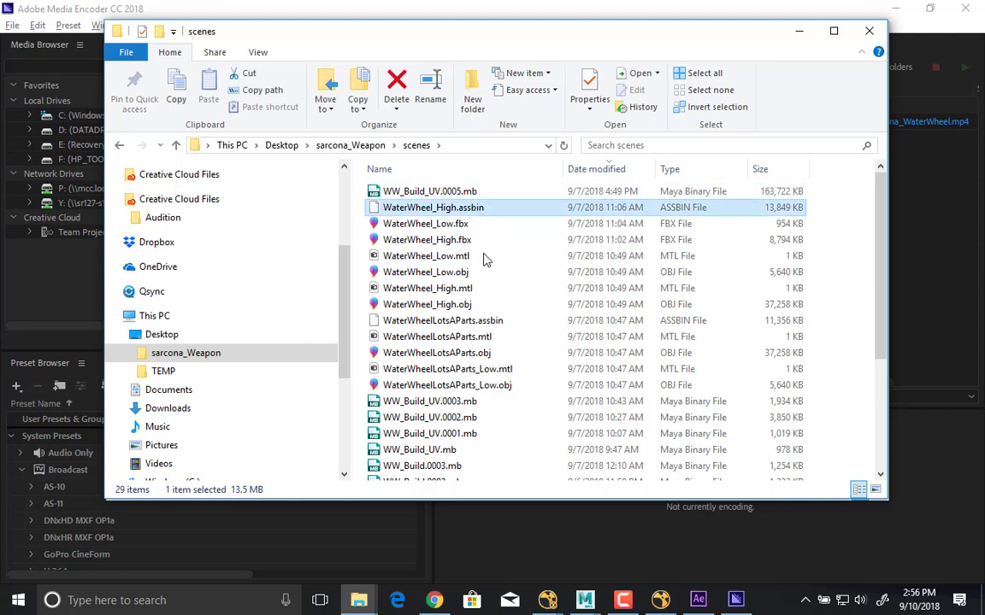
{"action": "scroll", "scroll_direction": "down", "scroll_amount": 3}
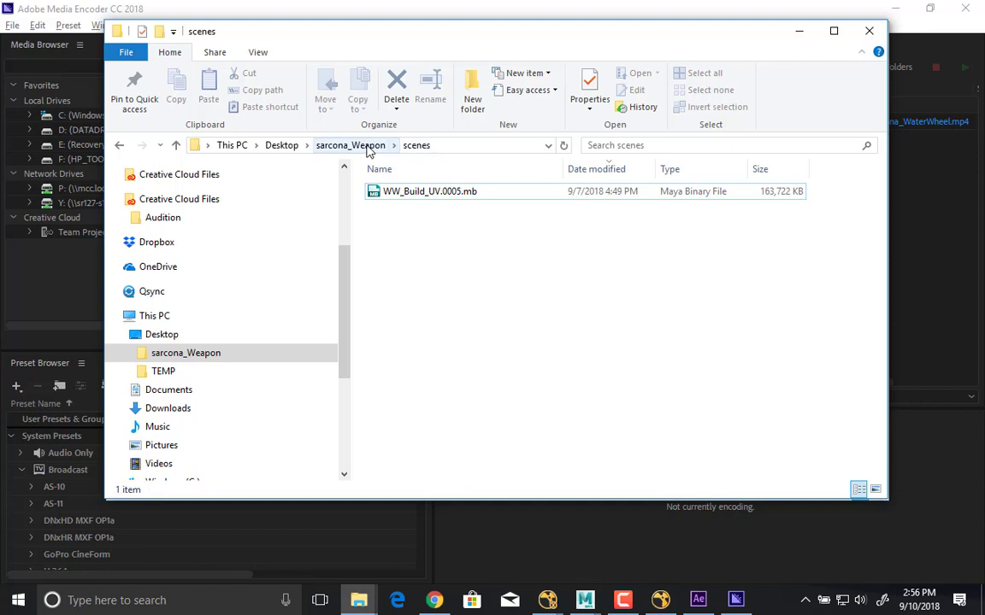
{"action": "left_click", "coordinate": [349, 144]}
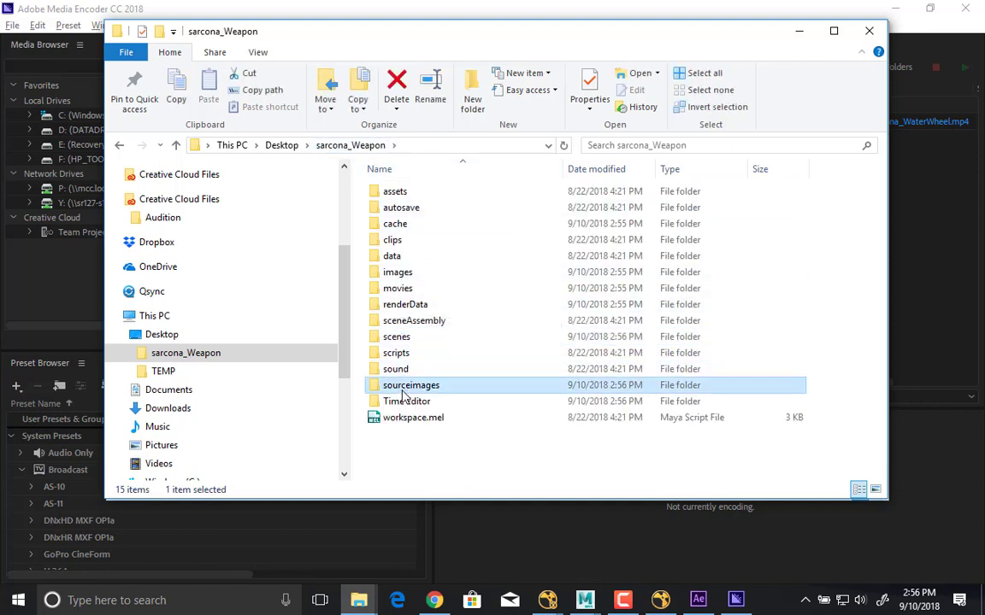
- Delete 3dPaintTextures from sourceimages and select the WaterWheel TX texture files
{"action": "double_click", "coordinate": [410, 385]}
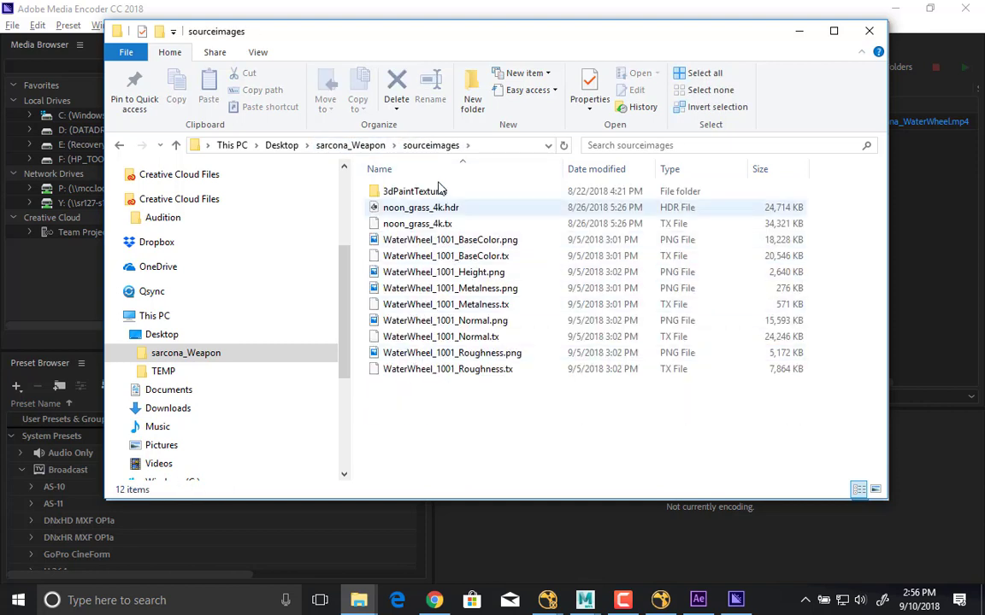
{"action": "left_click", "coordinate": [421, 207]}
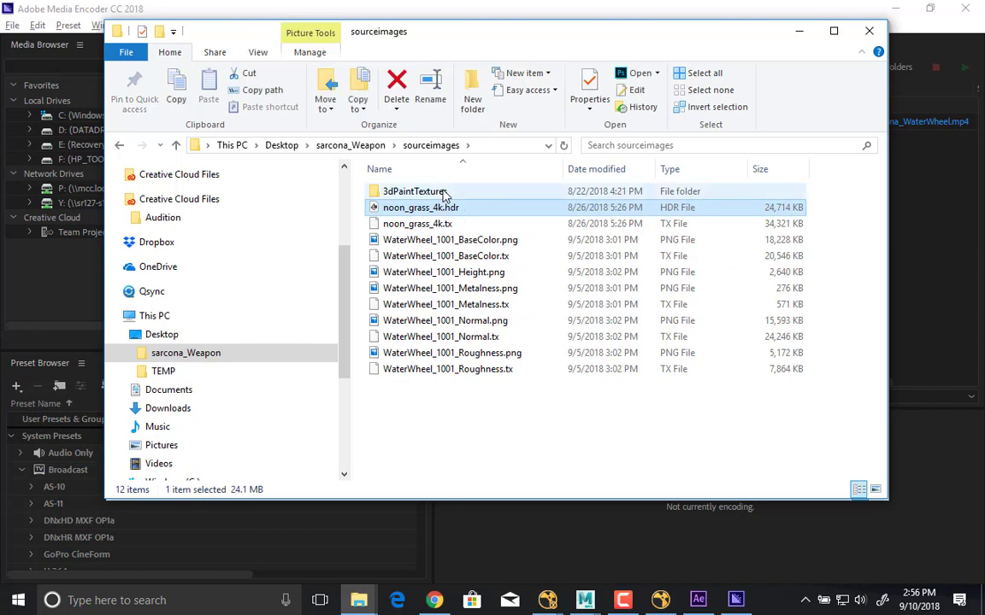
{"action": "left_click", "coordinate": [417, 191]}
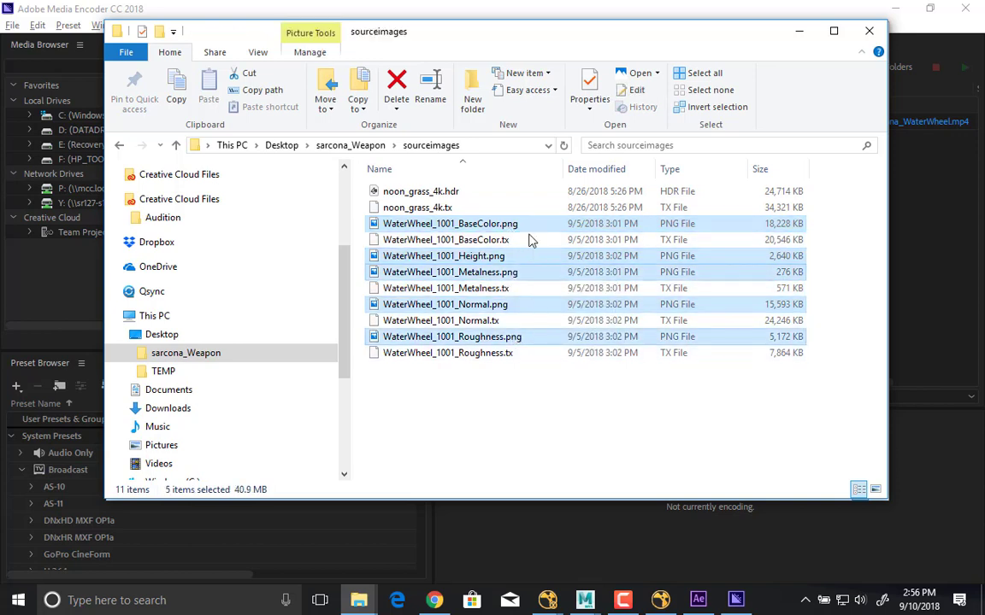
{"action": "left_click", "coordinate": [448, 353]}
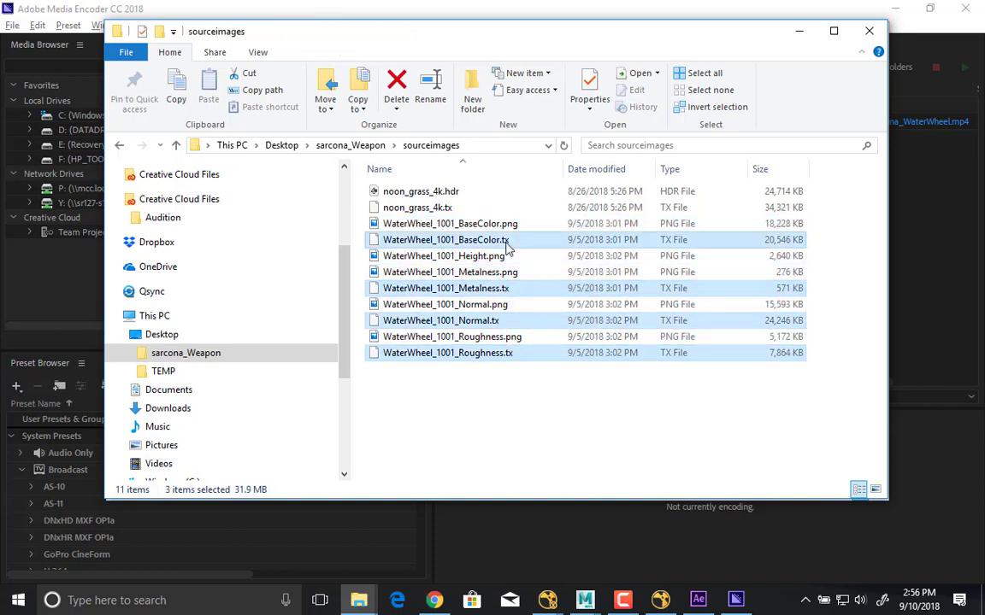
{"action": "left_click", "coordinate": [446, 352]}
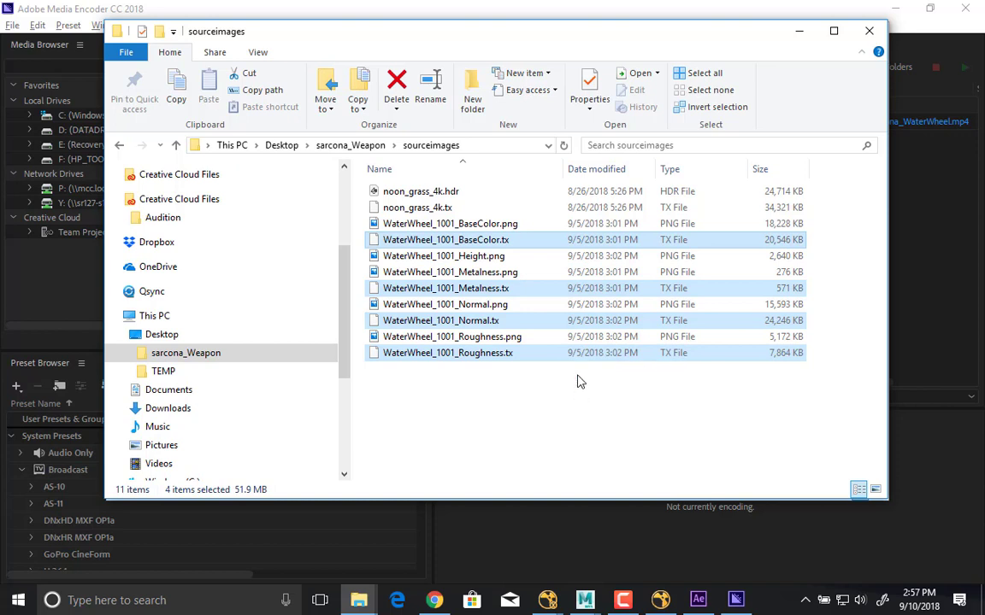
{"action": "mouse_move", "coordinate": [571, 374]}
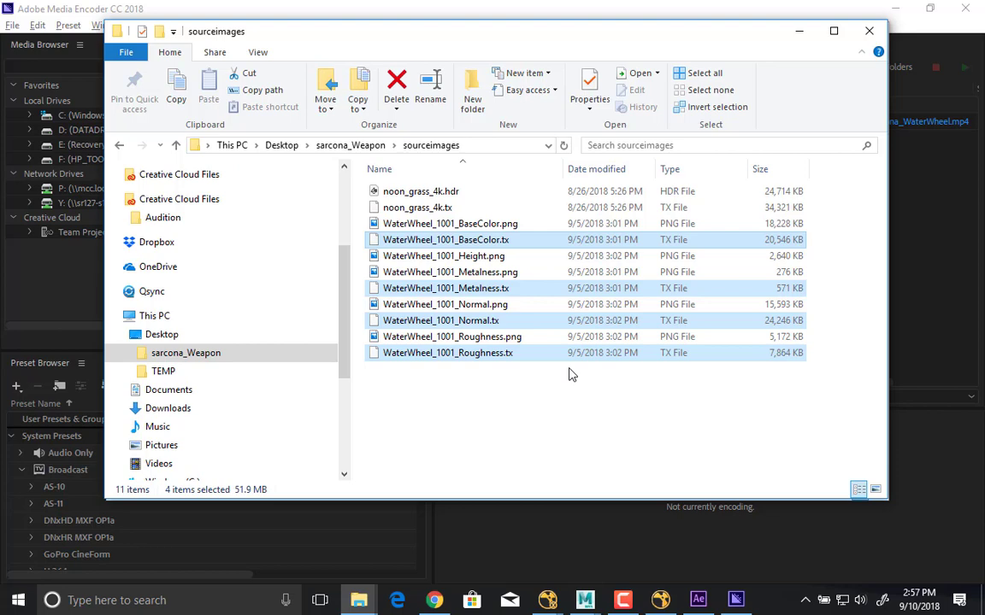
{"action": "mouse_move", "coordinate": [374, 144]}
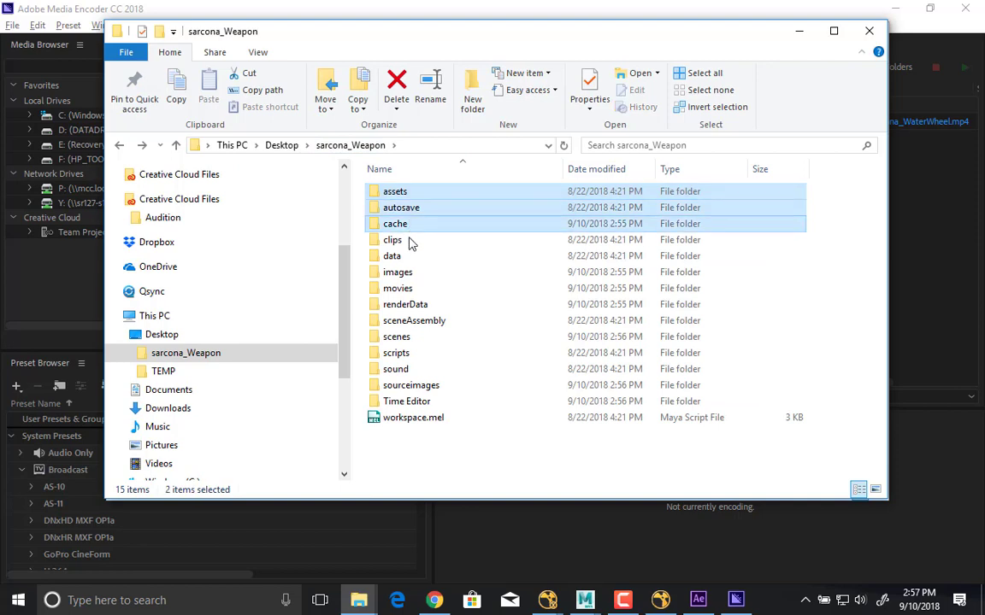
- Delete assets, autosave, cache, clips, data, images and other unneeded folders from sarcona_Weapon
{"action": "left_click", "coordinate": [397, 272]}
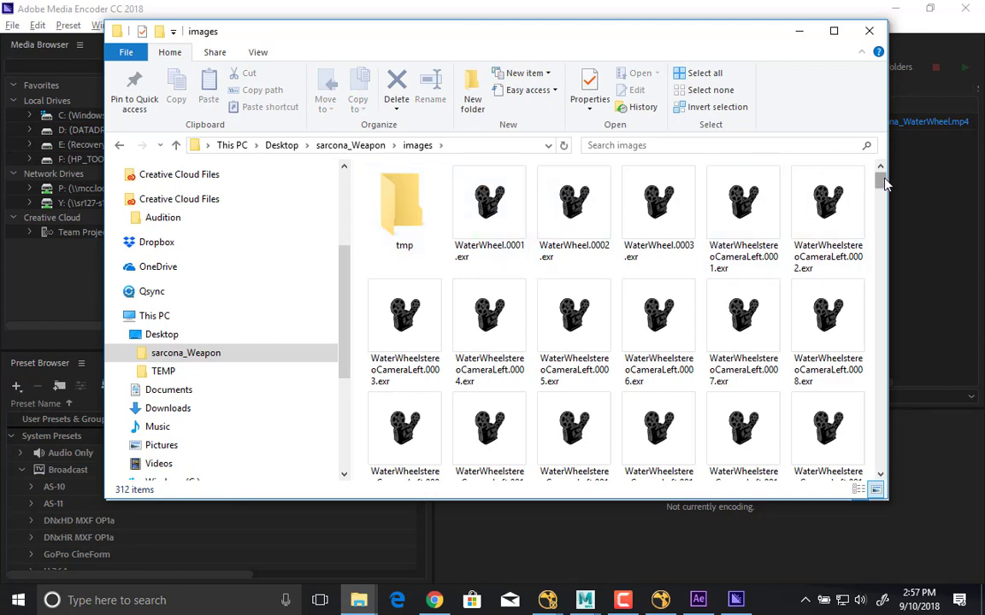
{"action": "scroll", "scroll_direction": "down", "scroll_amount": 3}
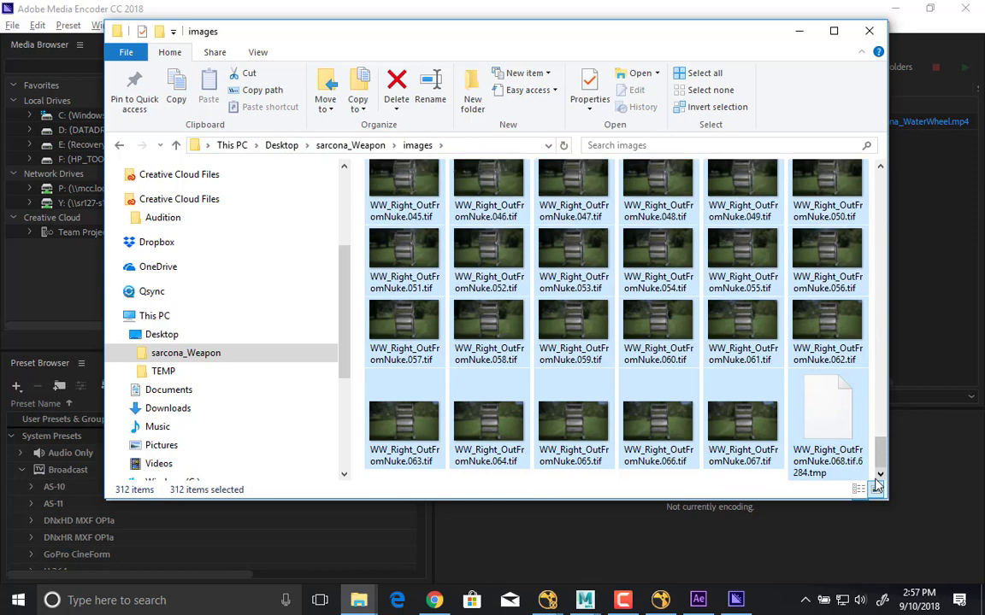
{"action": "left_click", "coordinate": [398, 77]}
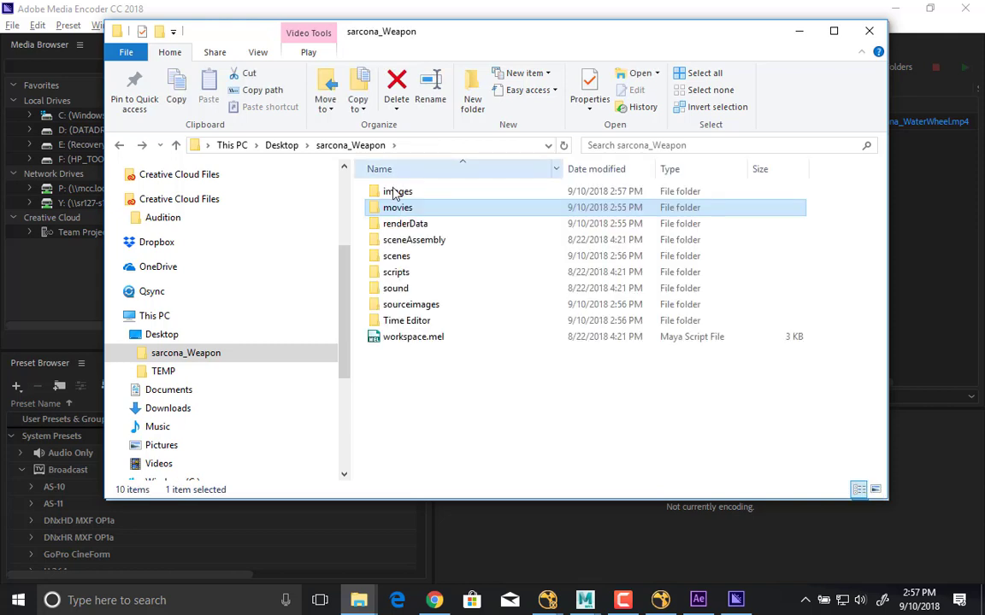
{"action": "left_click", "coordinate": [412, 239]}
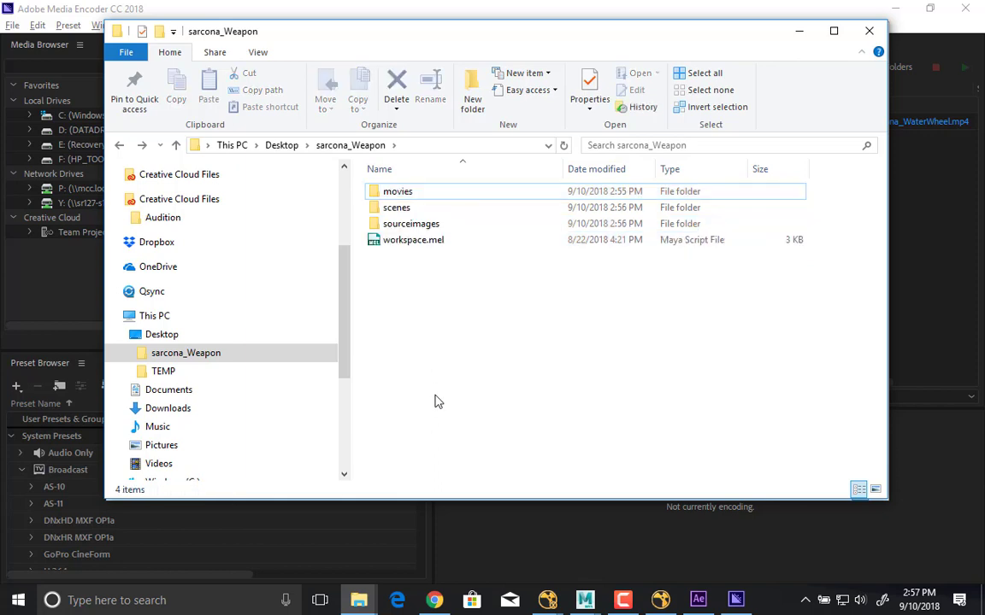
{"action": "mouse_move", "coordinate": [436, 345]}
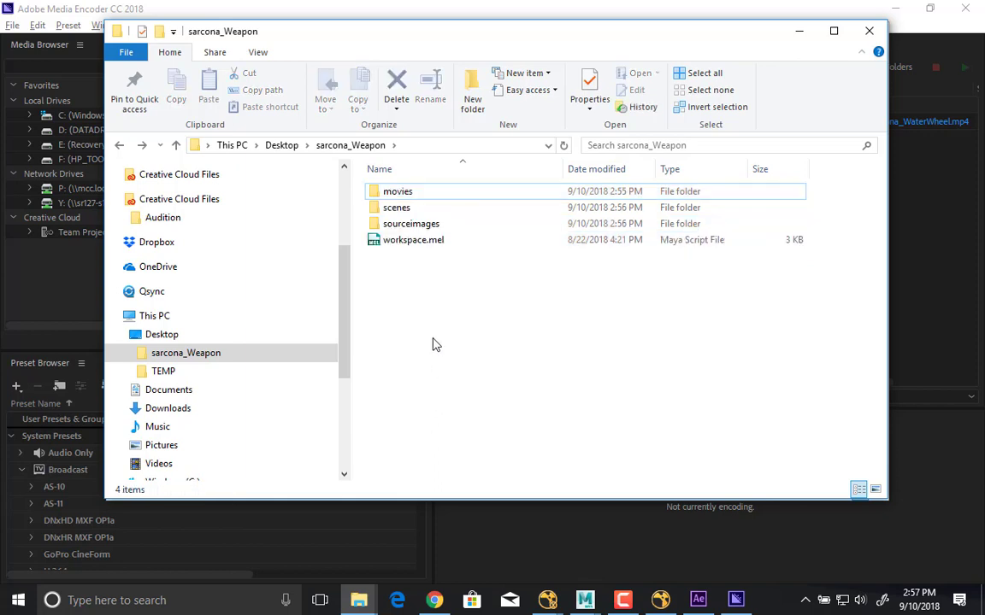
{"action": "left_click", "coordinate": [396, 207]}
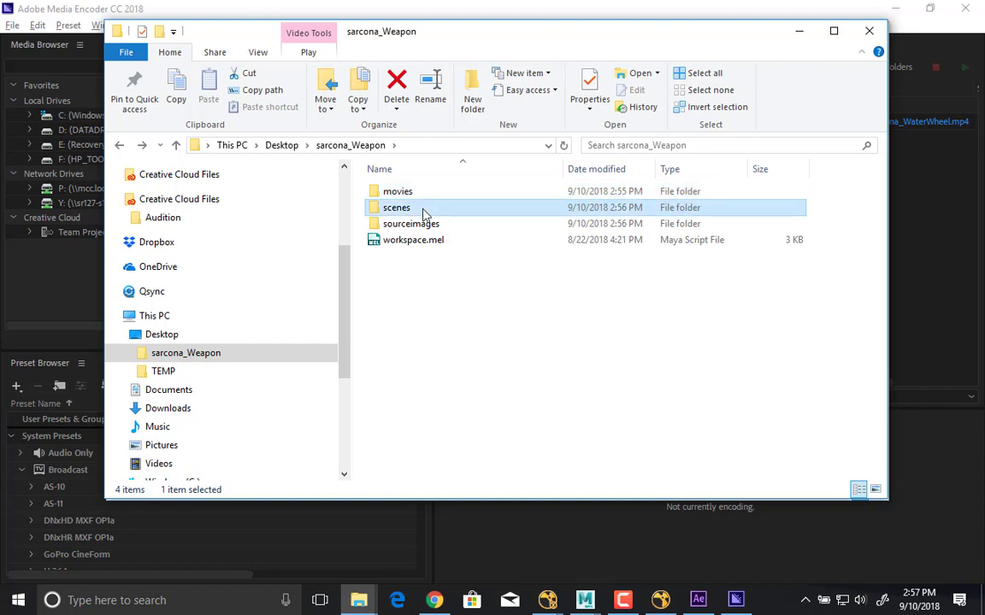
{"action": "left_click", "coordinate": [413, 239]}
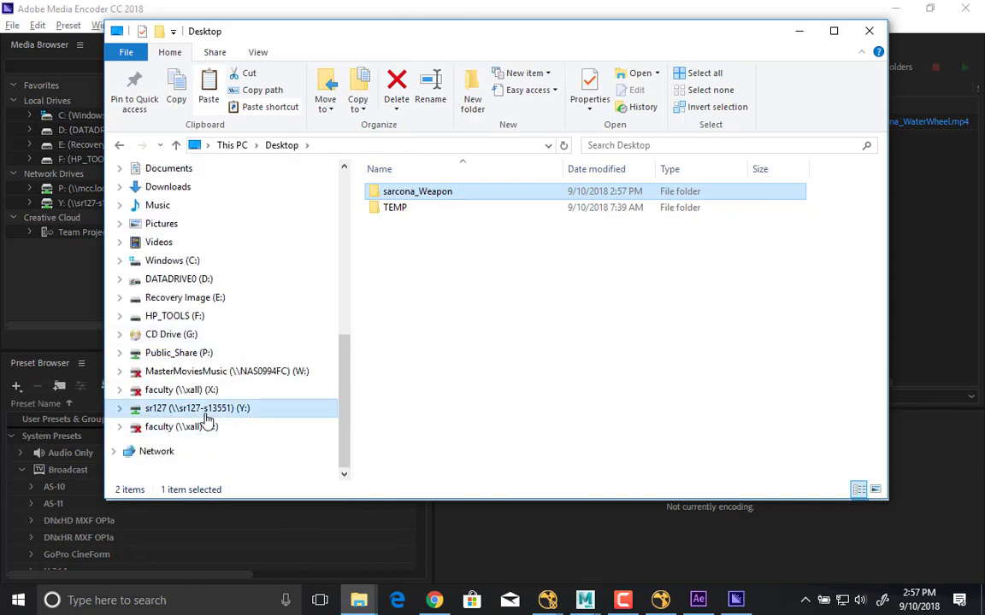
- Browse the Y: turn-in drive into the 2520 class folder toward TURNIN_Weapon
{"action": "double_click", "coordinate": [196, 408]}
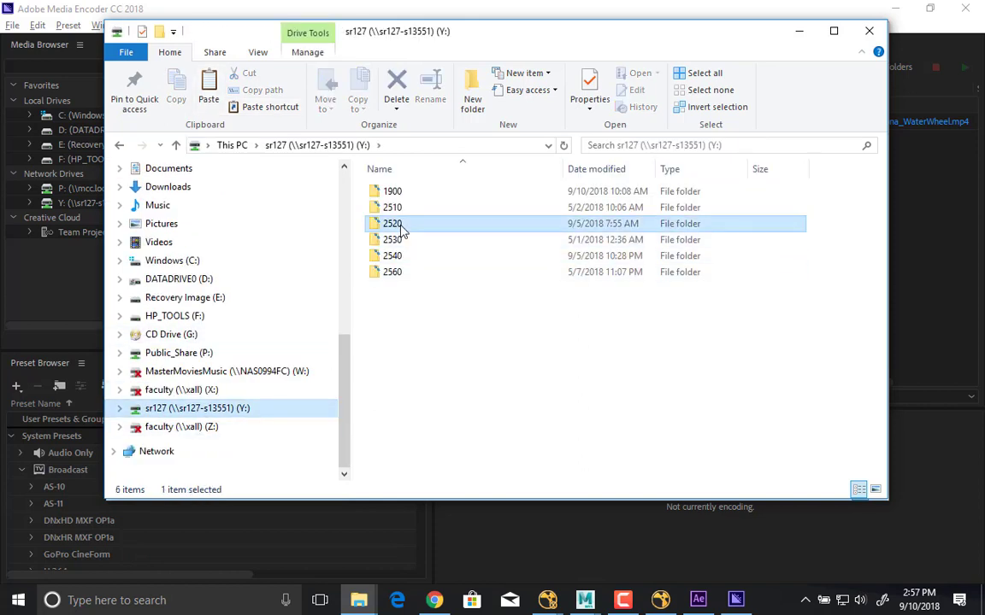
{"action": "double_click", "coordinate": [389, 222]}
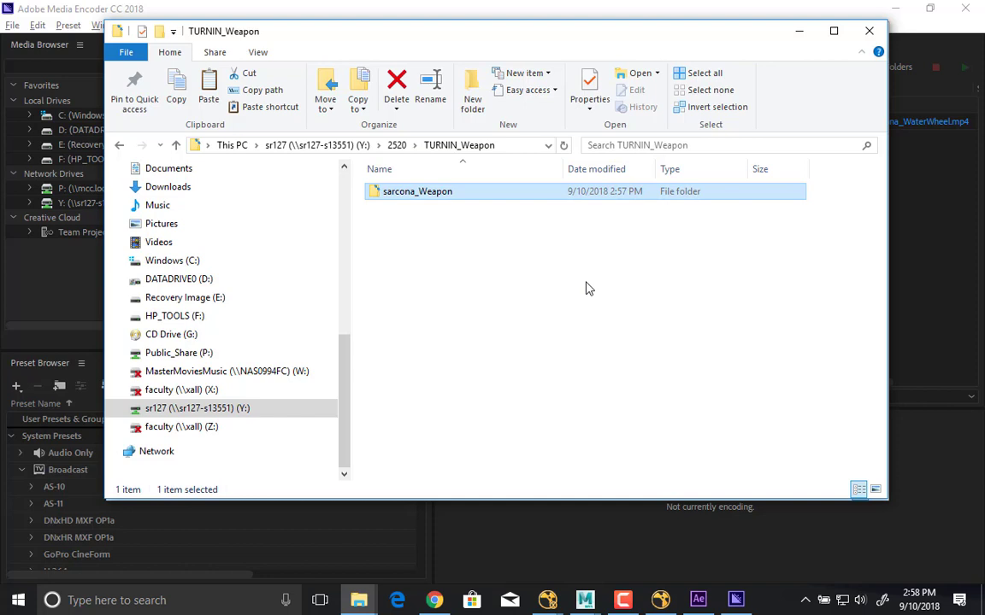
{"action": "mouse_move", "coordinate": [919, 7]}
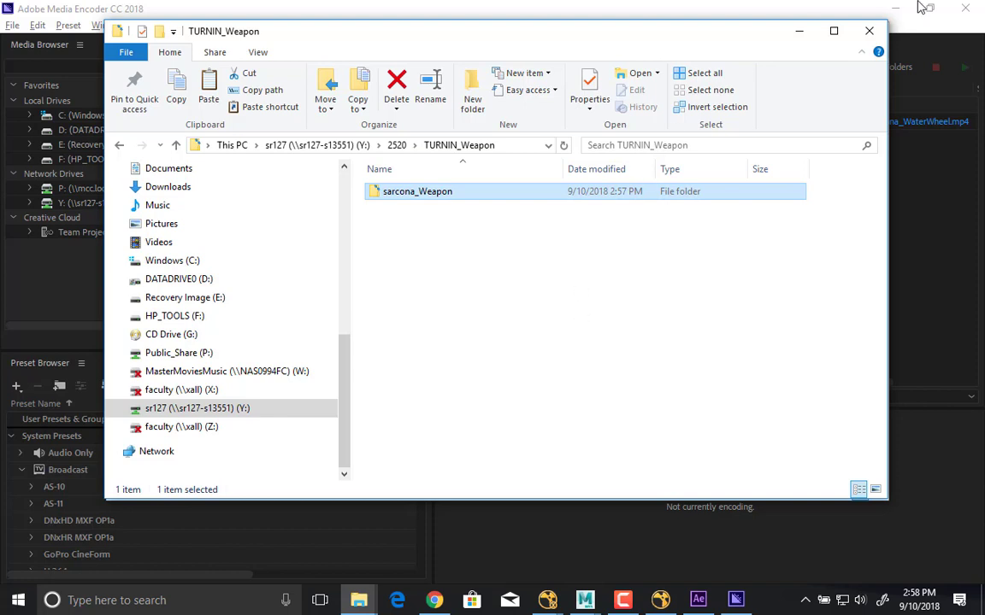